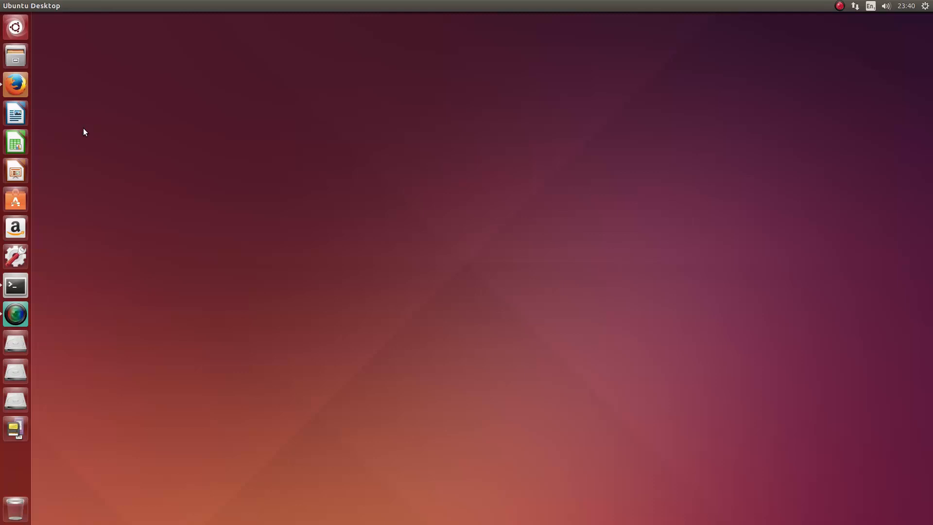
pyautogui.moveTo(520, 315)
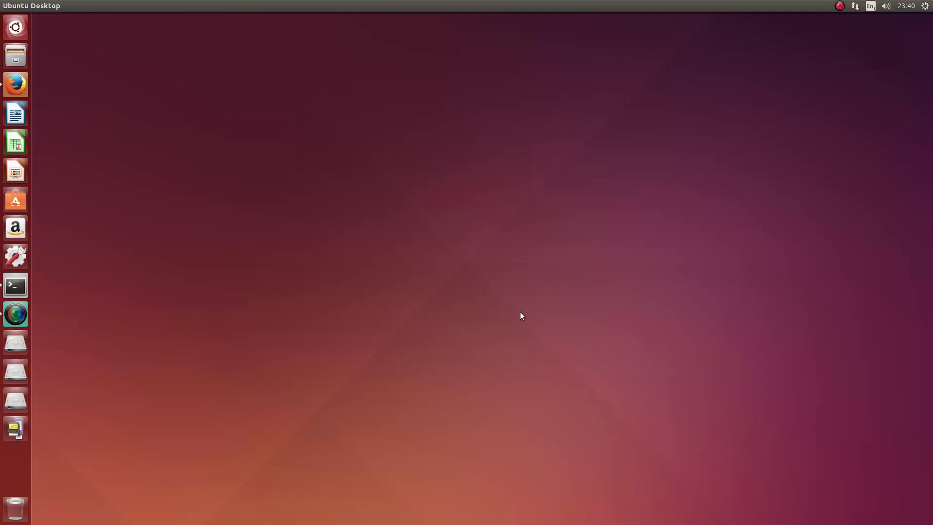
pyautogui.moveTo(464, 180)
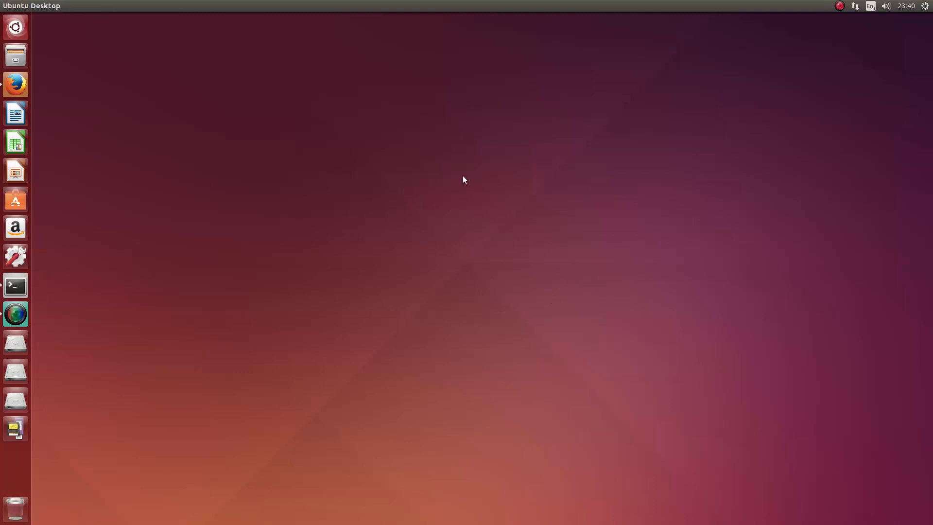
pyautogui.moveTo(458, 190)
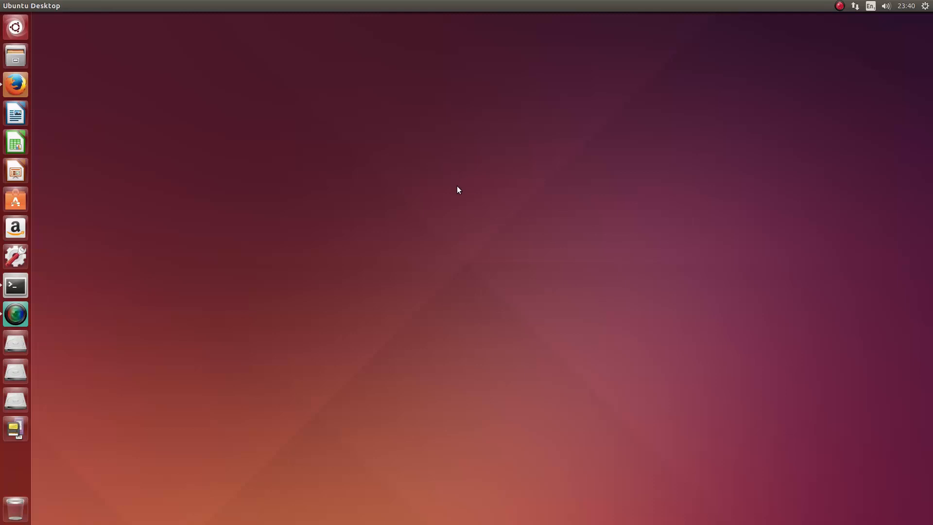
pyautogui.moveTo(455, 191)
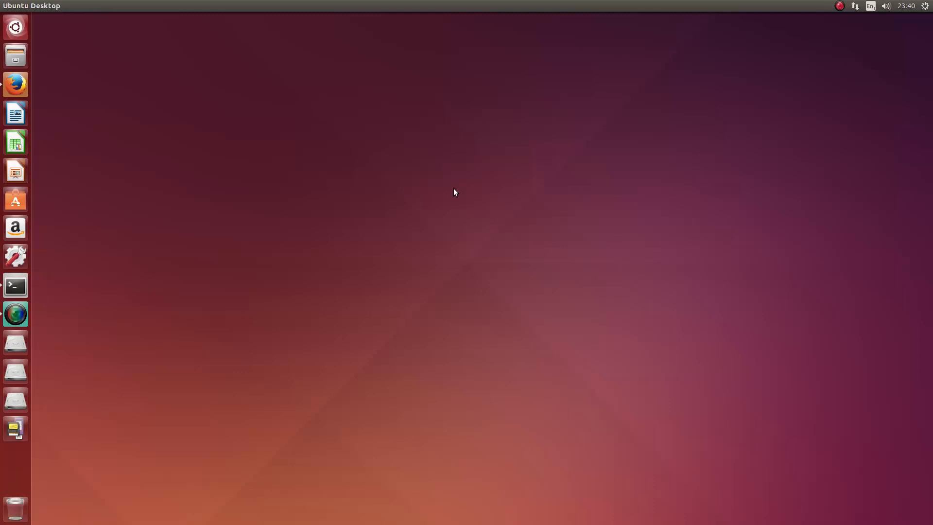
pyautogui.moveTo(479, 140)
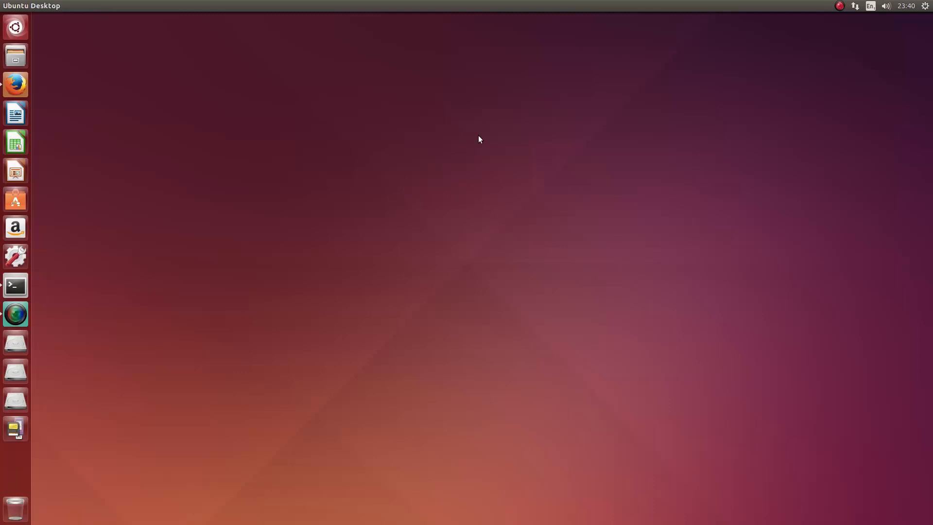
pyautogui.moveTo(515, 196)
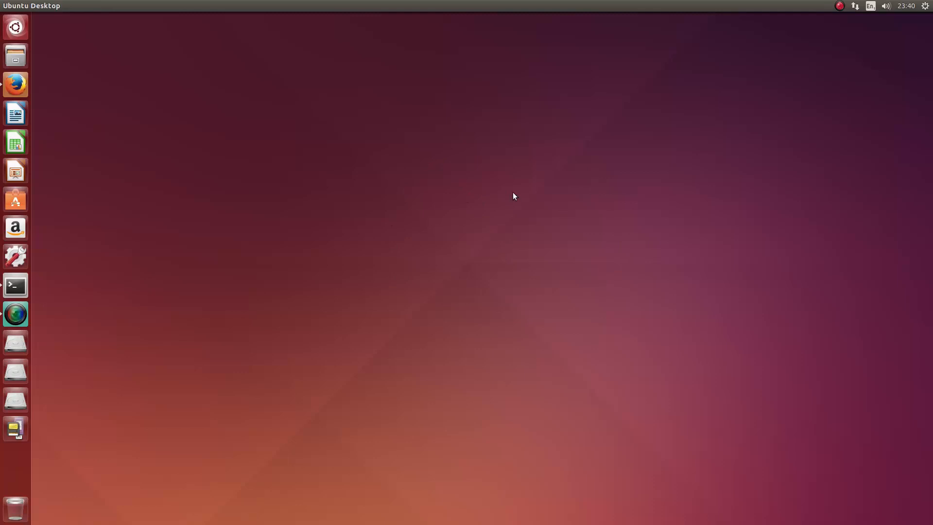
pyautogui.moveTo(3, 132)
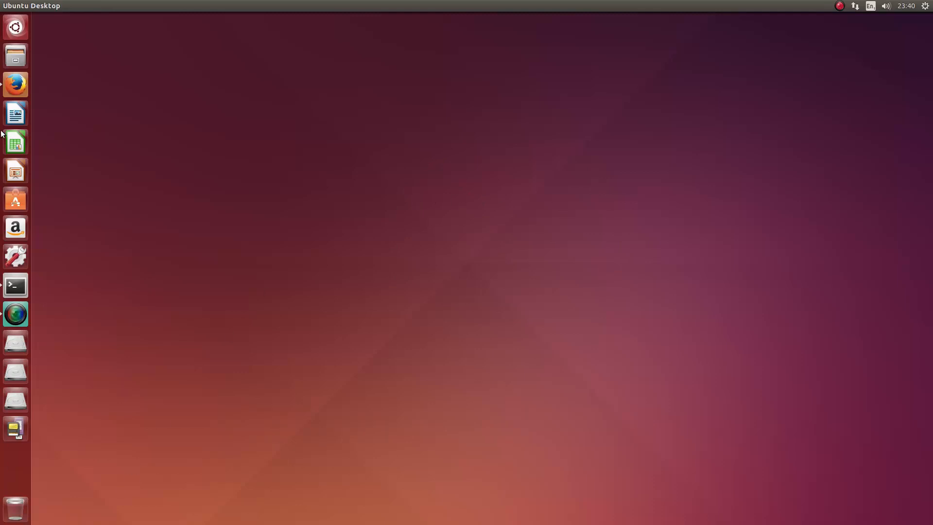
pyautogui.moveTo(135, 4)
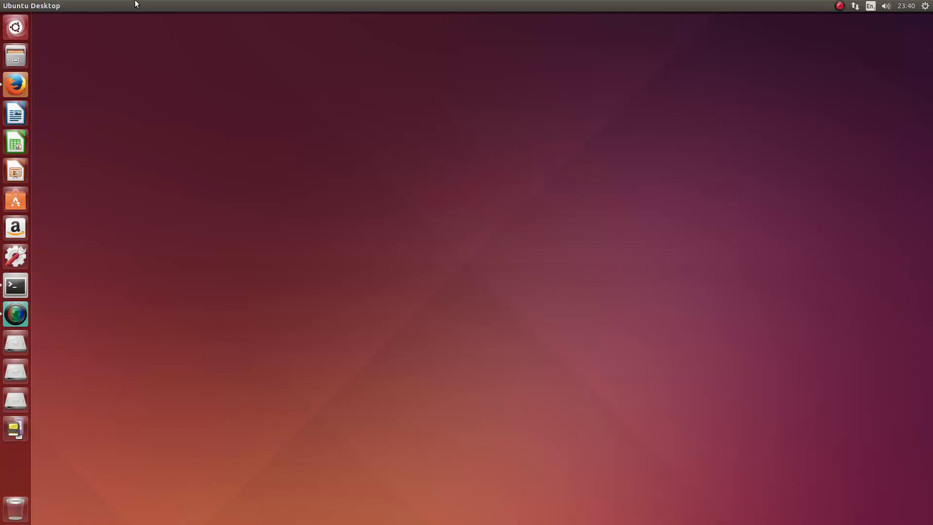
pyautogui.moveTo(909, 47)
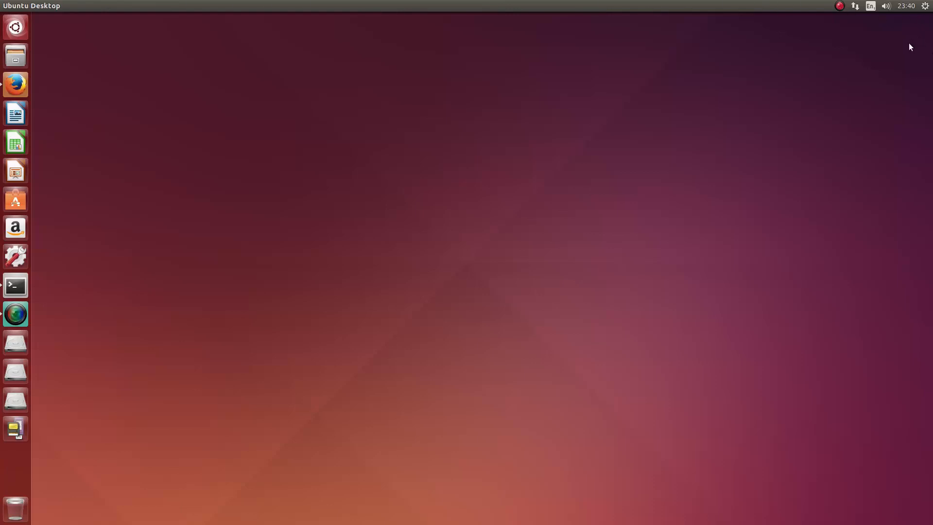
pyautogui.moveTo(490, 311)
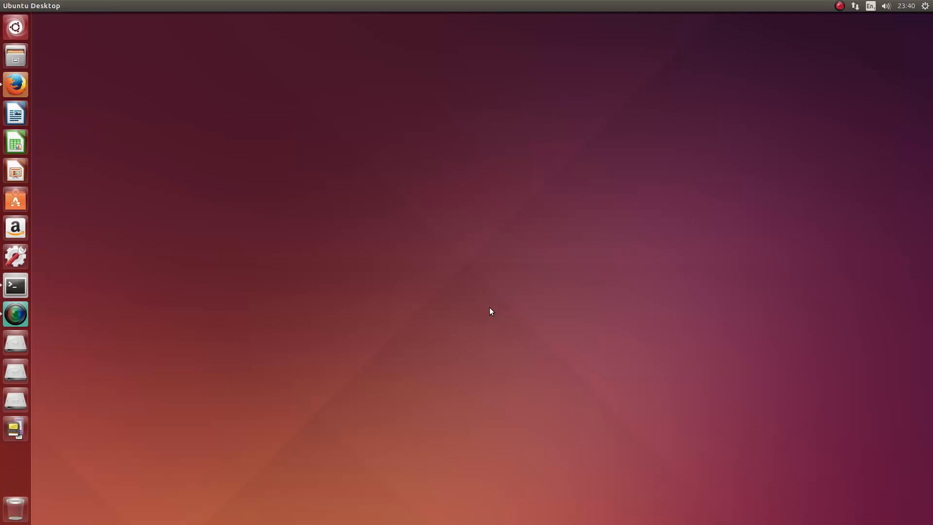
# - Bring up the Pimping up your Ubuntu! guide in Firefox and scroll to the Numix commands
pyautogui.click(14, 84)
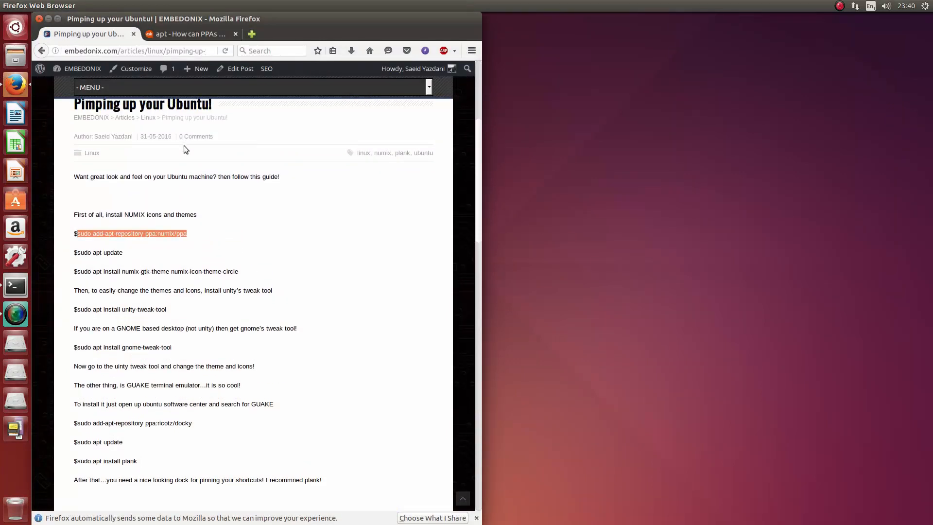
pyautogui.scroll(-3)
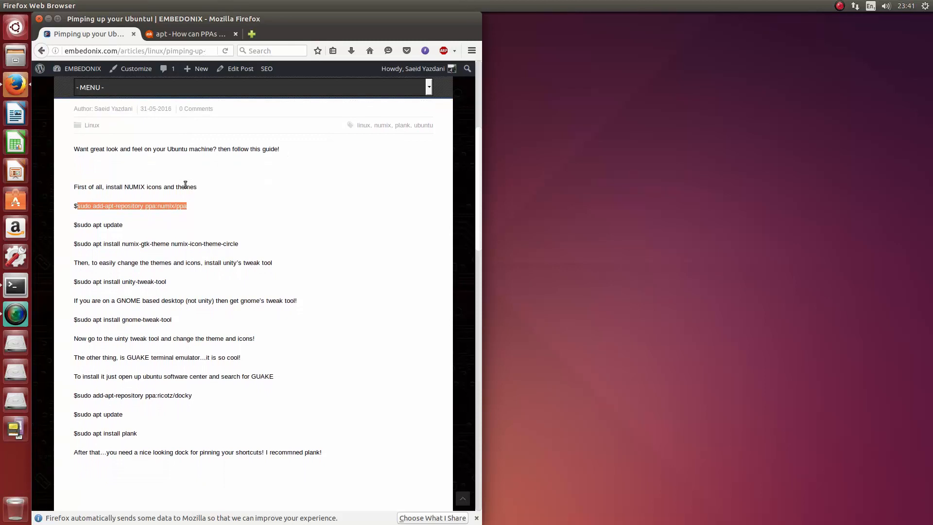
pyautogui.moveTo(138, 214)
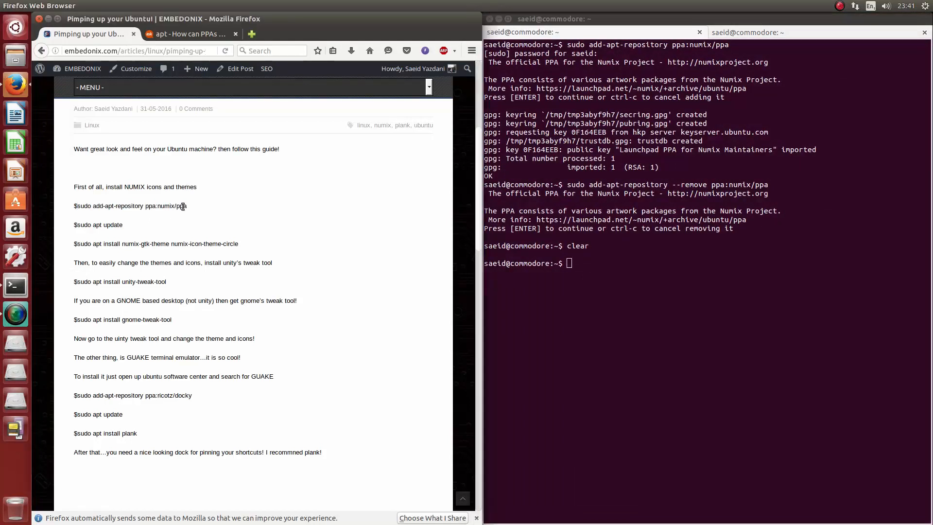
# - Re-add ppa:numix/ppa, run sudo apt update, then clear the terminal
pyautogui.doubleClick(130, 205)
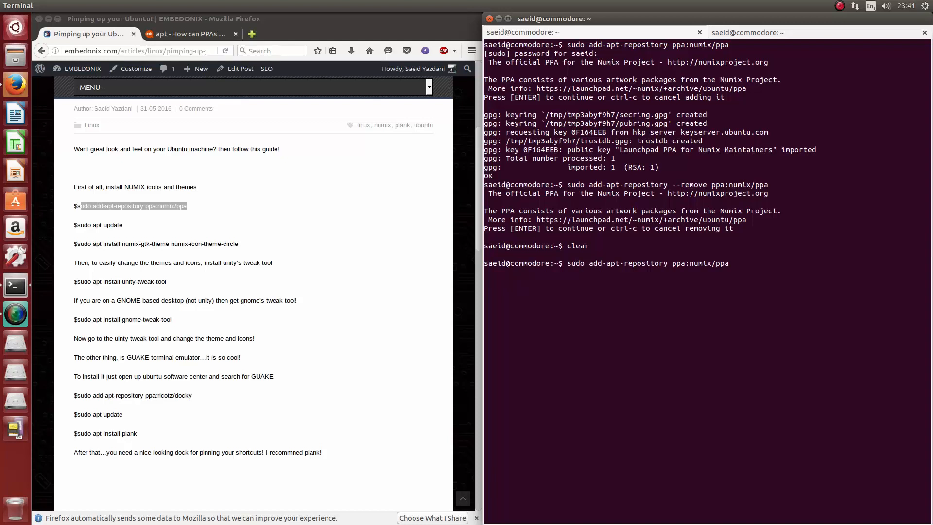
pyautogui.write('commodore:~$ c')
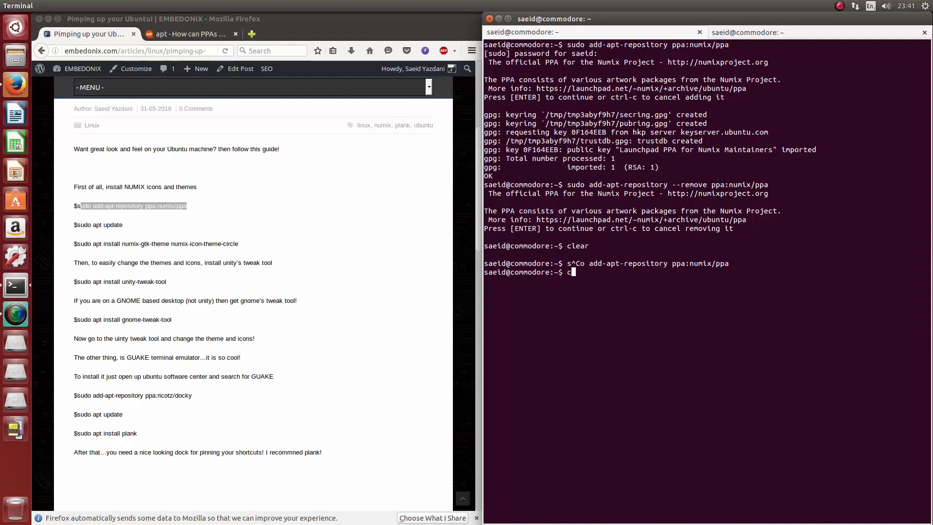
pyautogui.press('Return')
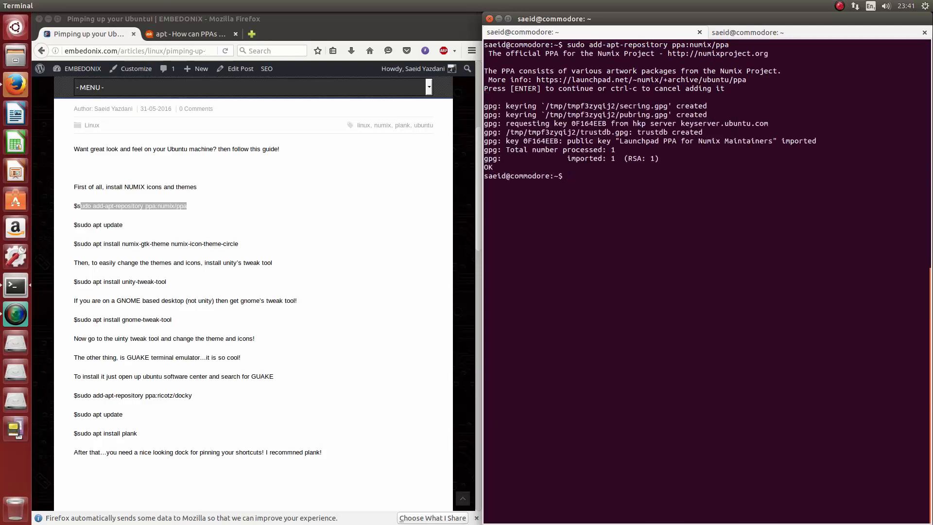
pyautogui.write('sudo a')
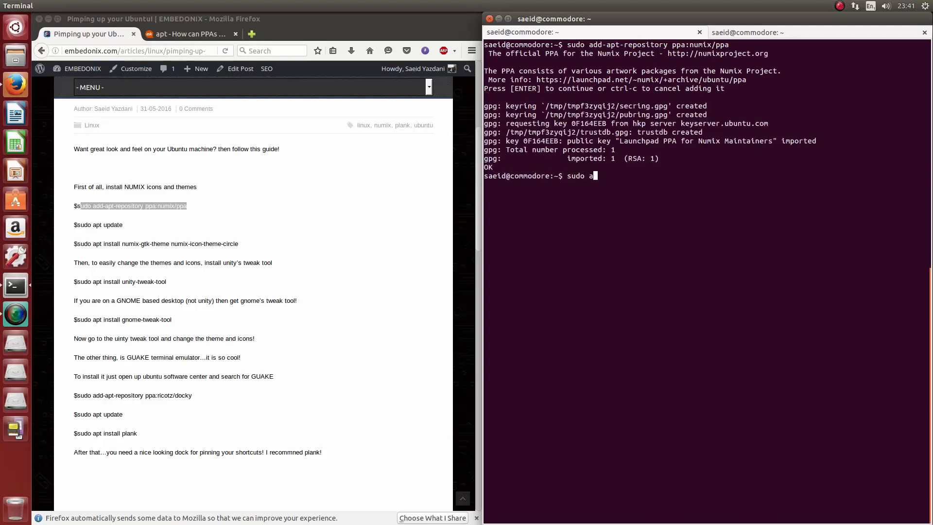
pyautogui.write('pt update')
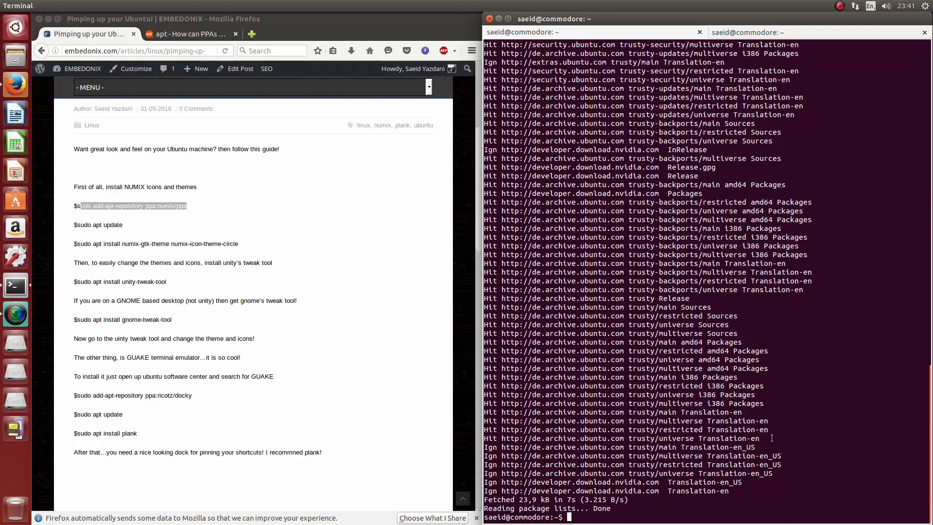
pyautogui.write('clear')
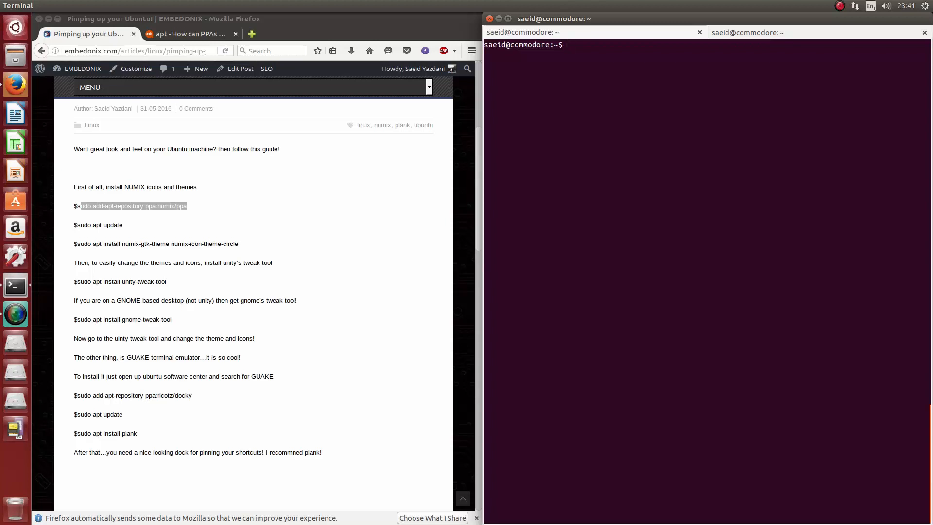
# - Install numix-gtk-theme and numix-icon-theme-* with sudo apt install, confirming the prompt
pyautogui.write('sudo nu')
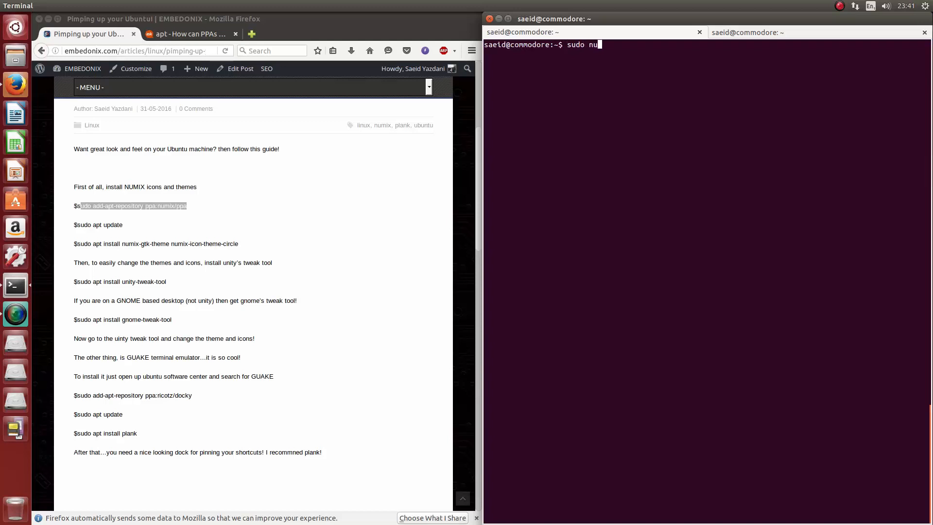
pyautogui.write('apt install')
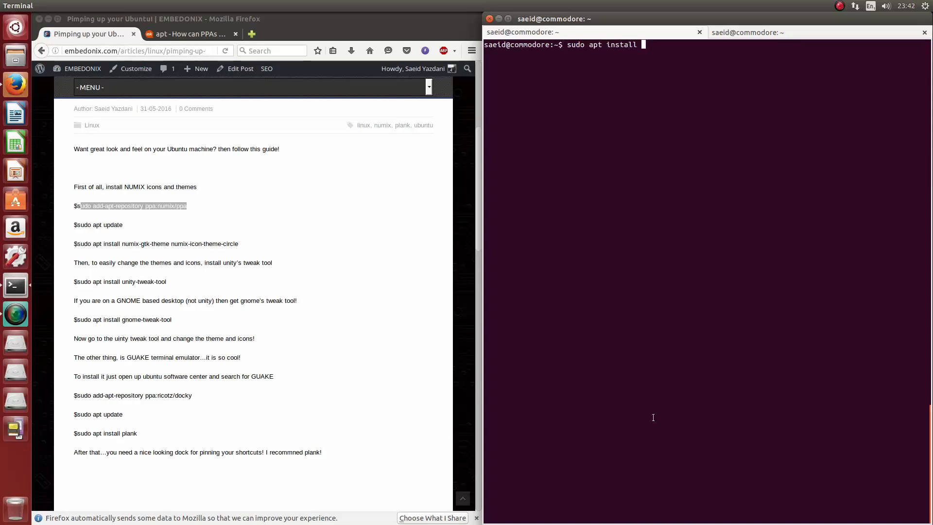
pyautogui.write('numix-')
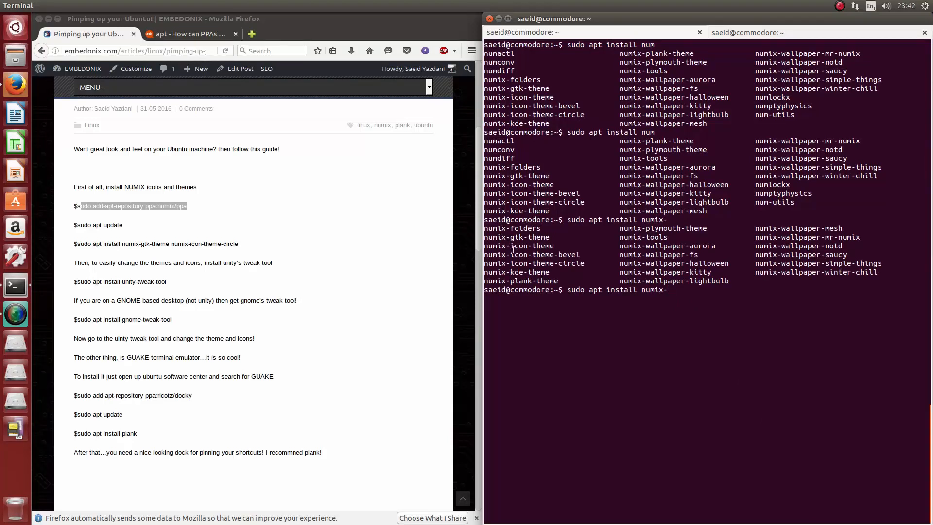
pyautogui.write('gtk-theme numix-icon-theme-cir')
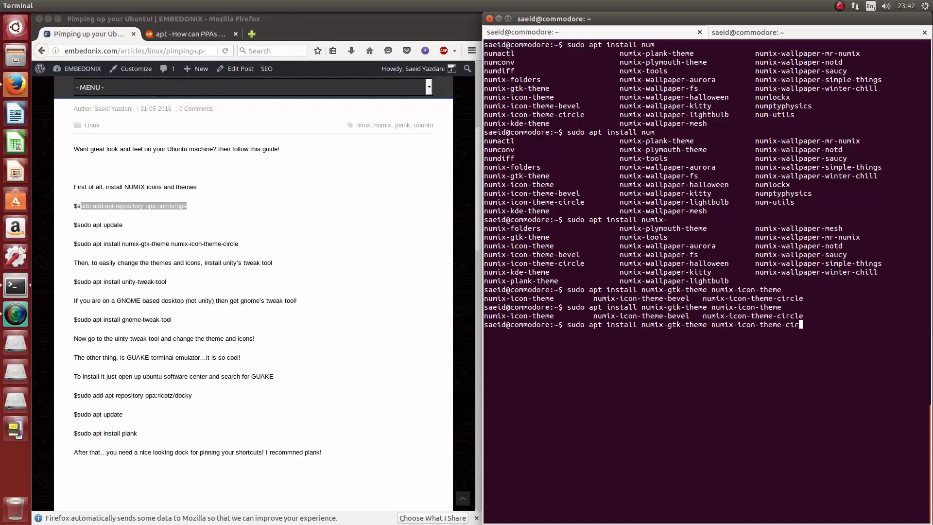
pyautogui.press('BackSpace')
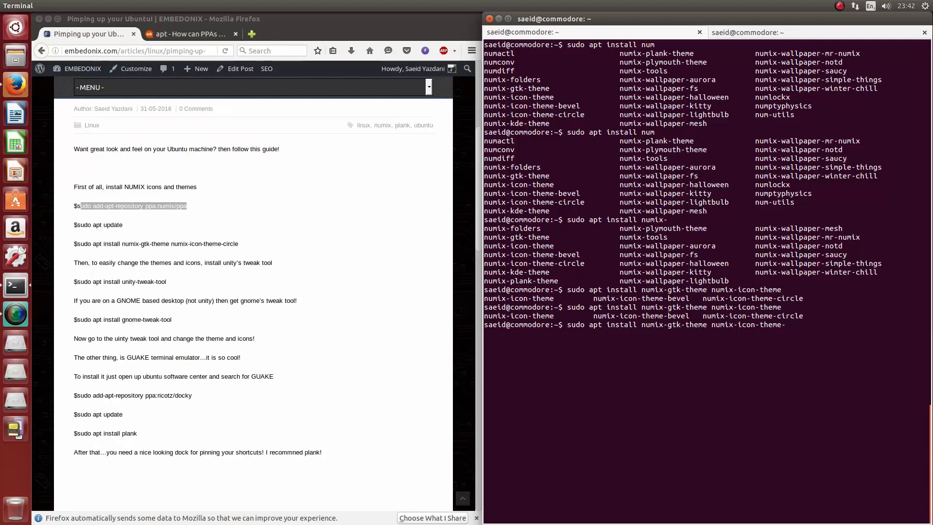
pyautogui.write('*')
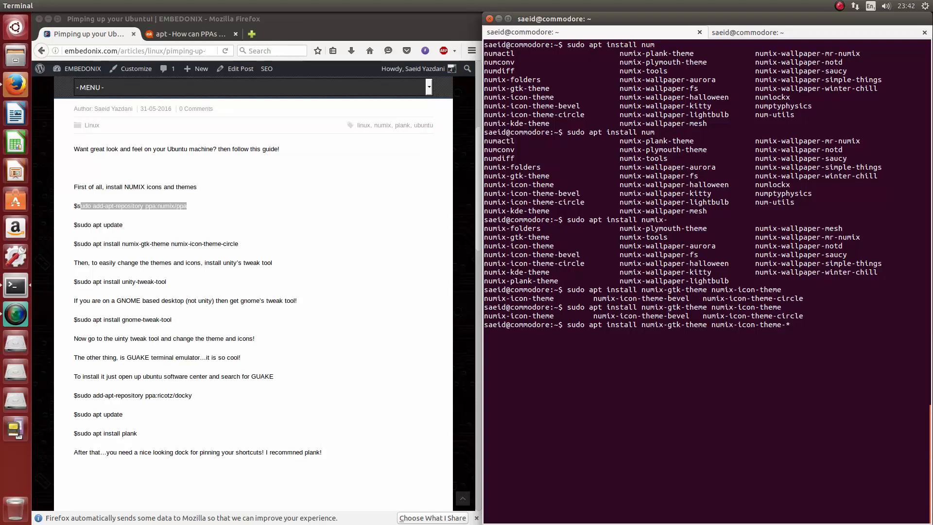
pyautogui.press('Return')
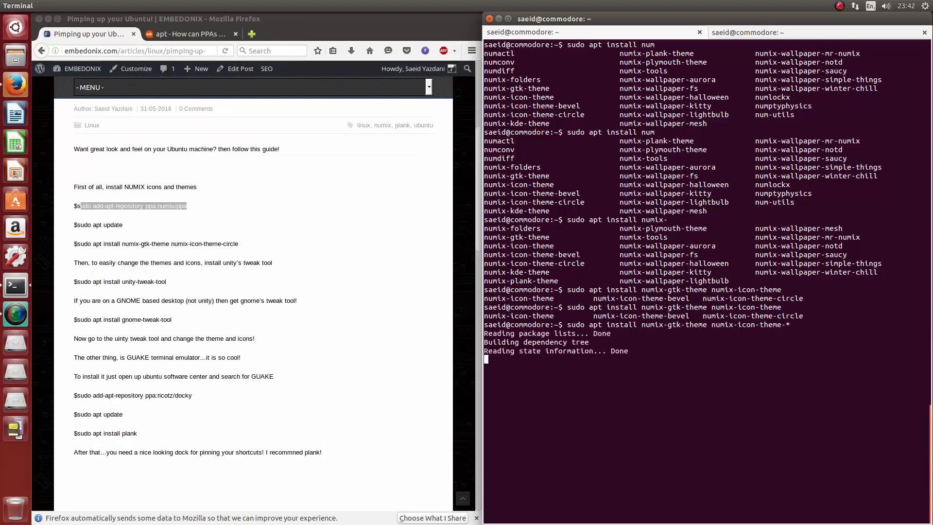
pyautogui.press('Return')
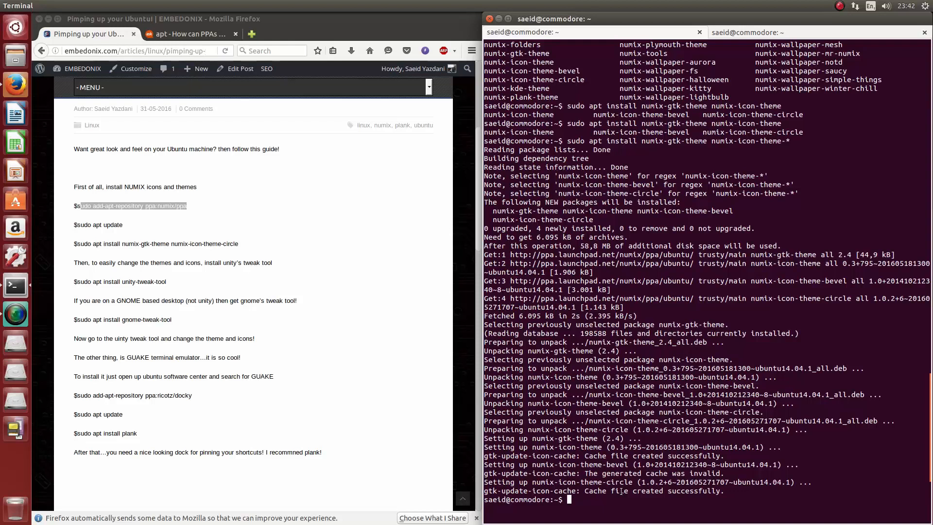
pyautogui.write('numix')
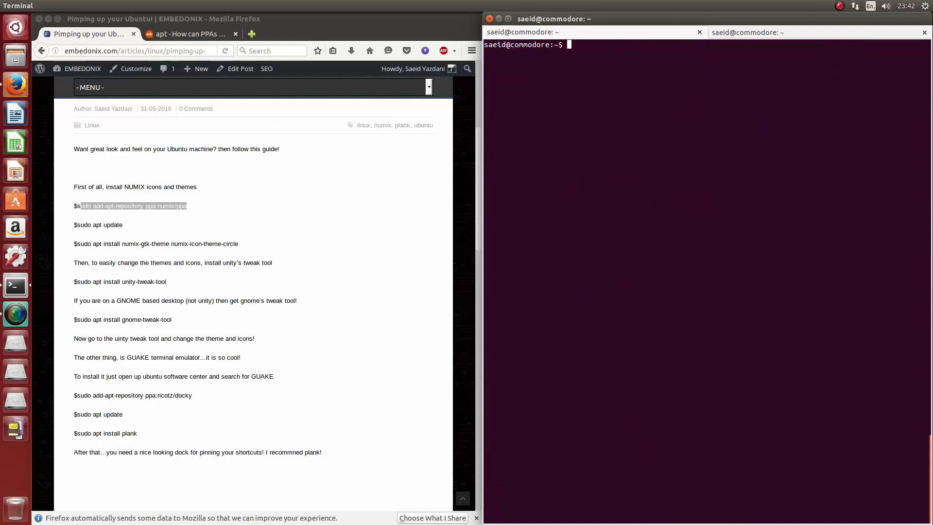
# - Enter sudo apt install numix-wallpaper-* to fetch every Numix wallpaper package
pyautogui.write('sudo apt install numix')
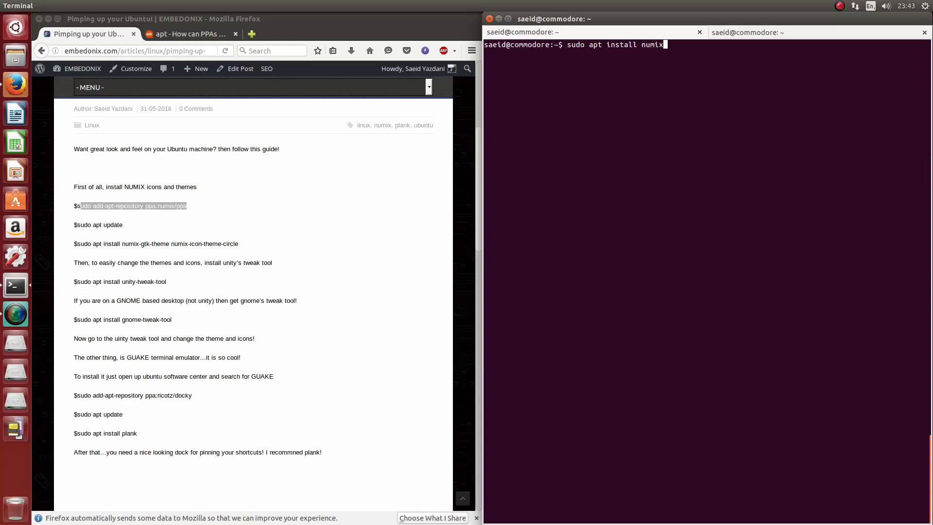
pyautogui.write('-wallpaper-')
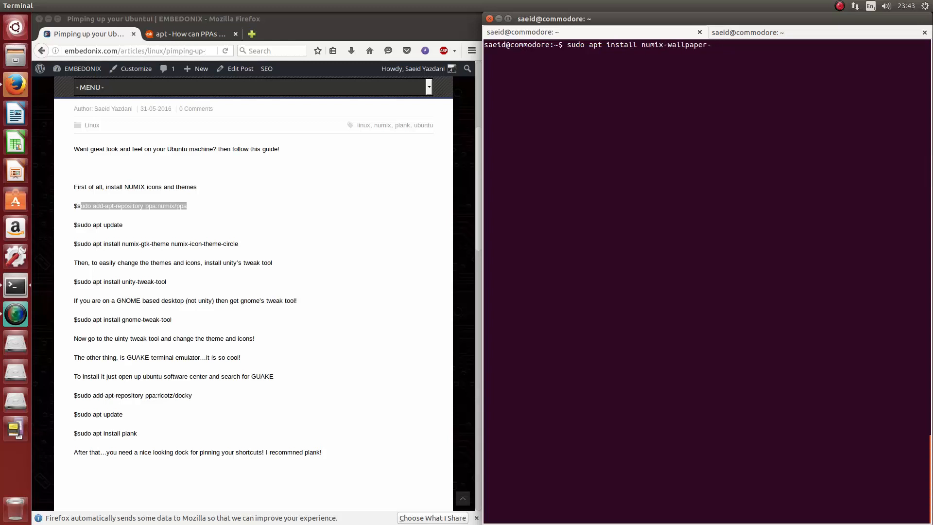
pyautogui.write('*')
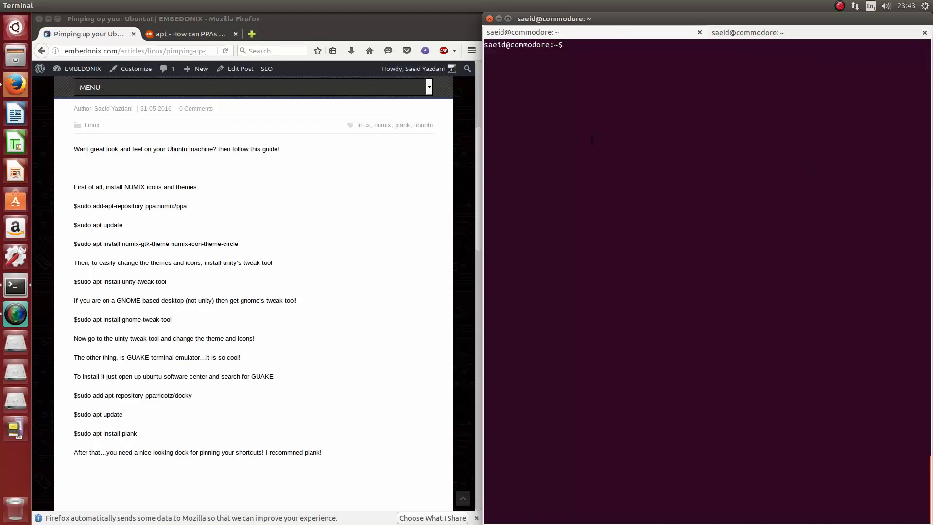
pyautogui.moveTo(167, 283)
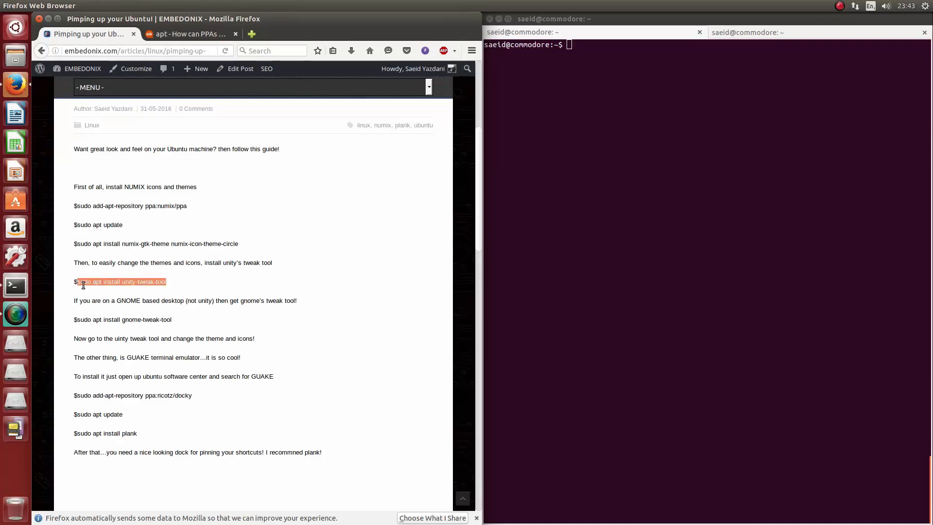
# - Install unity-tweak-tool, clear the screen, and tab-complete the unity command to launch it
pyautogui.write('sudo apt install unity-tweak-tool')
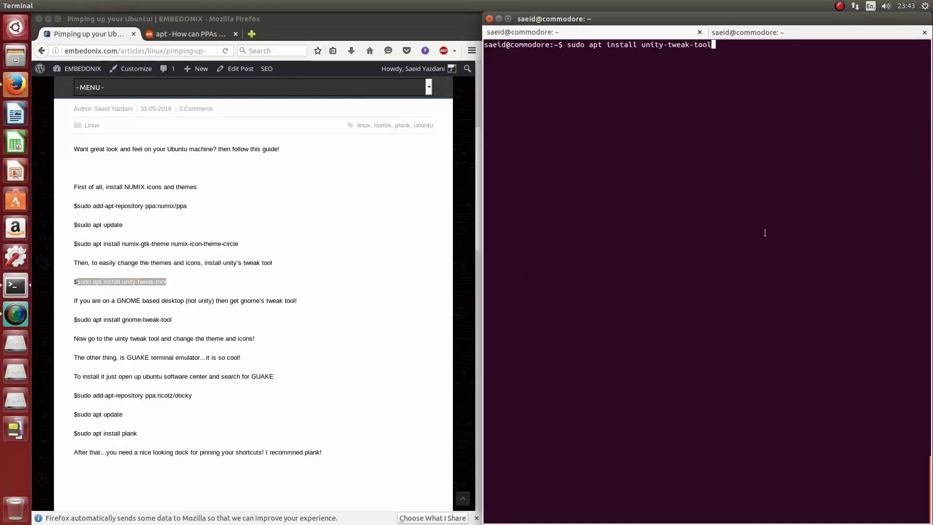
pyautogui.press('Return')
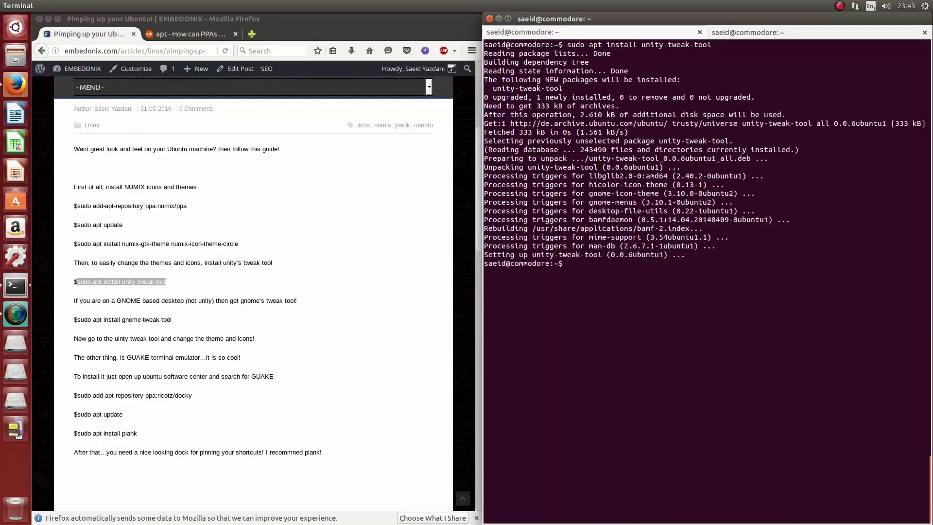
pyautogui.write('cl')
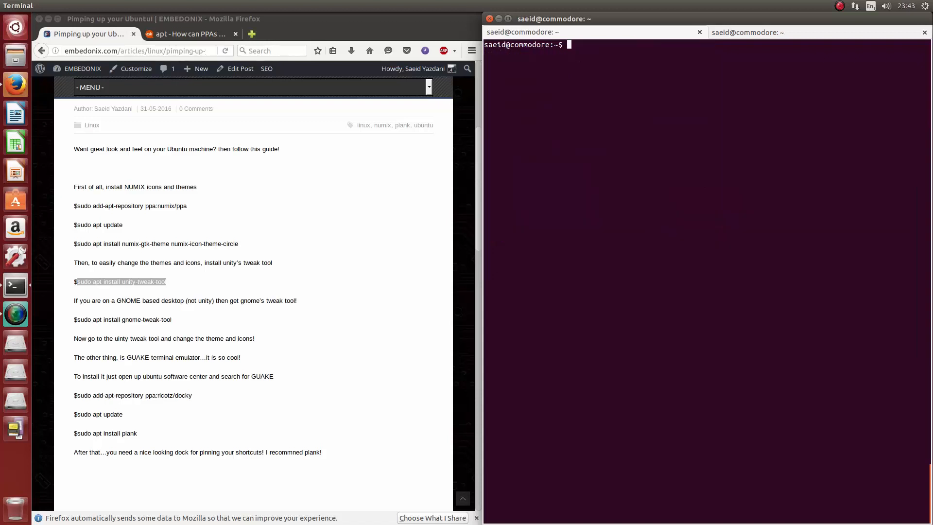
pyautogui.write('unity')
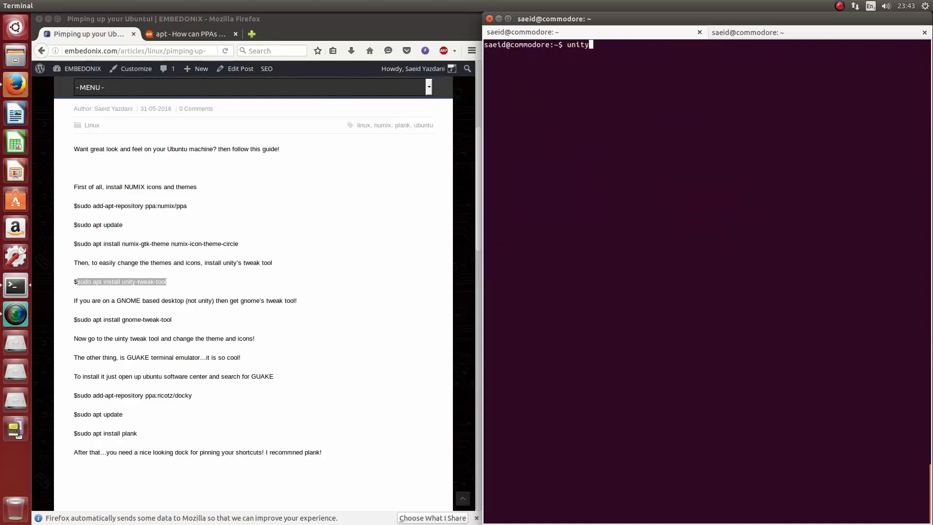
pyautogui.press('Tab')
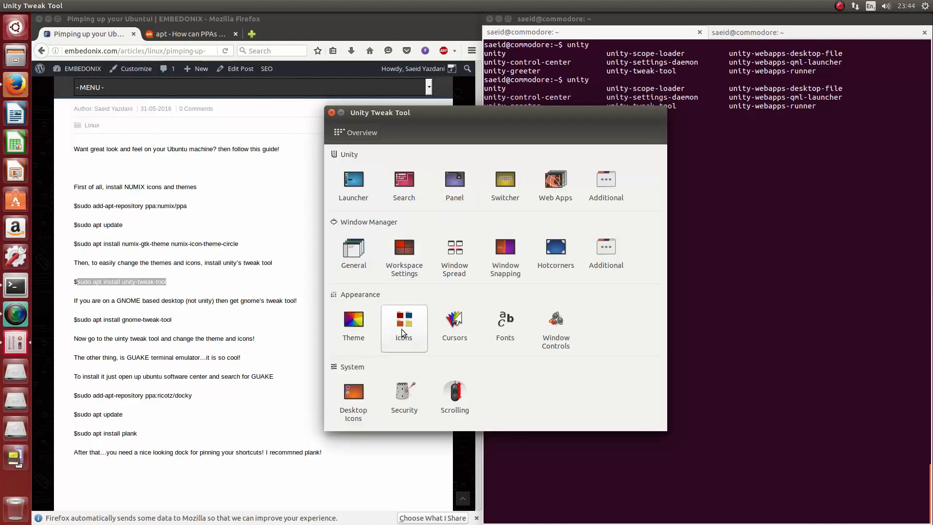
# - Apply the Numix-bevel icon theme and the Numix window theme
pyautogui.click(403, 328)
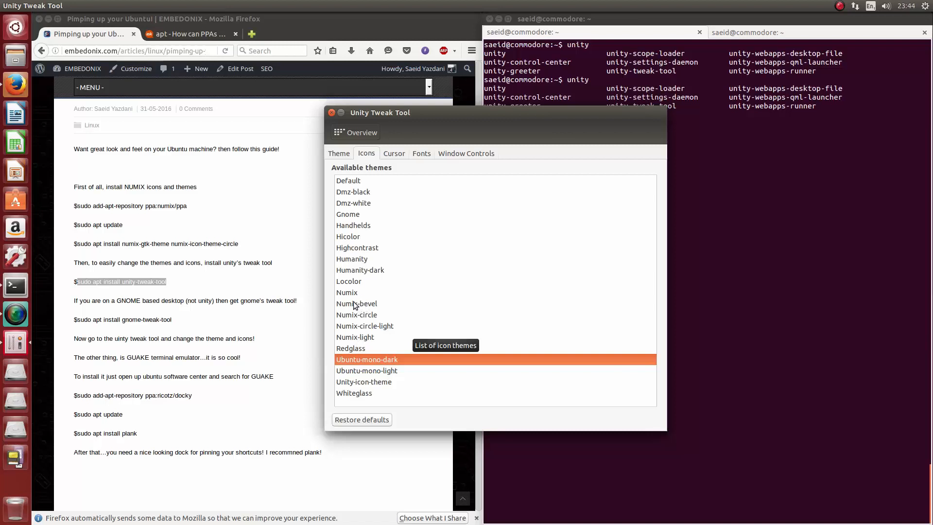
pyautogui.click(356, 303)
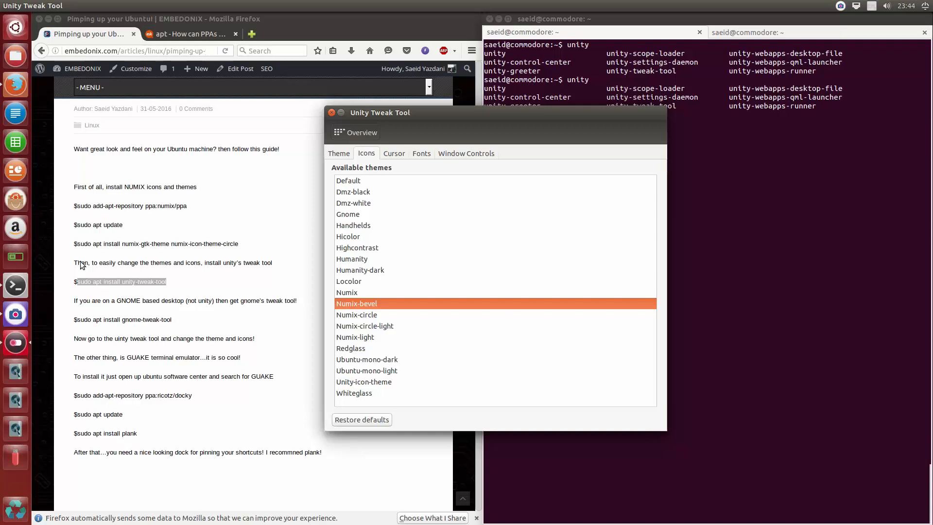
pyautogui.click(339, 153)
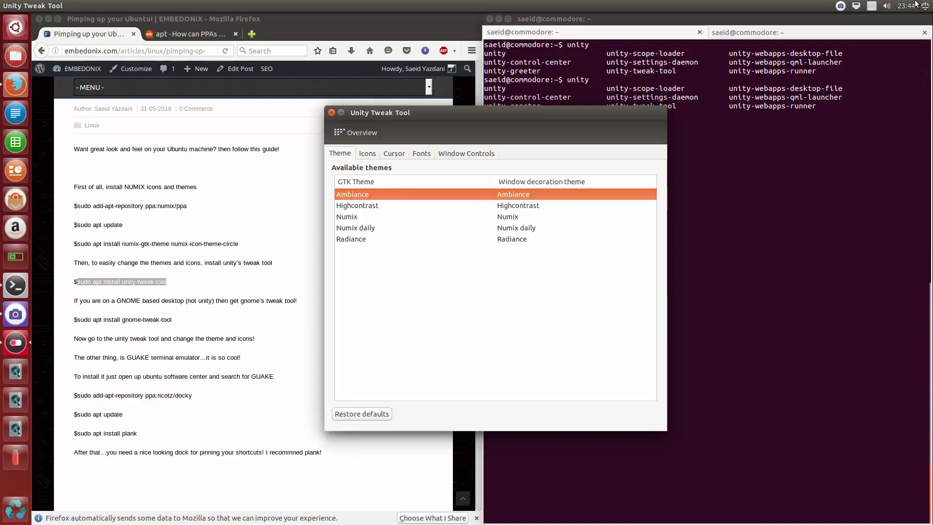
pyautogui.moveTo(397, 256)
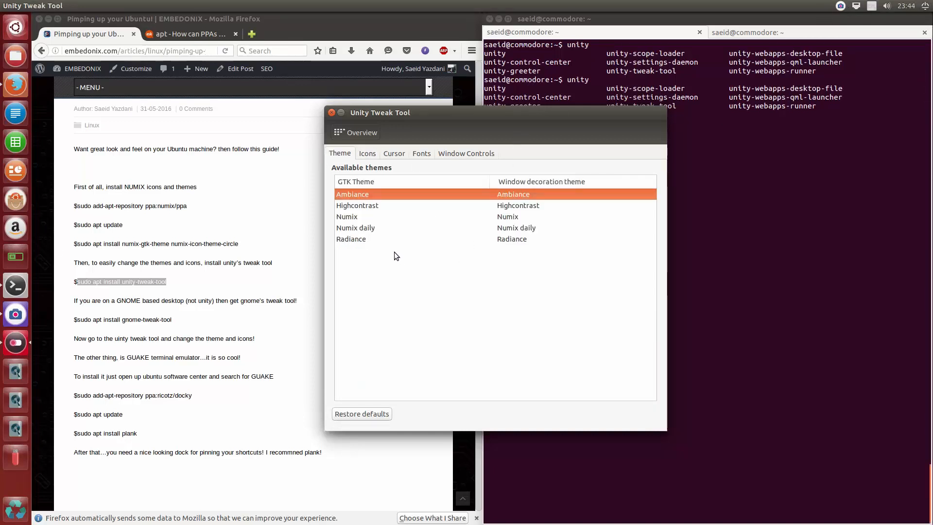
pyautogui.moveTo(353, 218)
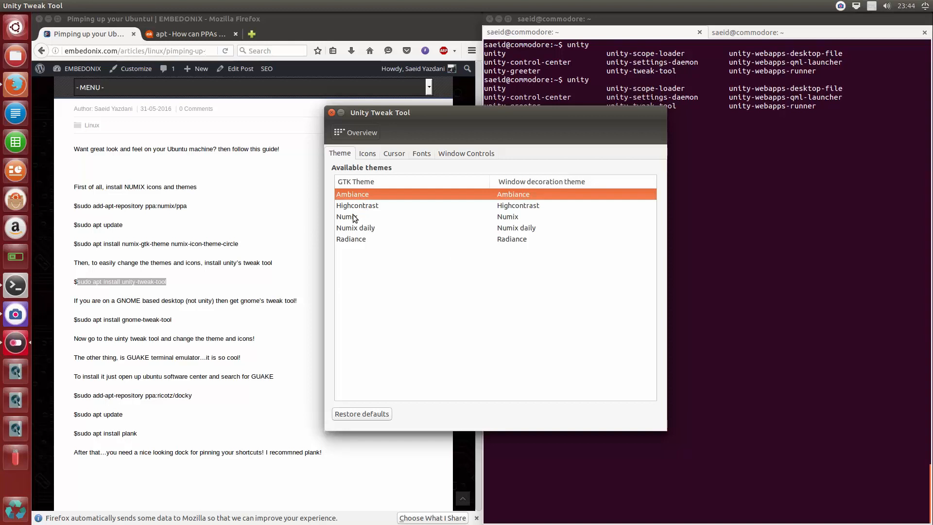
pyautogui.click(347, 215)
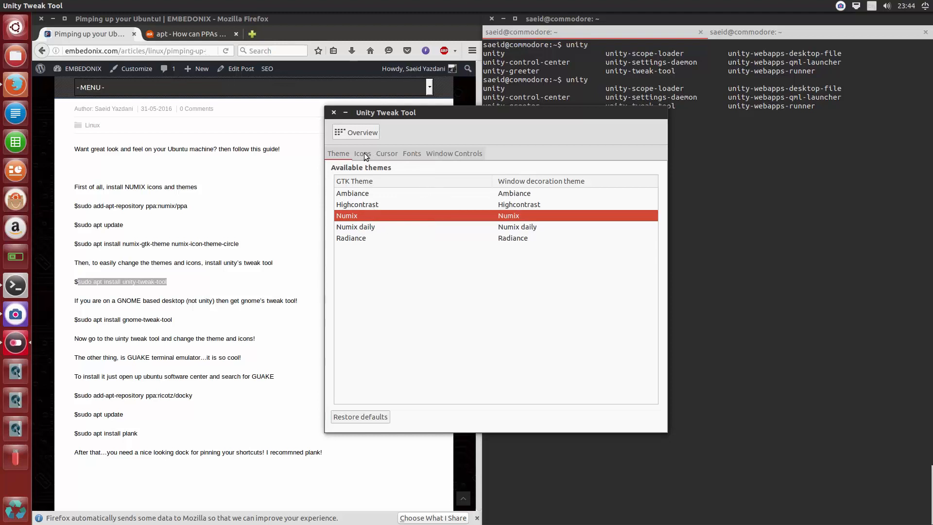
# - Try the Numix-circle icons, settle back on Numix-bevel, and close Unity Tweak Tool
pyautogui.click(361, 153)
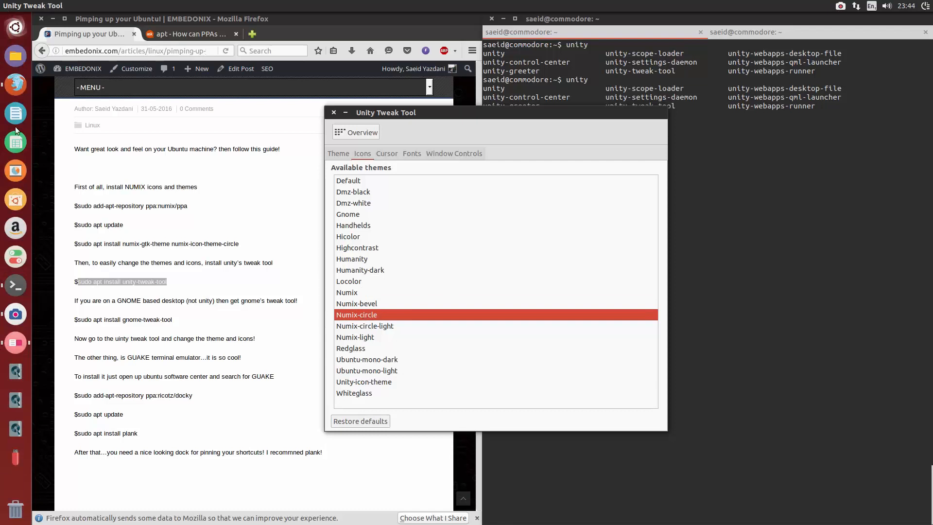
pyautogui.click(356, 303)
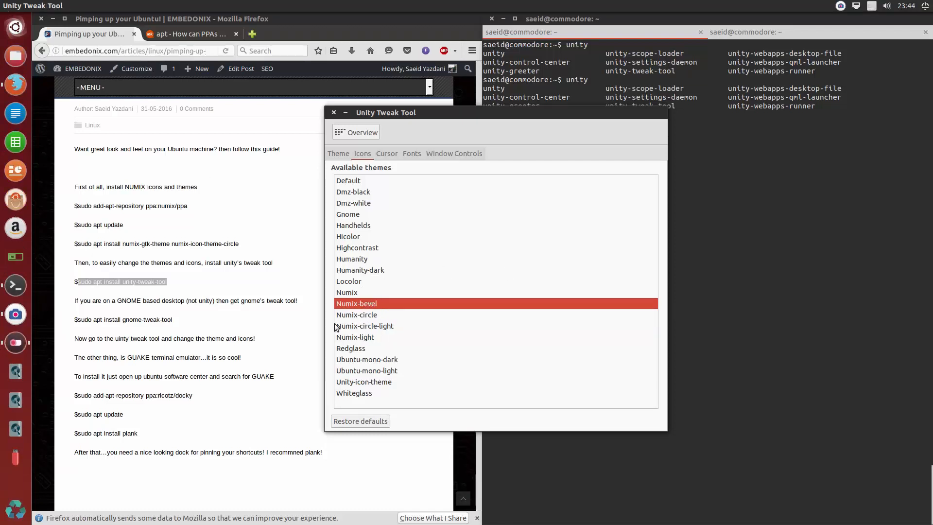
pyautogui.moveTo(404, 328)
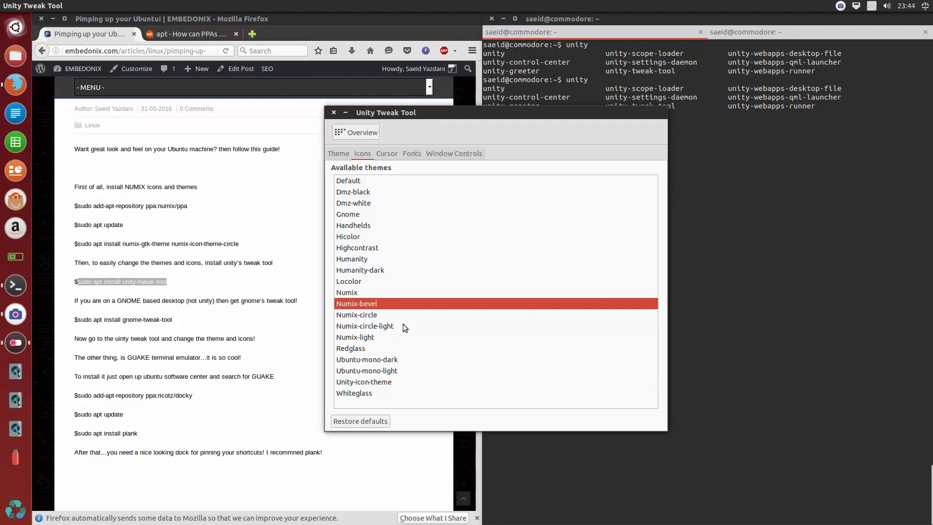
pyautogui.click(365, 326)
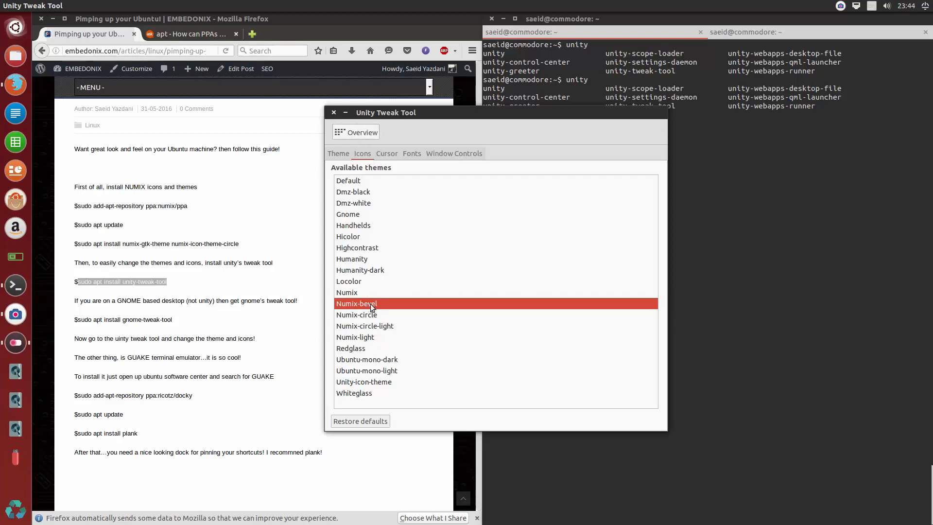
pyautogui.moveTo(801, 47)
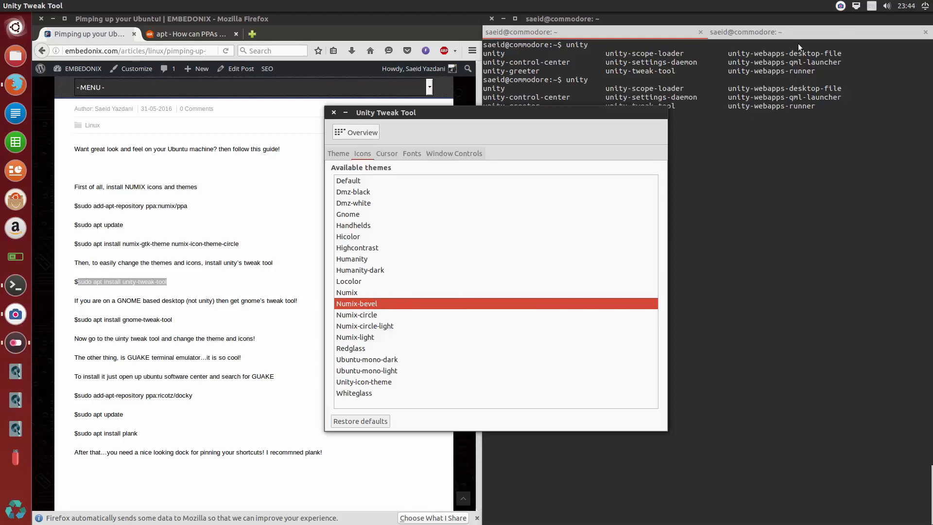
pyautogui.moveTo(375, 310)
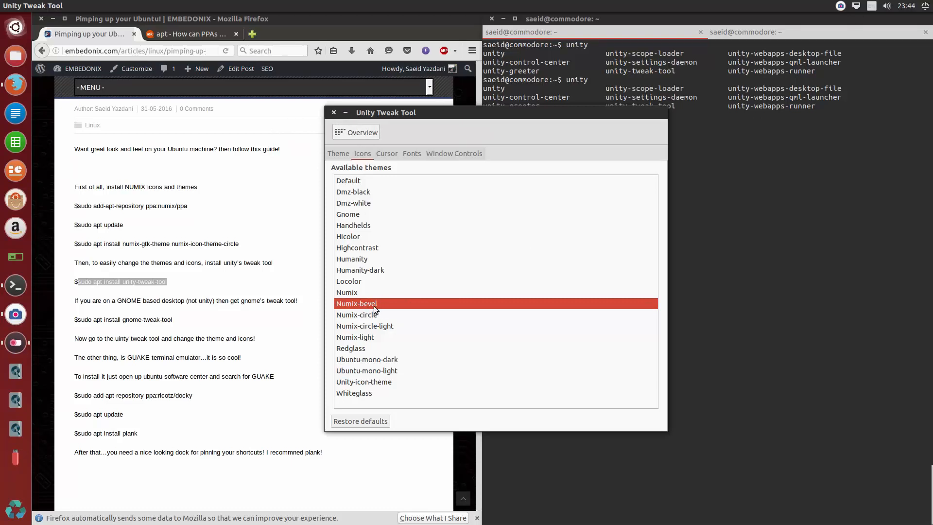
pyautogui.click(357, 315)
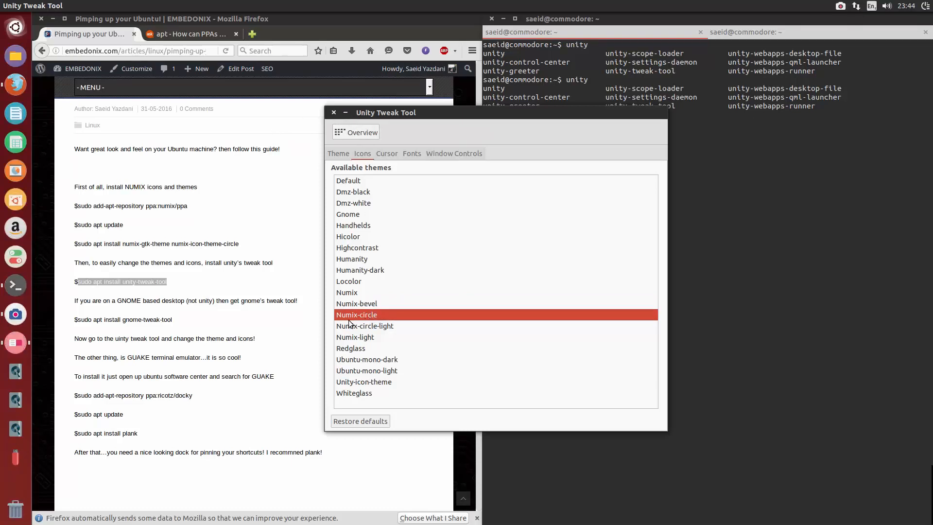
pyautogui.click(356, 303)
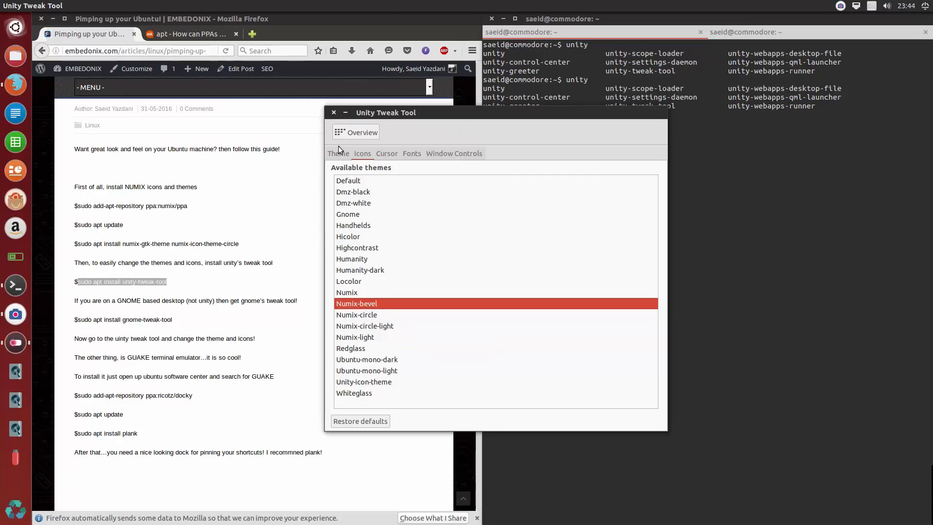
pyautogui.click(337, 153)
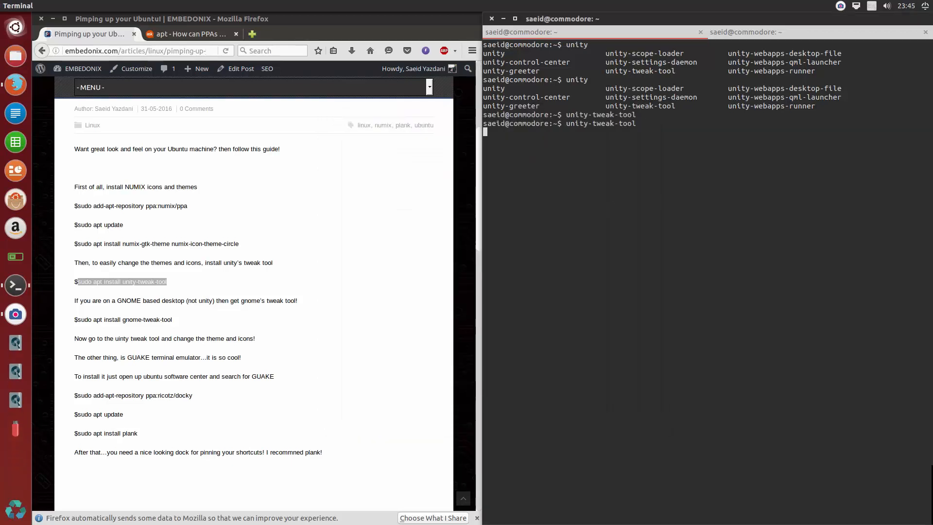
# - Relaunch Unity Tweak Tool, enable the workspace switcher, and set a 4-by-4 workspace grid
pyautogui.press('Return')
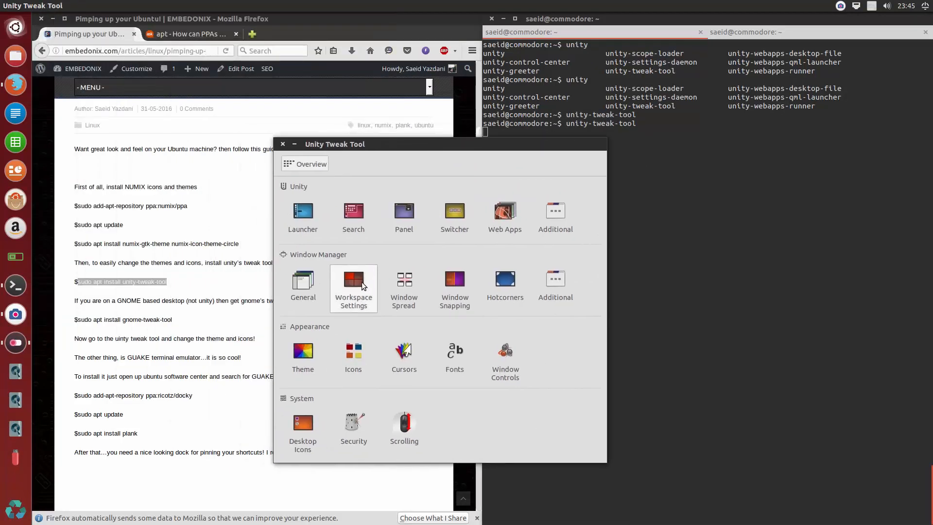
pyautogui.click(353, 280)
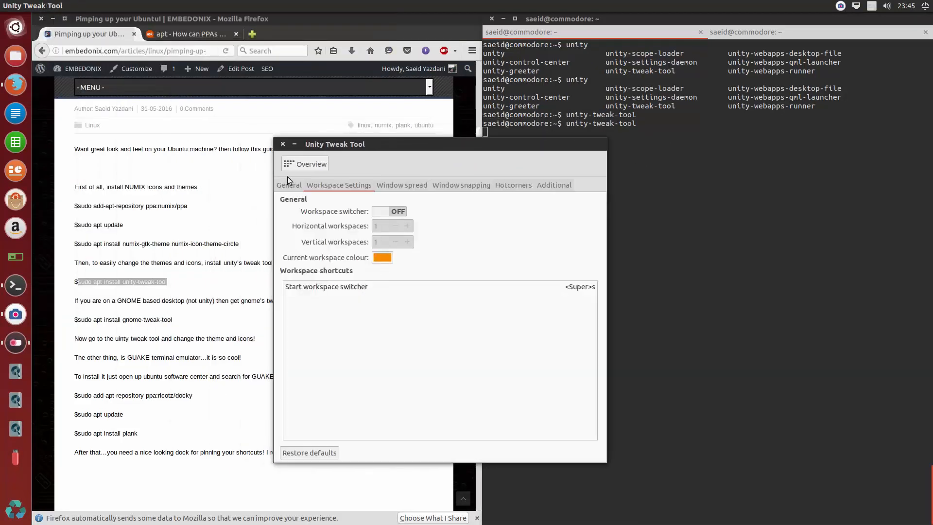
pyautogui.click(310, 164)
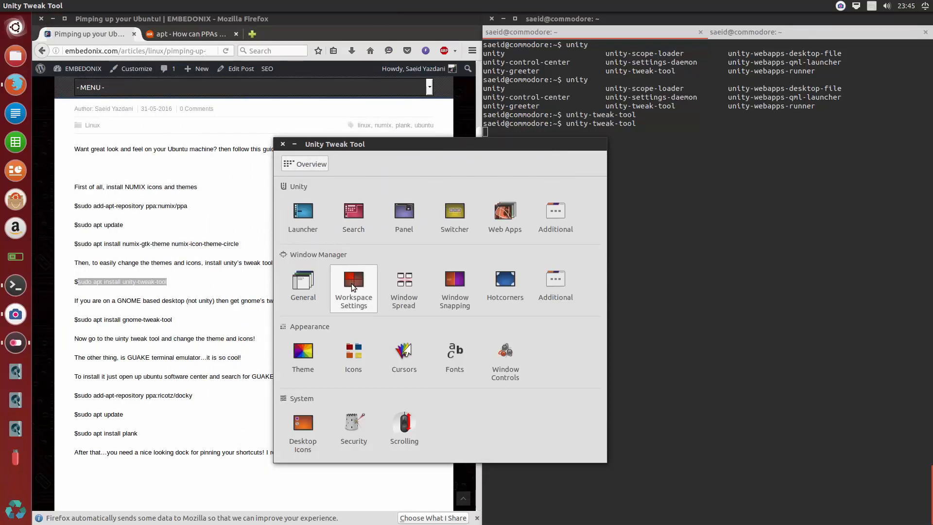
pyautogui.click(352, 280)
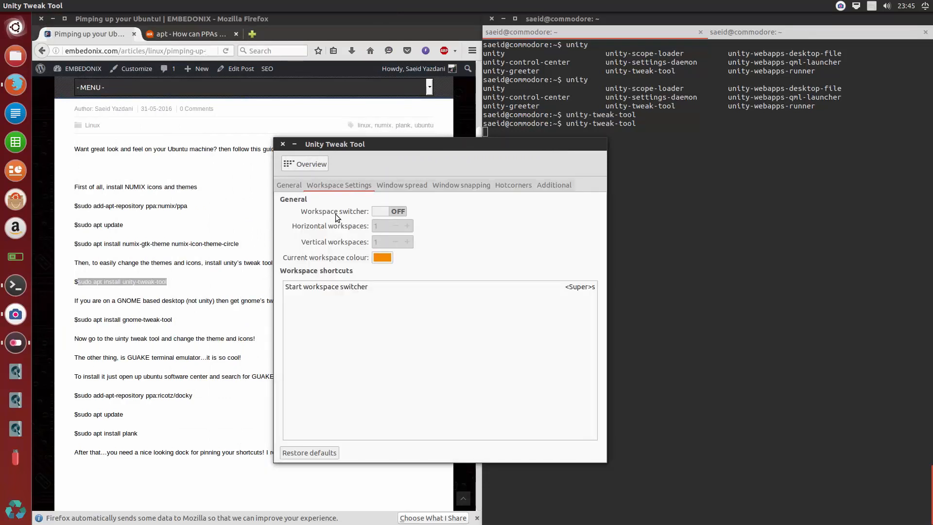
pyautogui.click(389, 212)
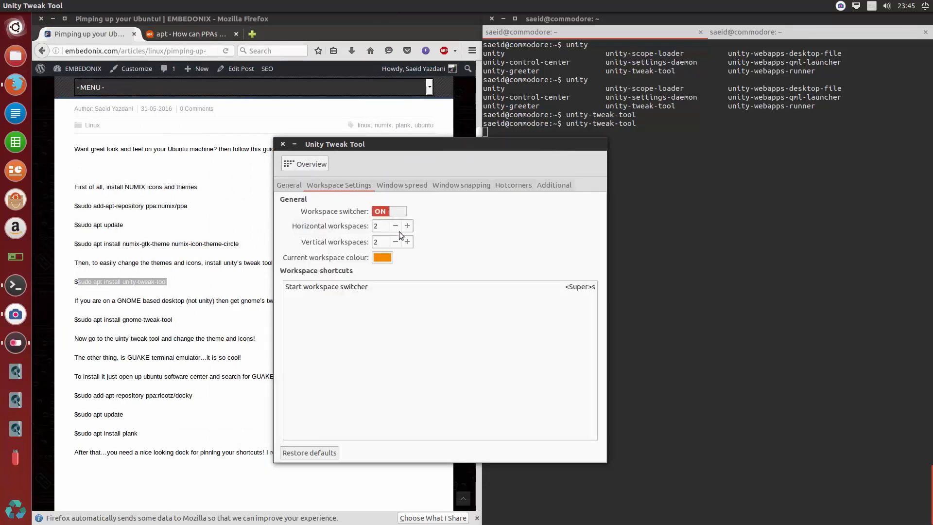
pyautogui.click(407, 226)
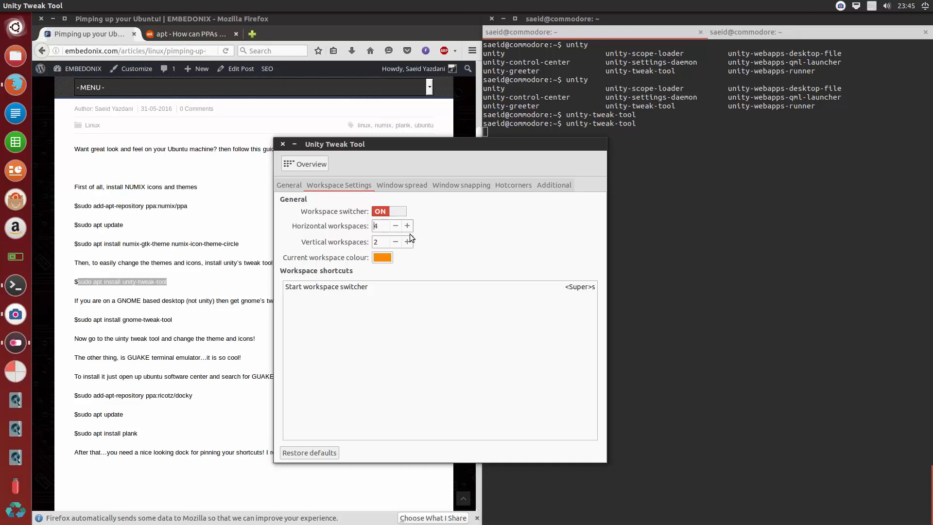
pyautogui.click(408, 242)
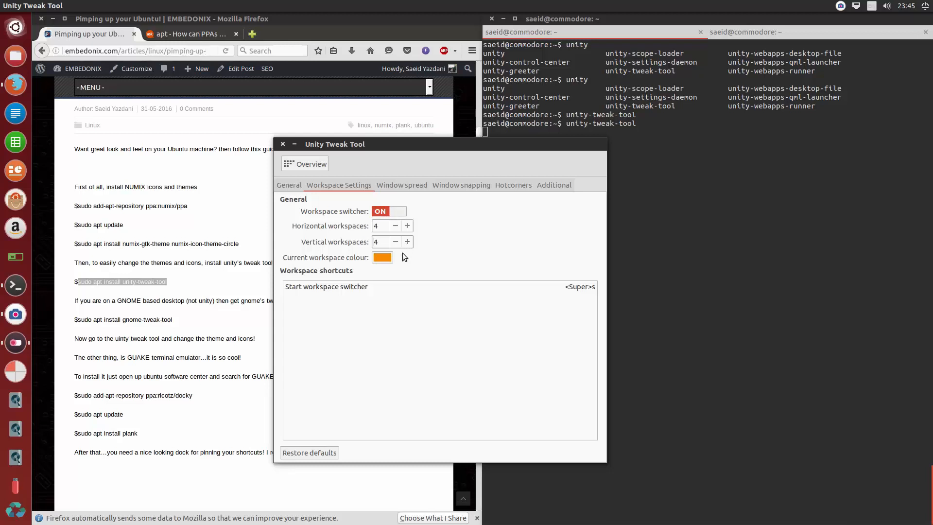
pyautogui.press('super+s')
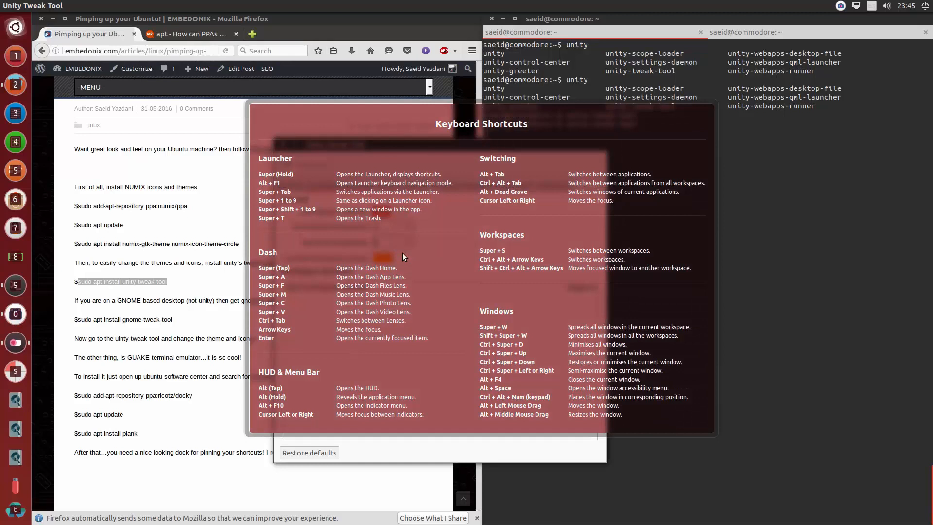
pyautogui.moveTo(473, 118)
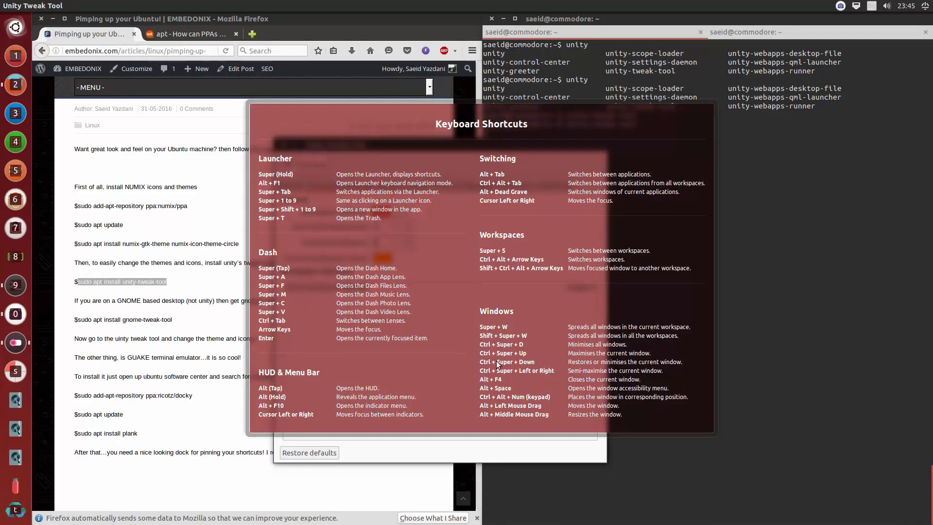
pyautogui.moveTo(504, 398)
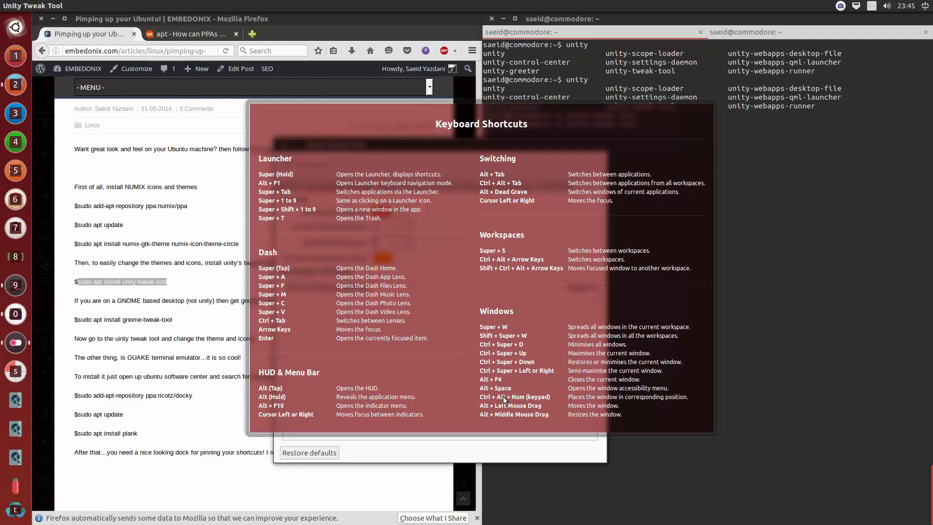
pyautogui.moveTo(483, 402)
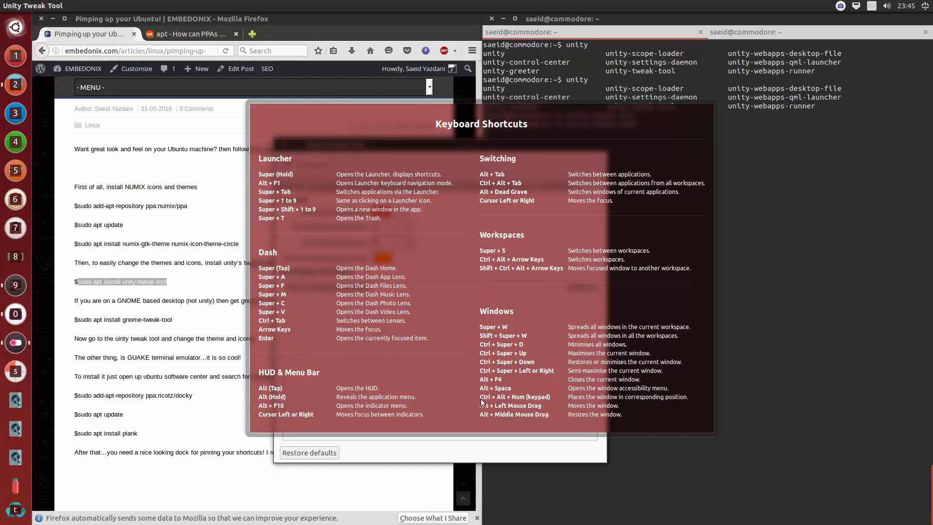
pyautogui.moveTo(509, 416)
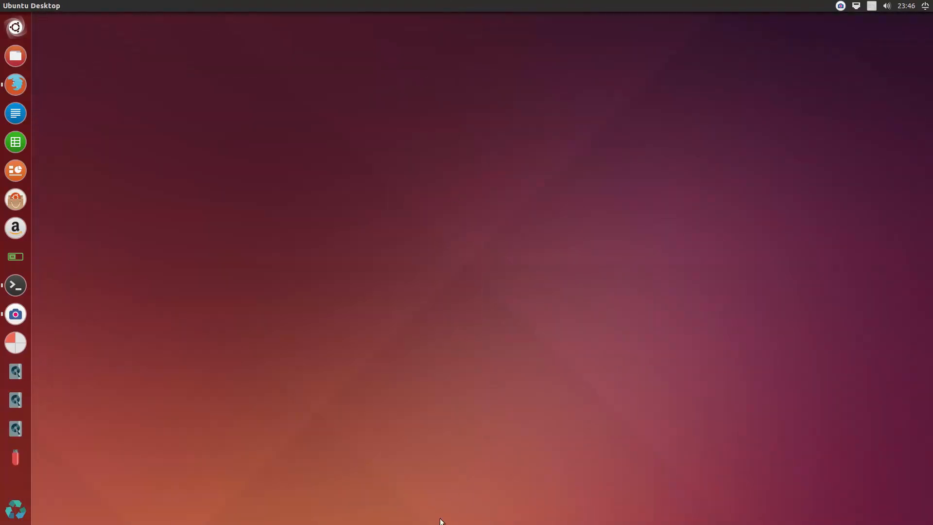
pyautogui.moveTo(336, 503)
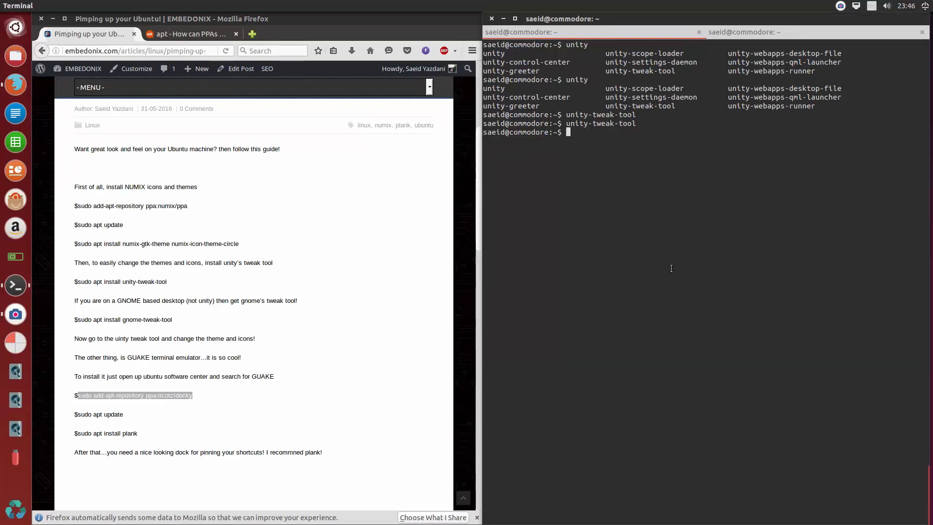
# - Add ppa:ricotz/docky, run sudo apt update, then install plank answering Y
pyautogui.write('sudo add-apt-repository ppa:ricotz/docky')
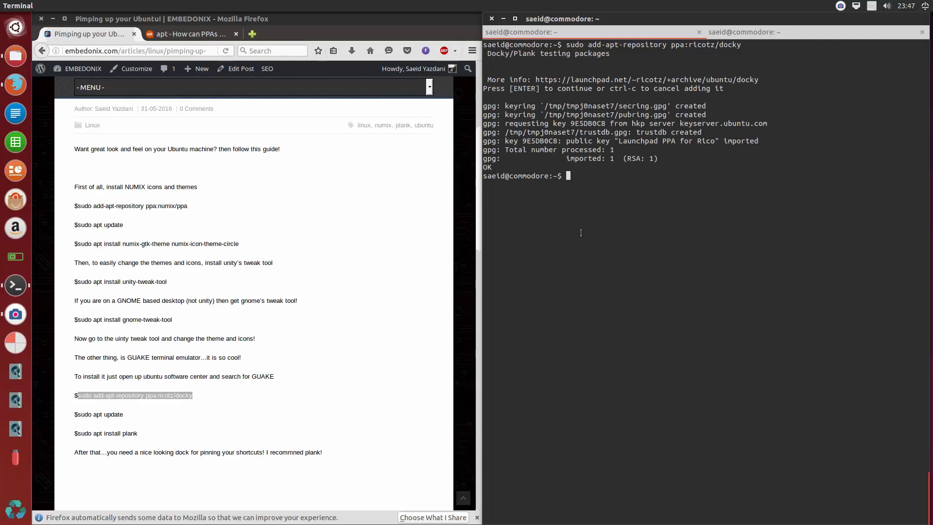
pyautogui.write('s')
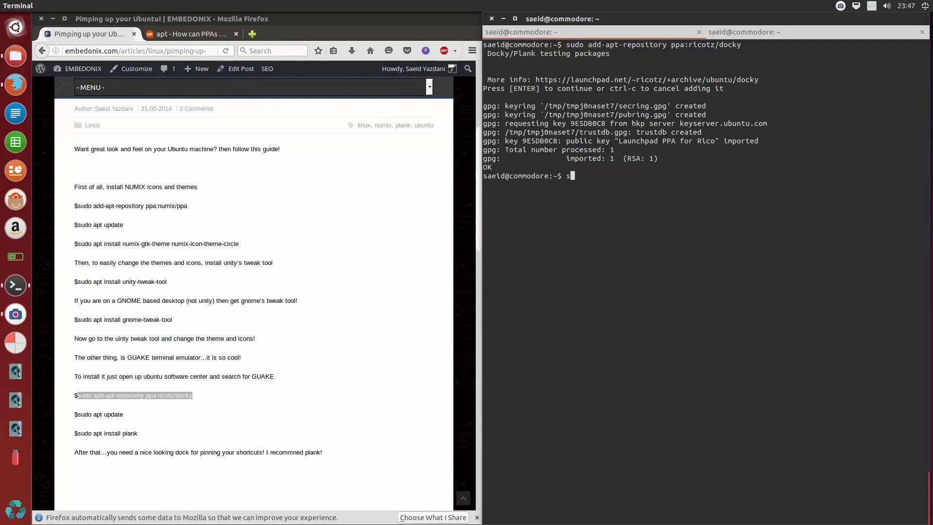
pyautogui.write('udo')
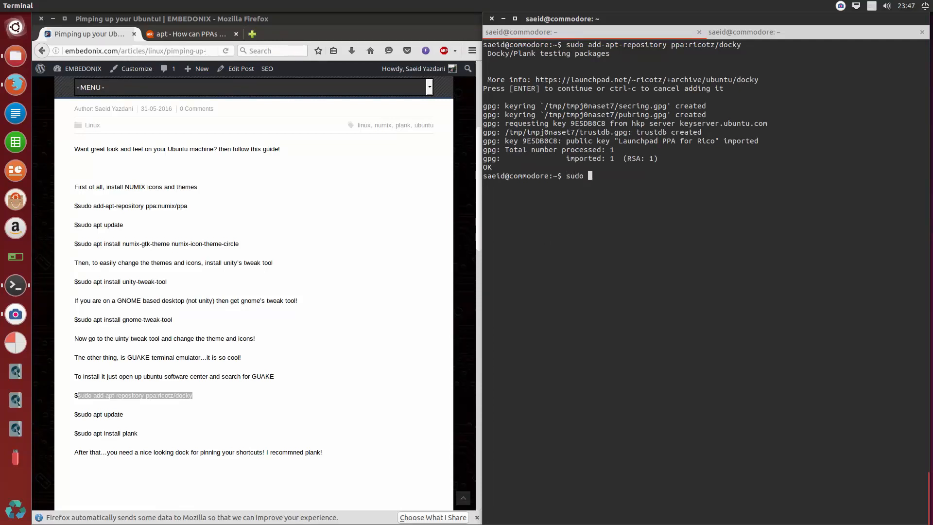
pyautogui.write('apt upd')
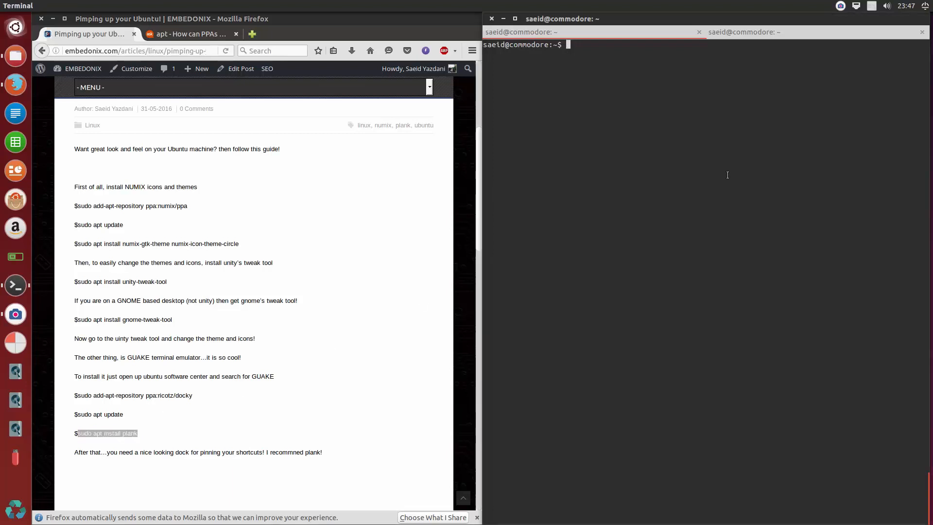
pyautogui.write('sudo apt install')
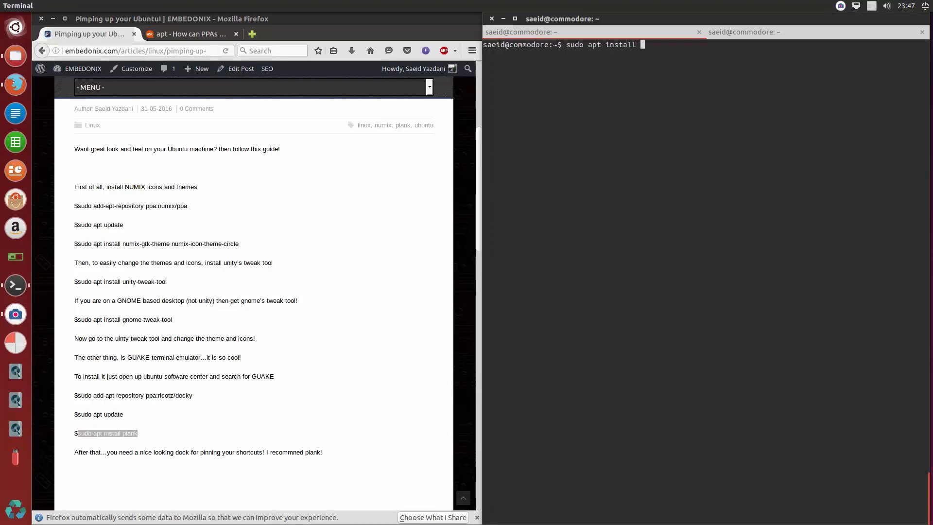
pyautogui.write('plank')
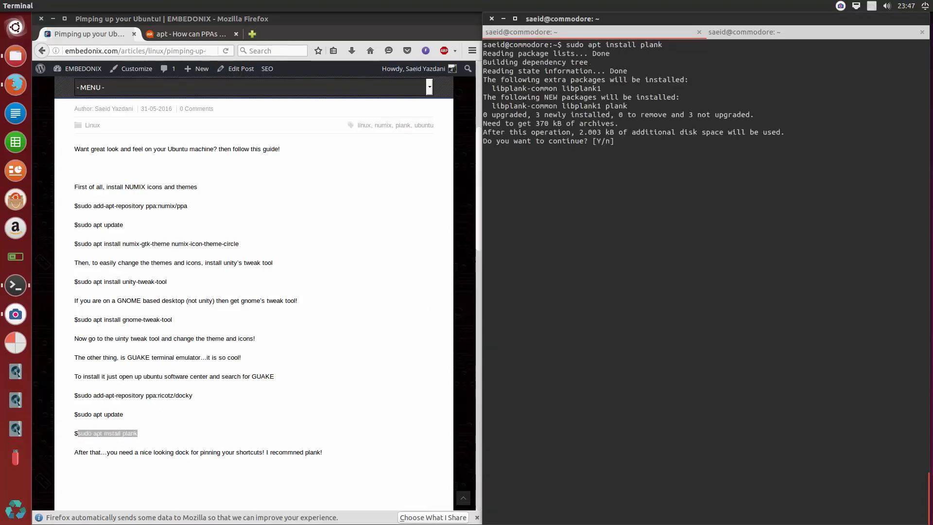
pyautogui.write('Y')
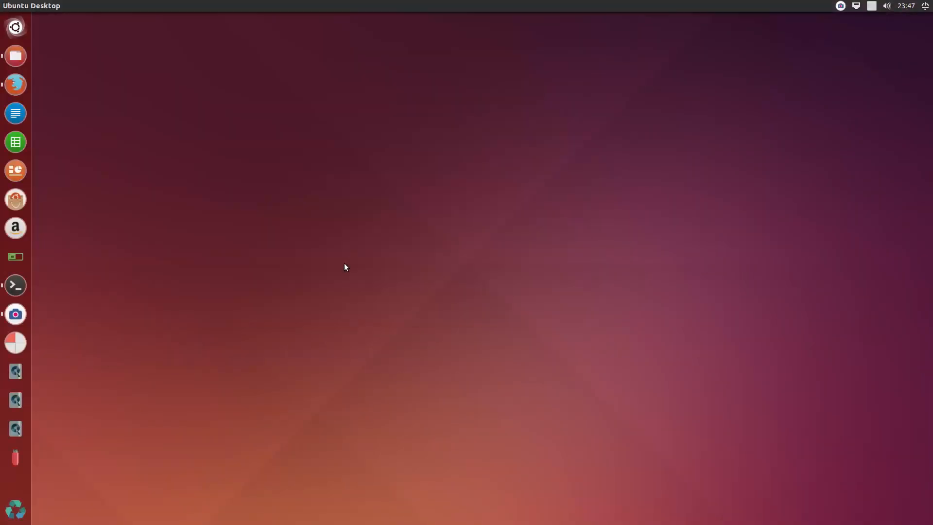
# - Start the Plank dock by running plank in a new Terminal window
pyautogui.click(15, 285)
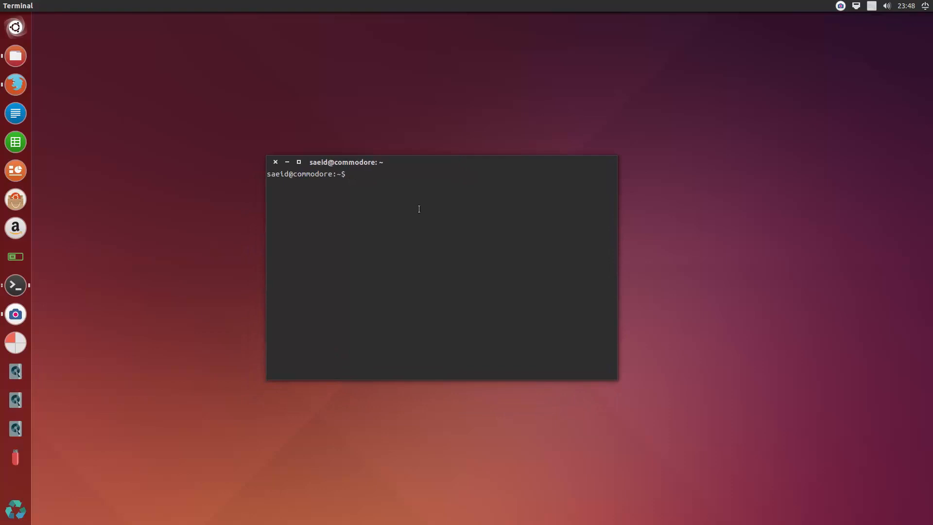
pyautogui.write('plank')
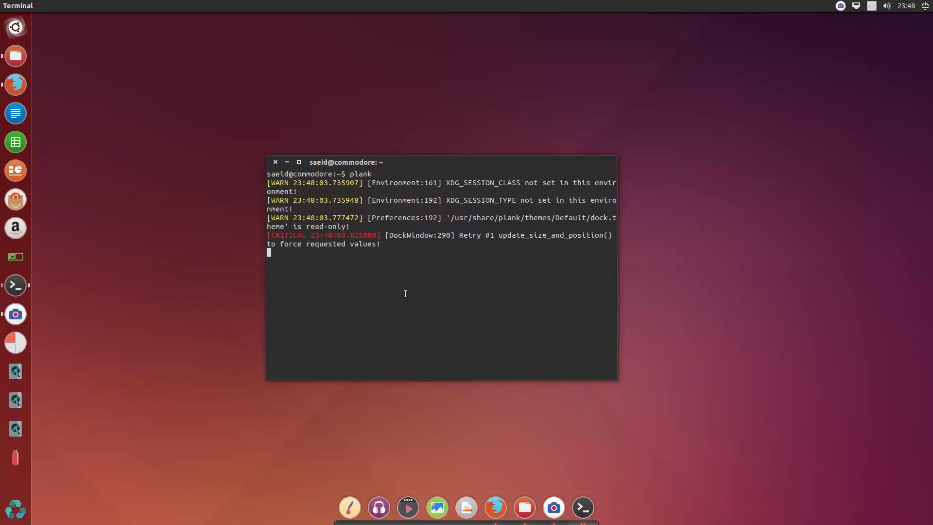
pyautogui.moveTo(375, 427)
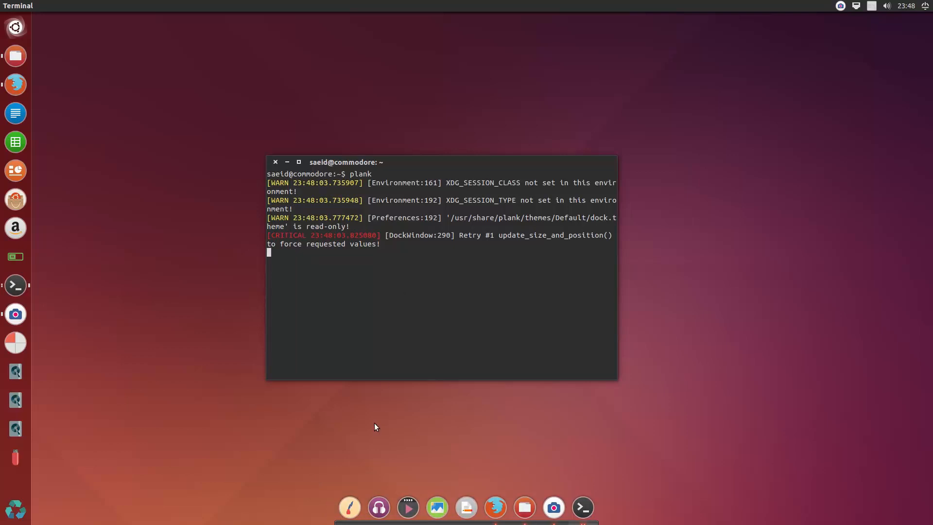
pyautogui.rightClick(350, 507)
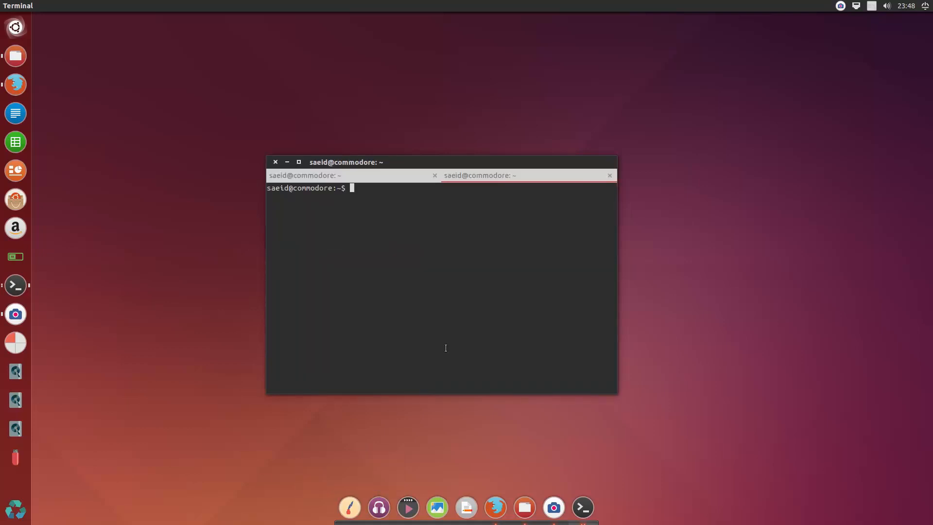
# - Run plank --help to list Plank's command-line options
pyautogui.write('plank  --')
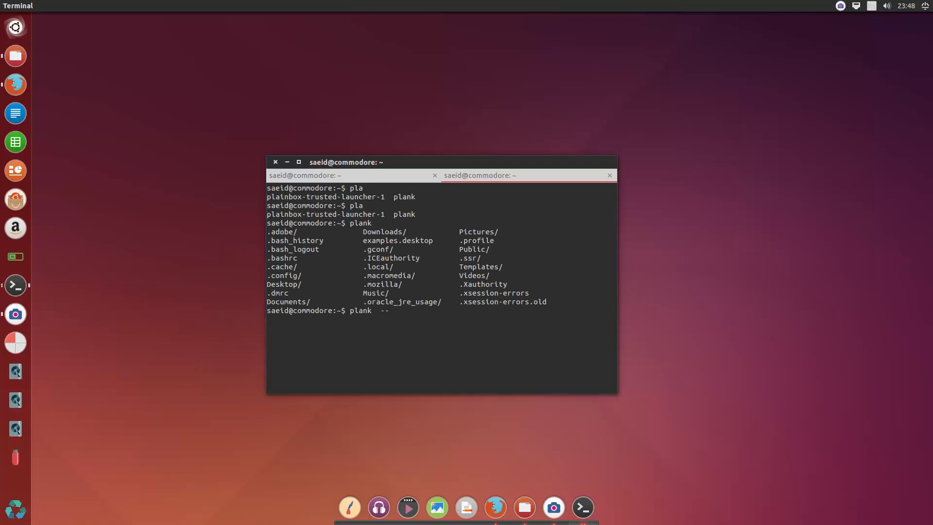
pyautogui.write('pr')
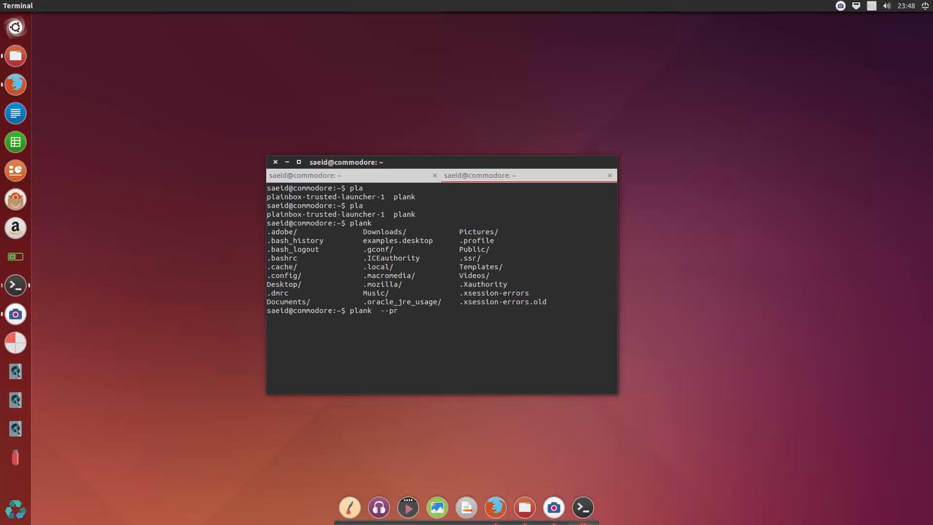
pyautogui.write('hep')
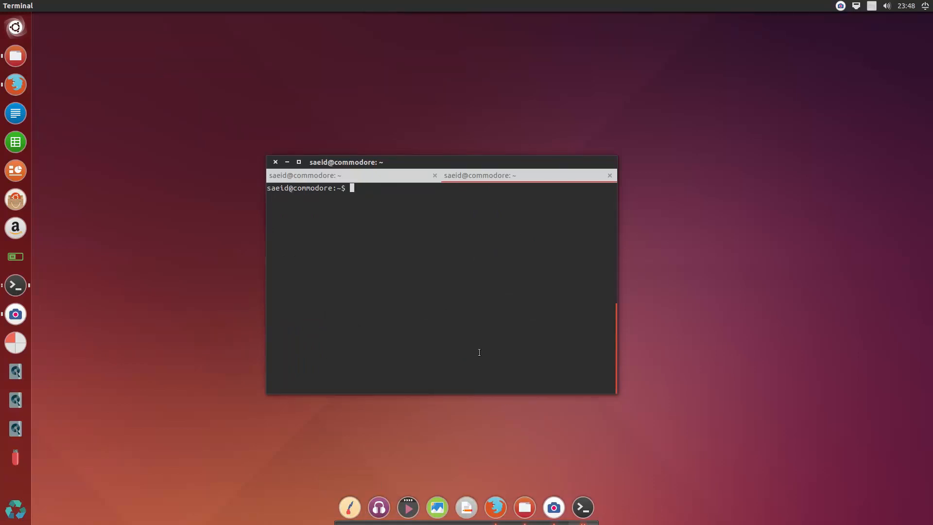
pyautogui.write('pla')
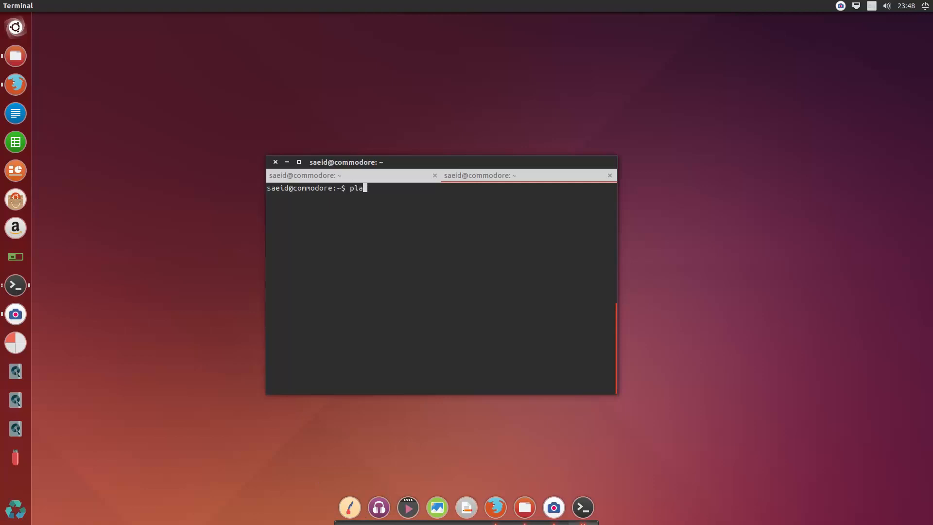
pyautogui.write('nk --prefrences')
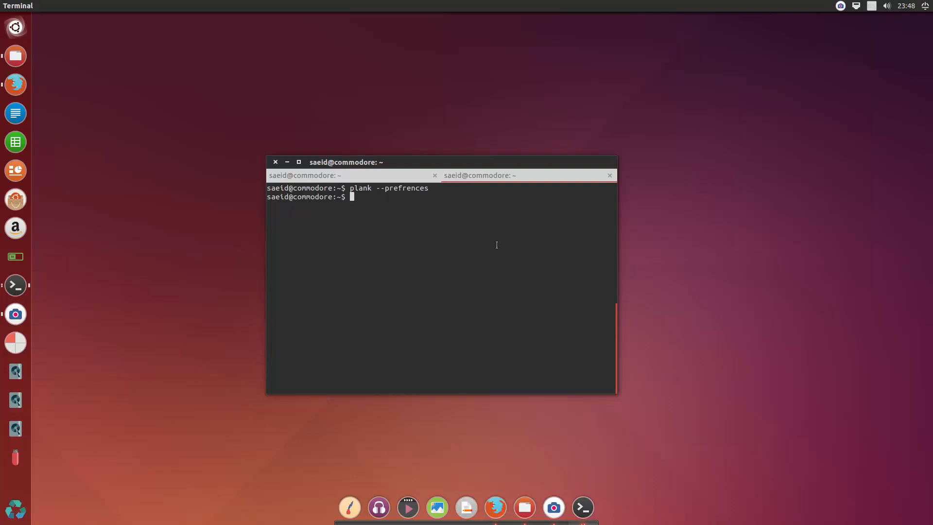
# - Copy the --preferences flag from the help output, then clear the screen
pyautogui.write('ls')
pyautogui.write('plank  --help')
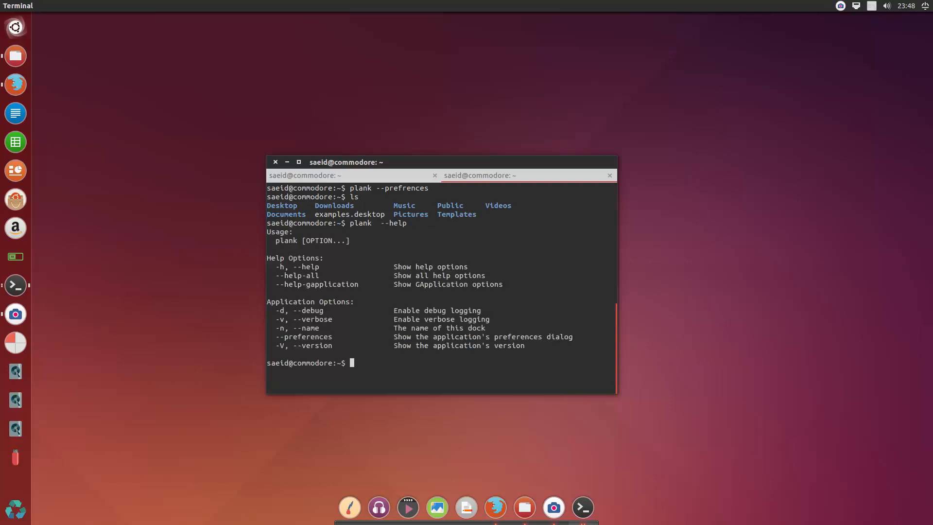
pyautogui.doubleClick(303, 336)
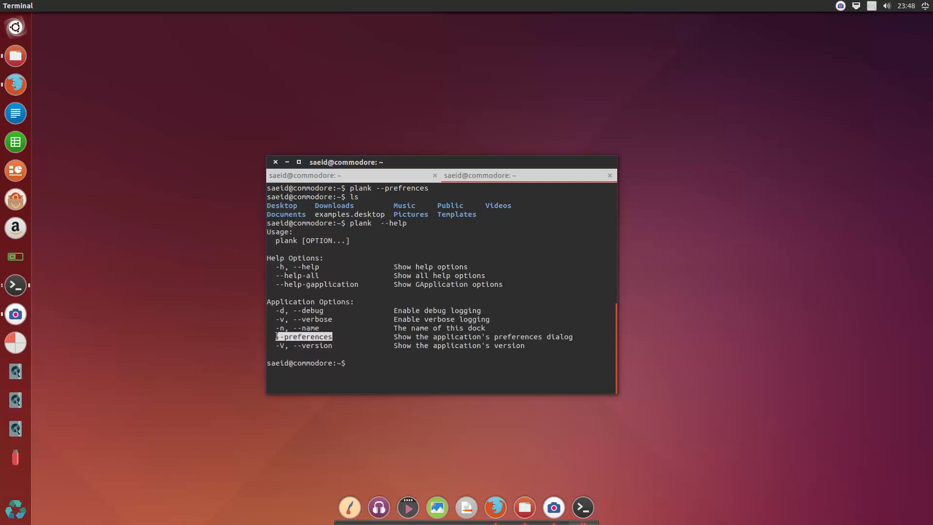
pyautogui.rightClick(316, 342)
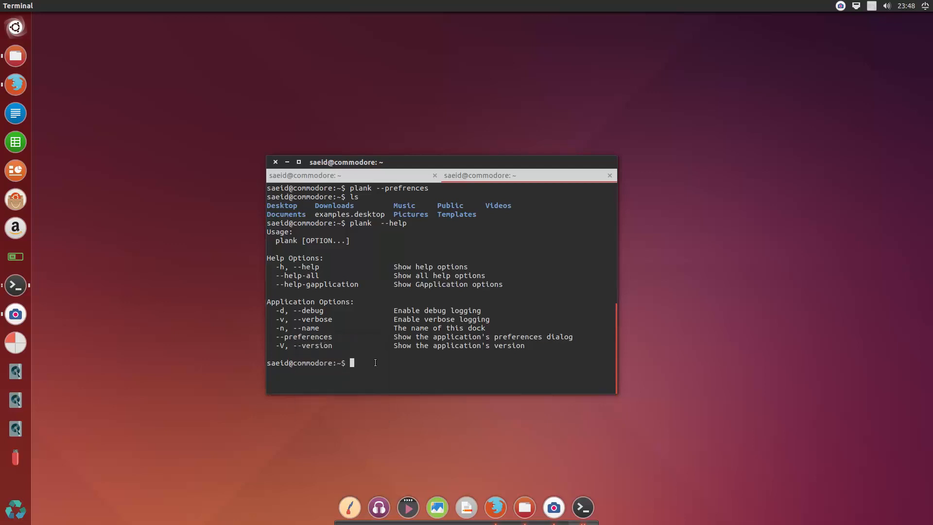
pyautogui.write('clea')
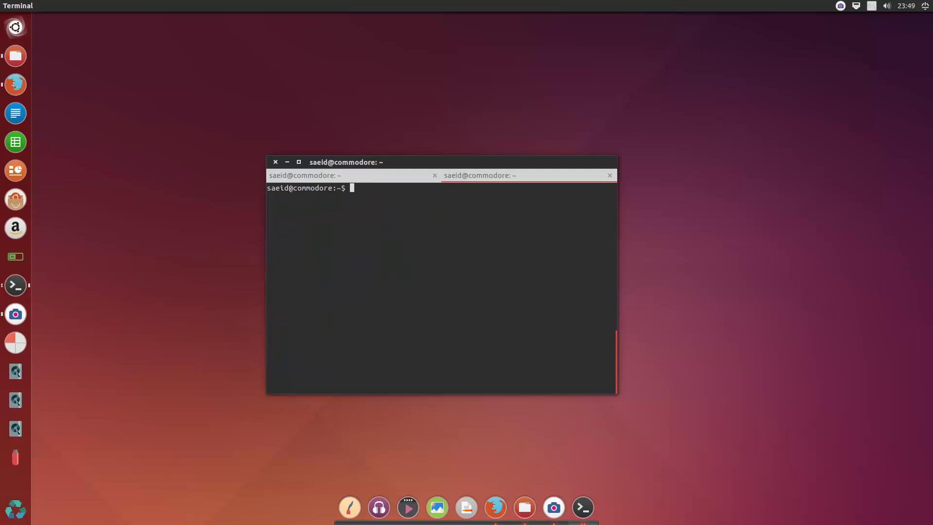
pyautogui.press('Return')
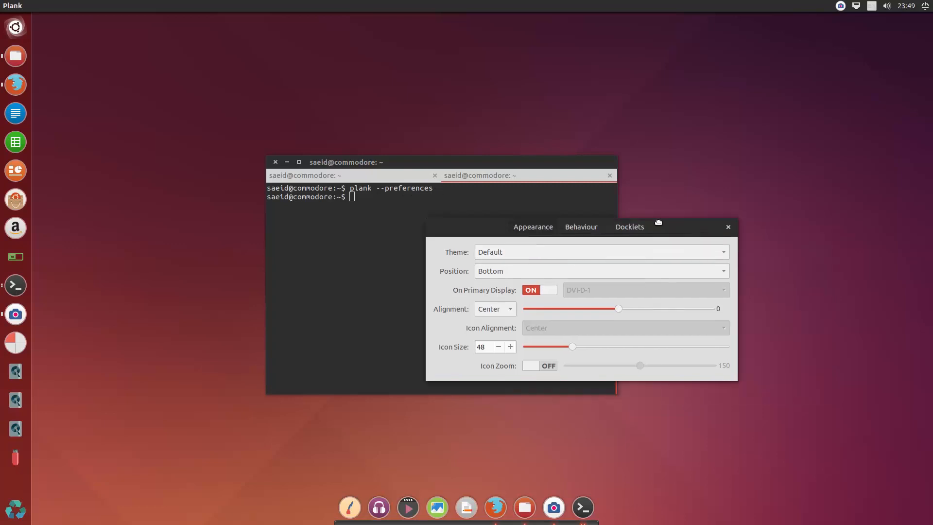
# - Try the Default and Transparent dock themes, then settle on the Gtk+ theme
pyautogui.click(598, 252)
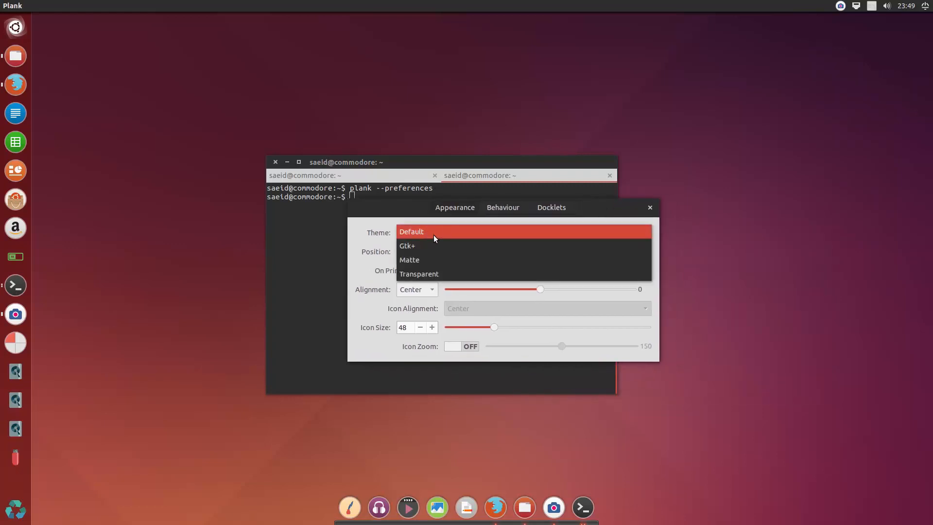
pyautogui.click(411, 231)
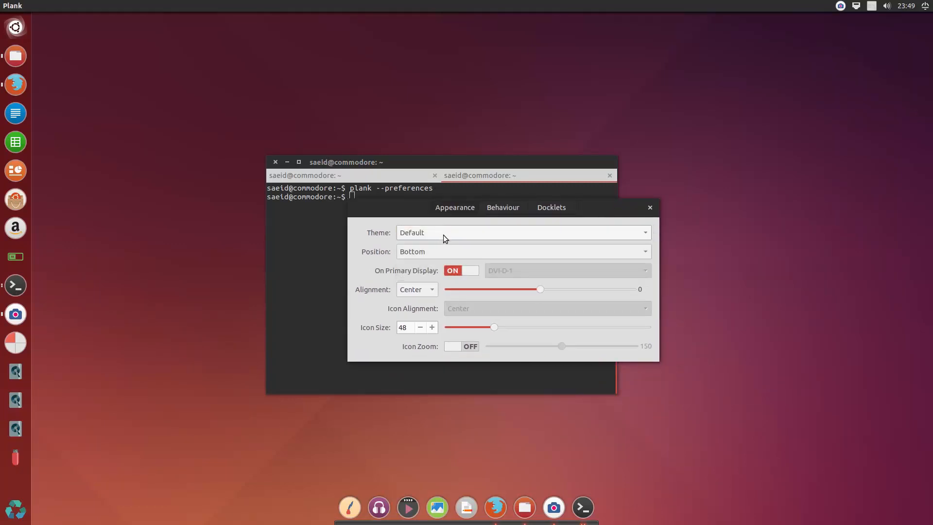
pyautogui.click(523, 232)
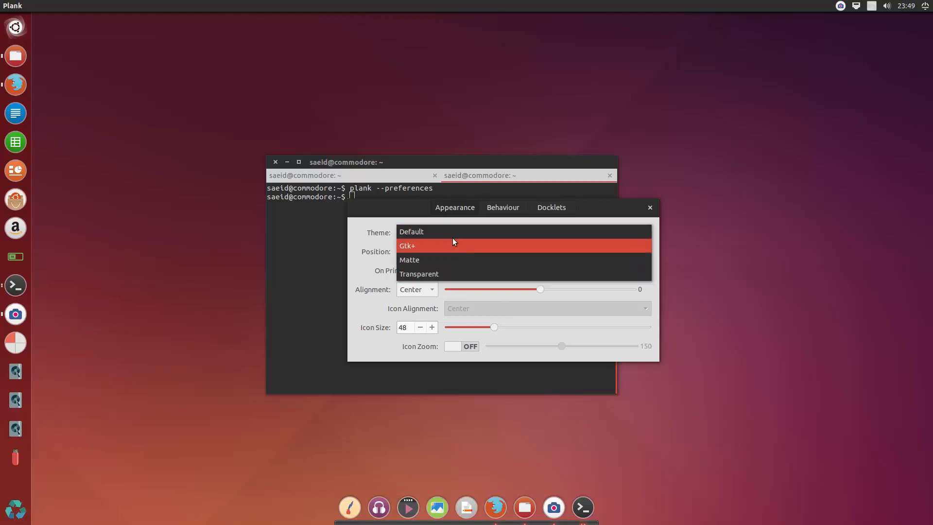
pyautogui.click(407, 245)
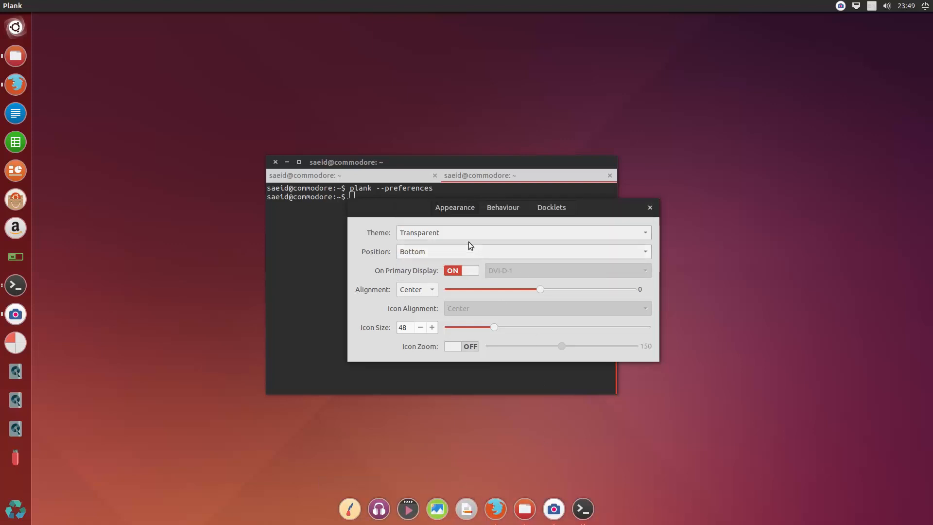
pyautogui.click(522, 232)
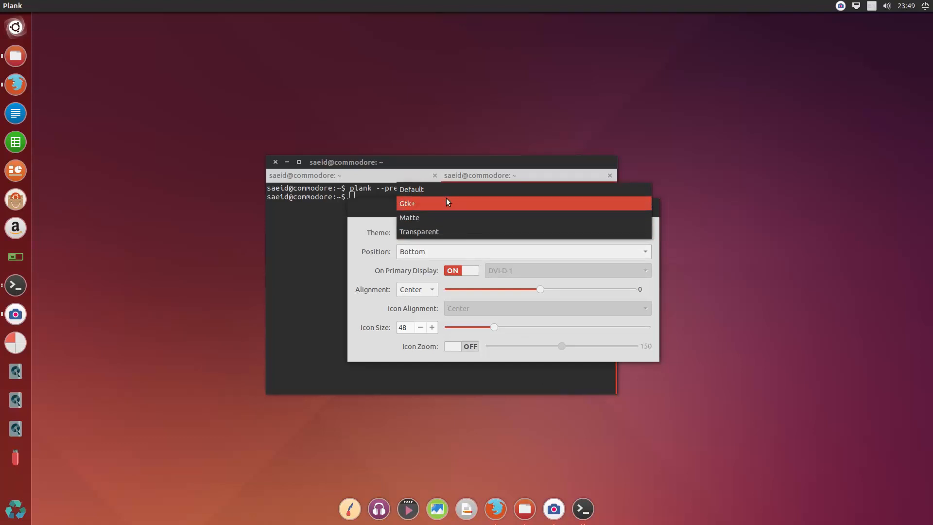
pyautogui.click(407, 203)
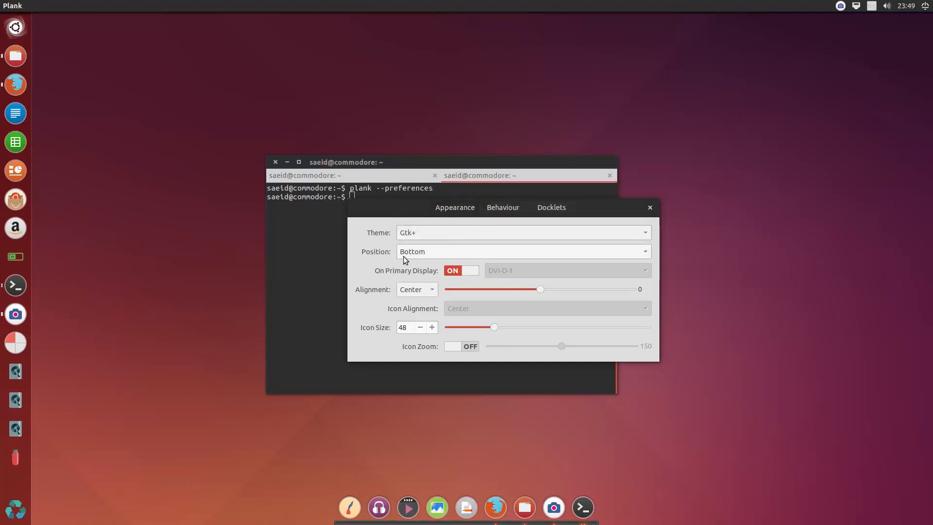
# - Keep the dock at the bottom, shrink icons to 36 and enable icon zoom
pyautogui.click(522, 251)
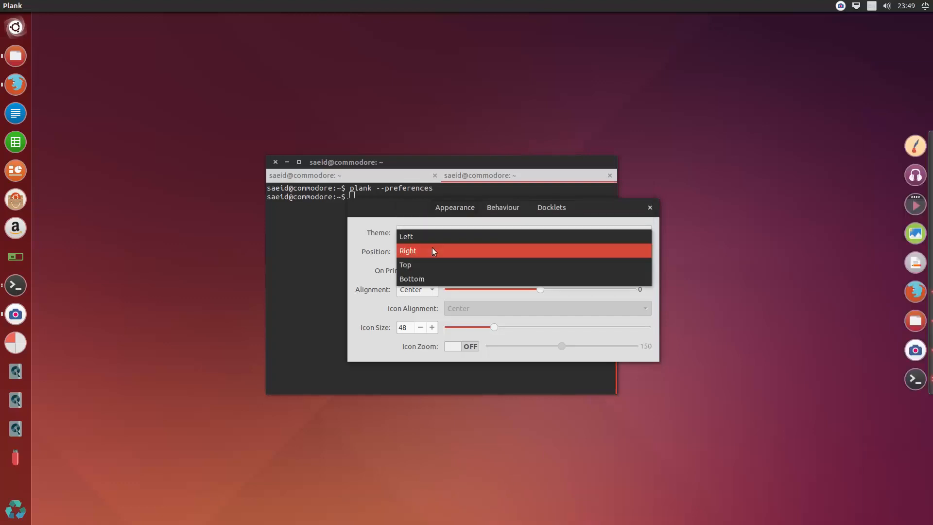
pyautogui.click(411, 279)
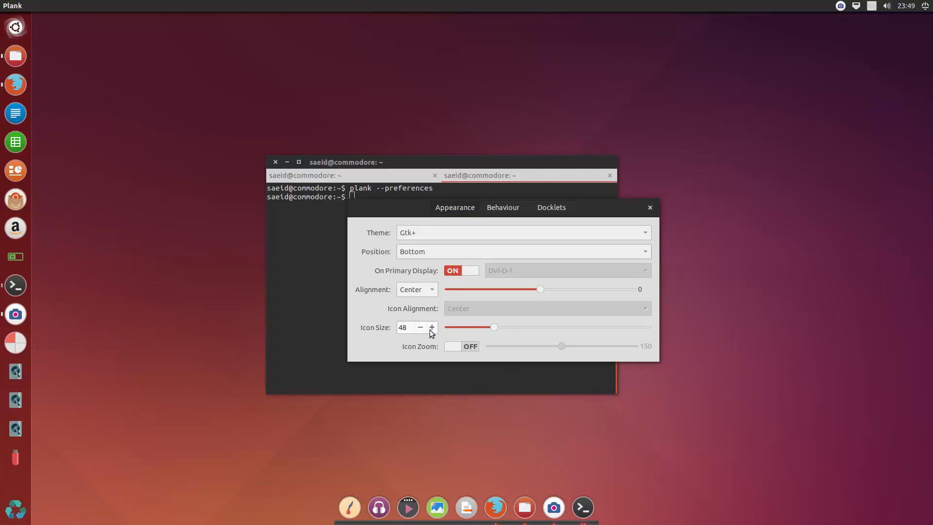
pyautogui.click(420, 327)
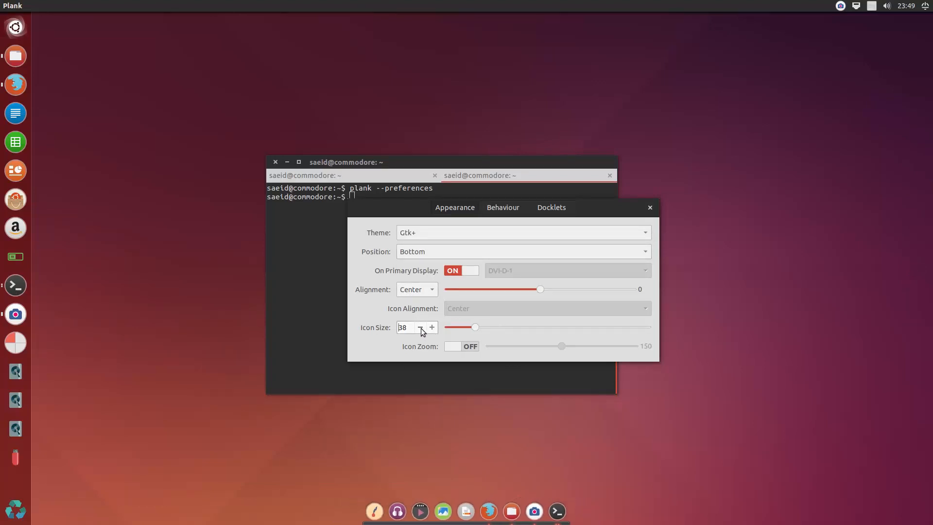
pyautogui.click(419, 327)
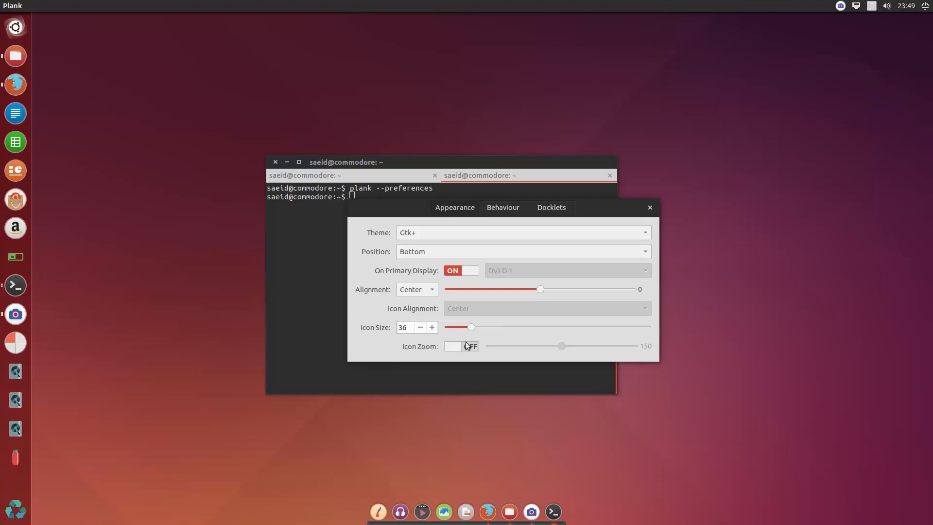
pyautogui.click(460, 346)
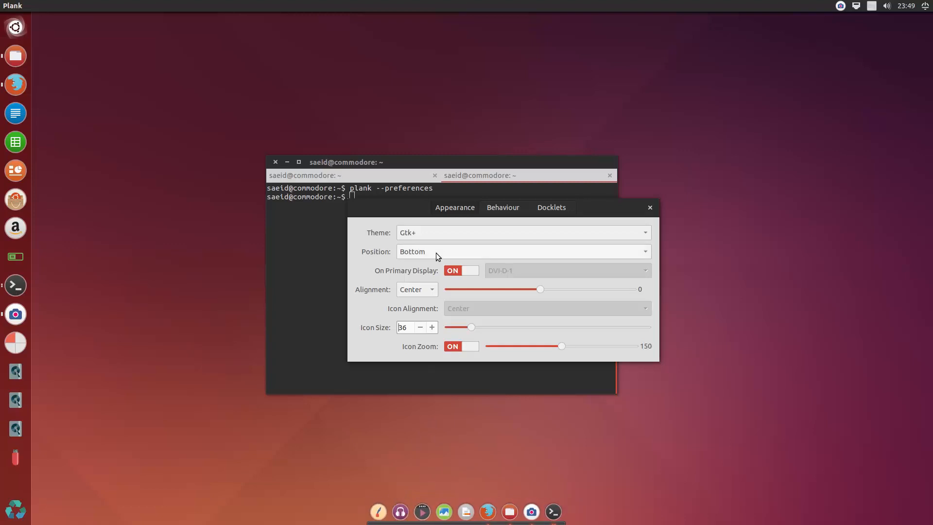
pyautogui.click(501, 207)
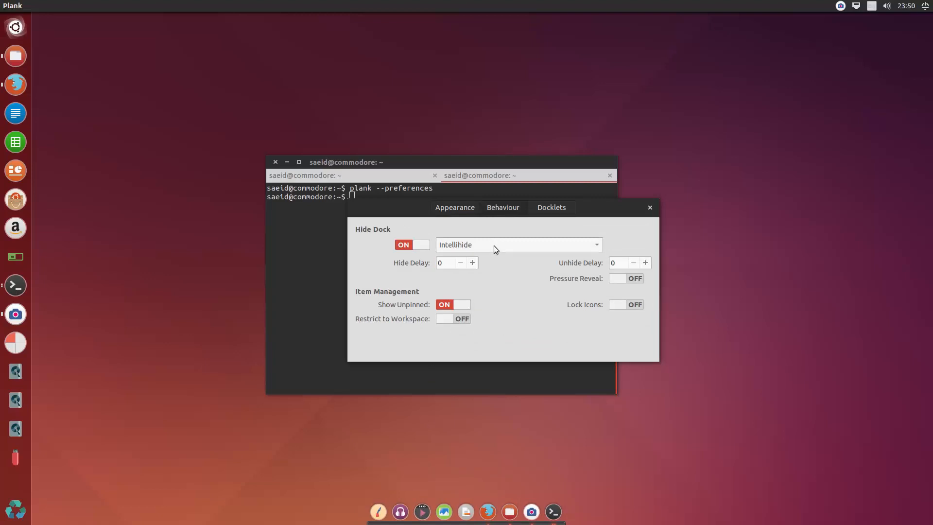
pyautogui.moveTo(447, 272)
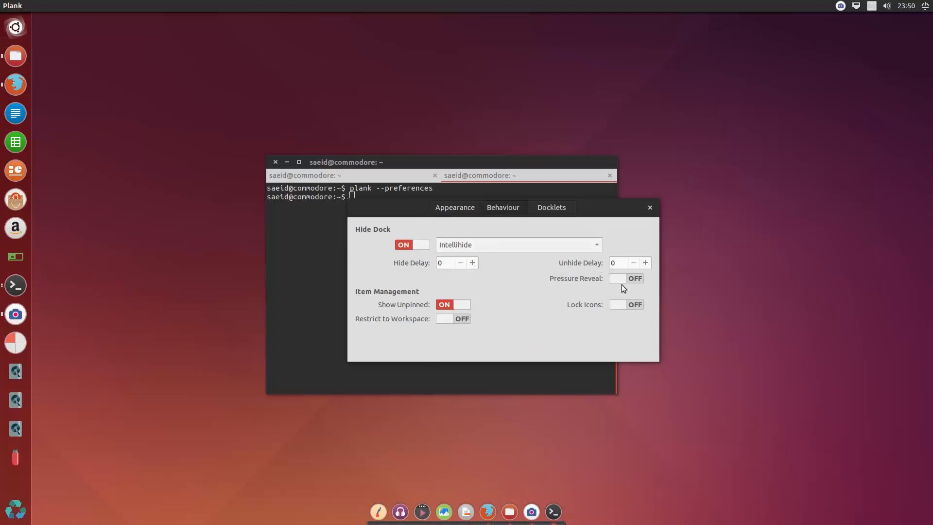
# - Switch Pressure Reveal on in Plank's Behaviour settings
pyautogui.click(625, 278)
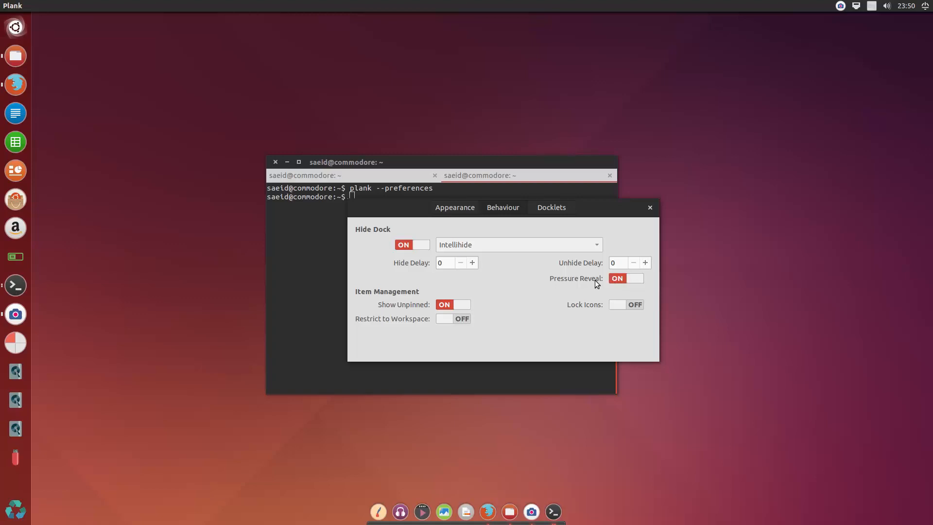
pyautogui.moveTo(426, 262)
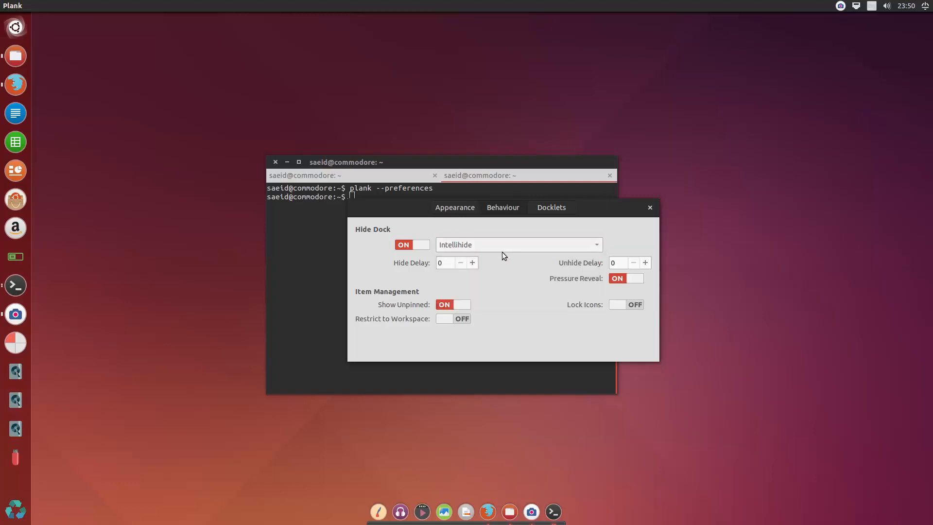
pyautogui.moveTo(426, 438)
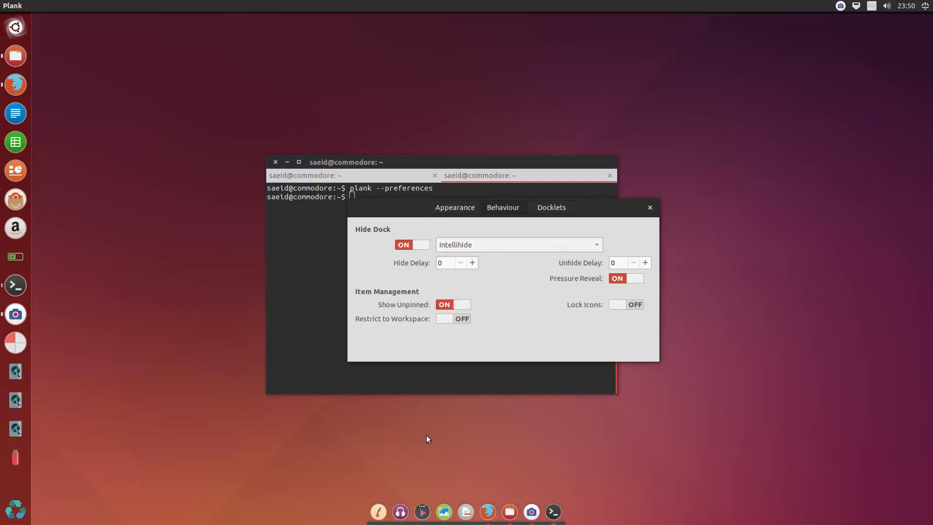
pyautogui.moveTo(677, 164)
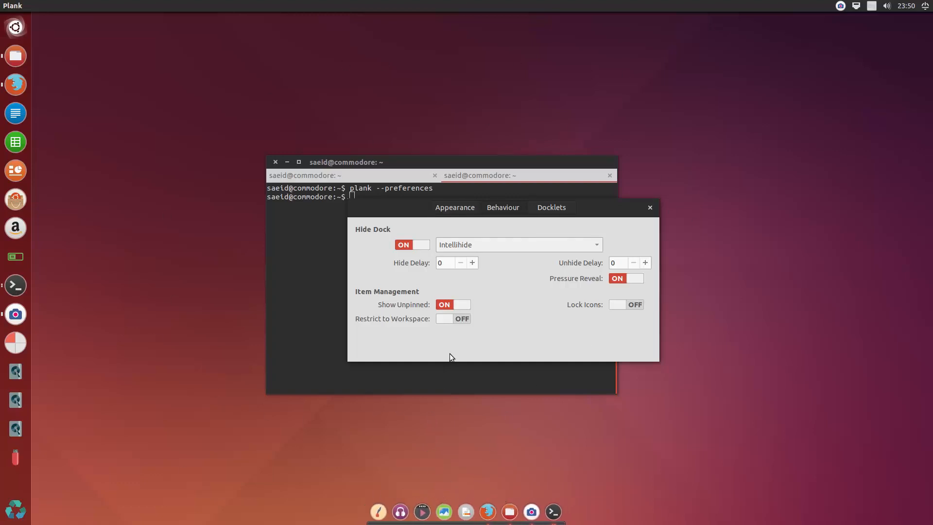
pyautogui.moveTo(629, 289)
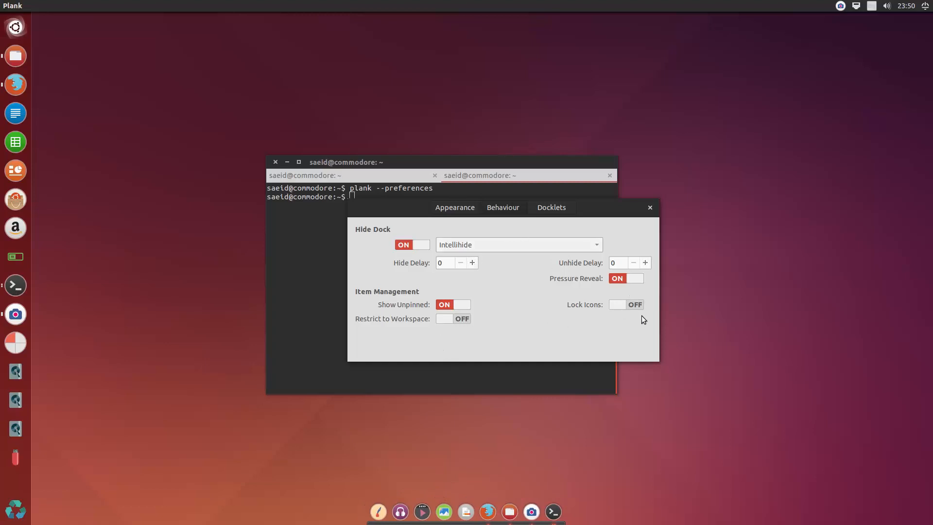
# - Check the available docklets, then close the Plank preferences window
pyautogui.click(550, 207)
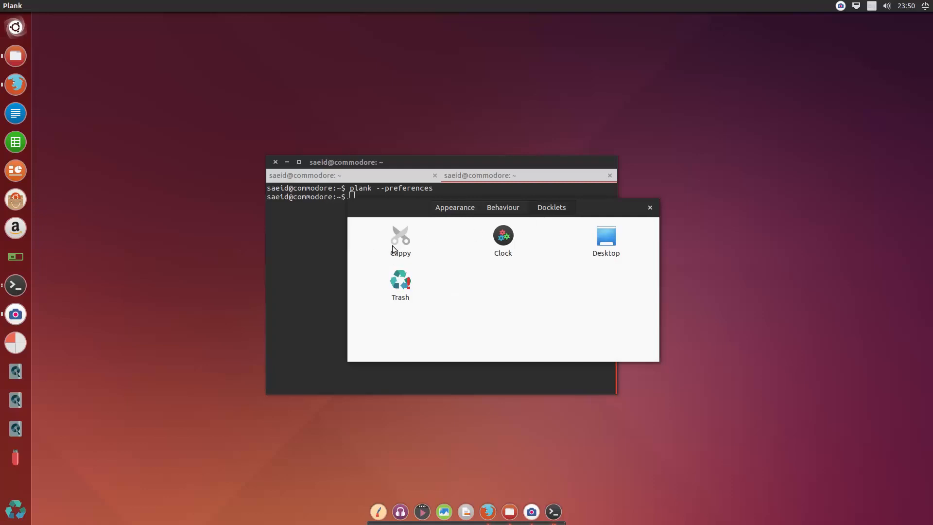
pyautogui.moveTo(520, 244)
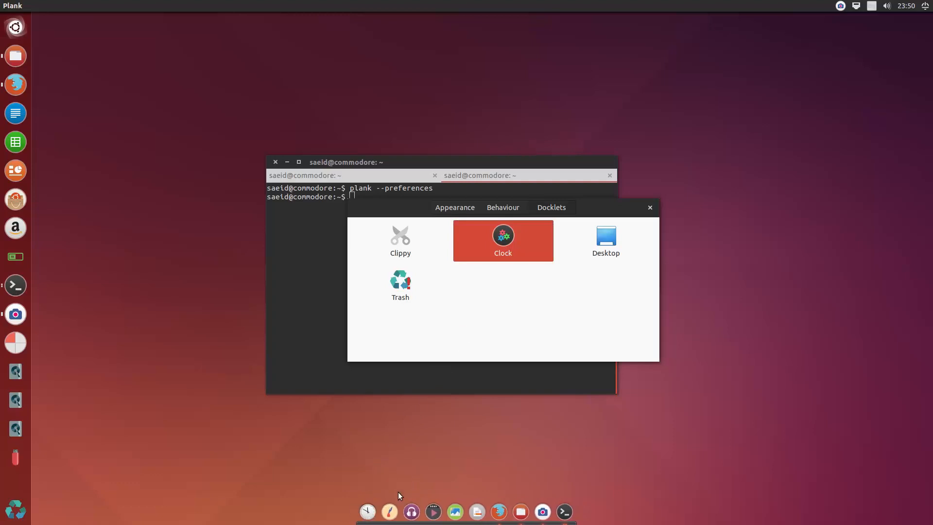
pyautogui.moveTo(403, 282)
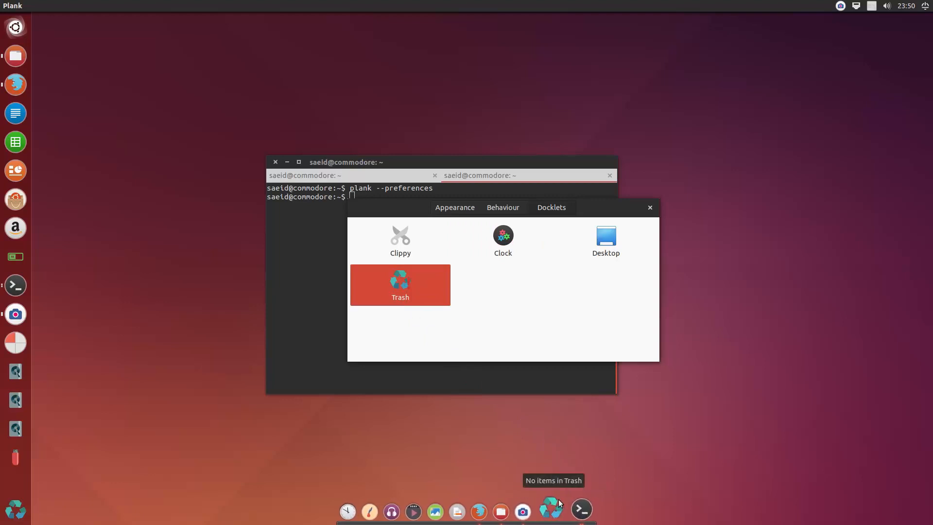
pyautogui.moveTo(657, 145)
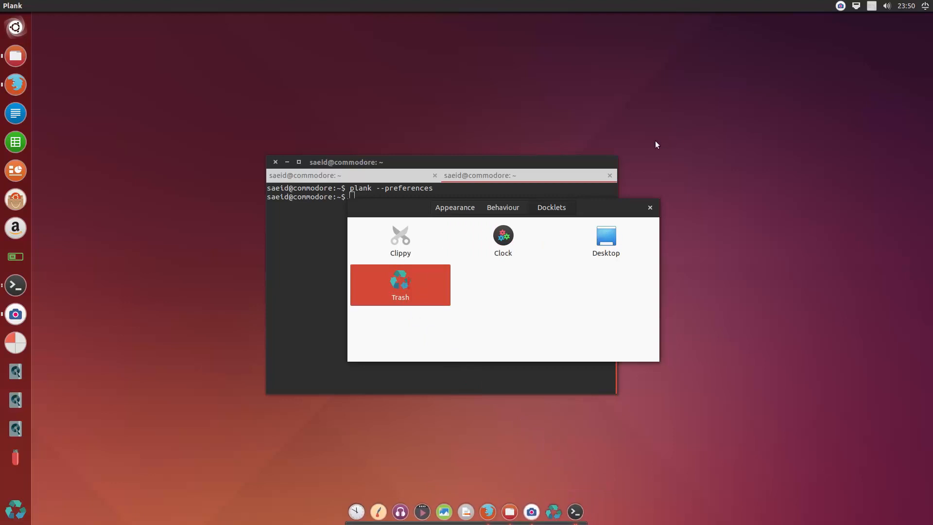
pyautogui.click(649, 207)
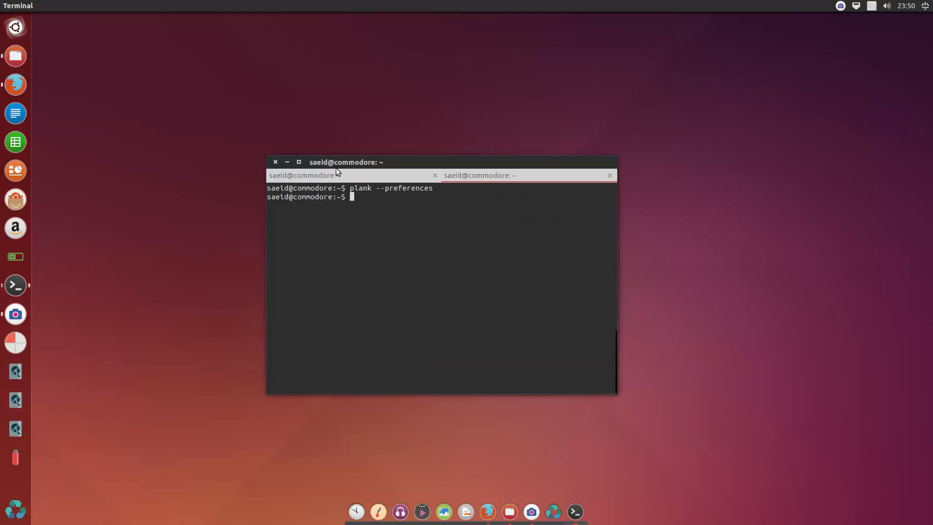
pyautogui.moveTo(384, 265)
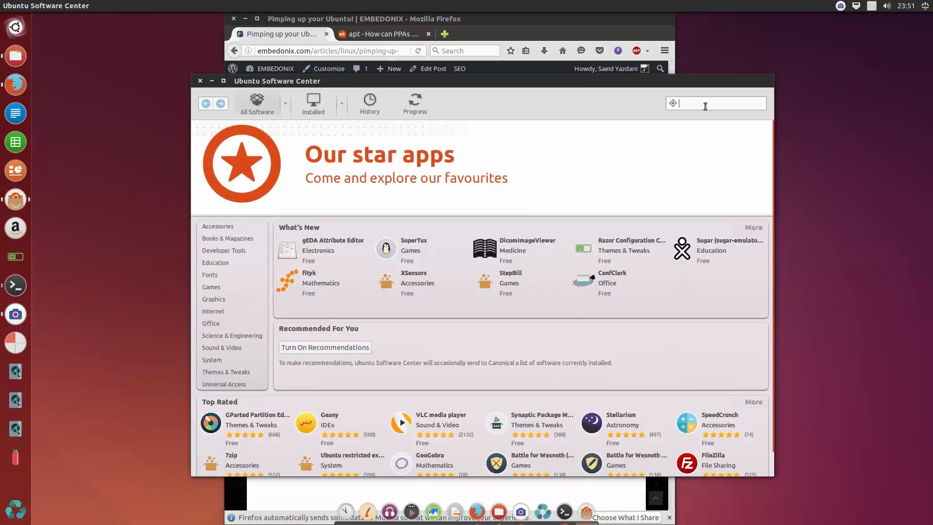
# - Search for 'guake', install Guake Terminal and launch it from its icon
pyautogui.write('guake')
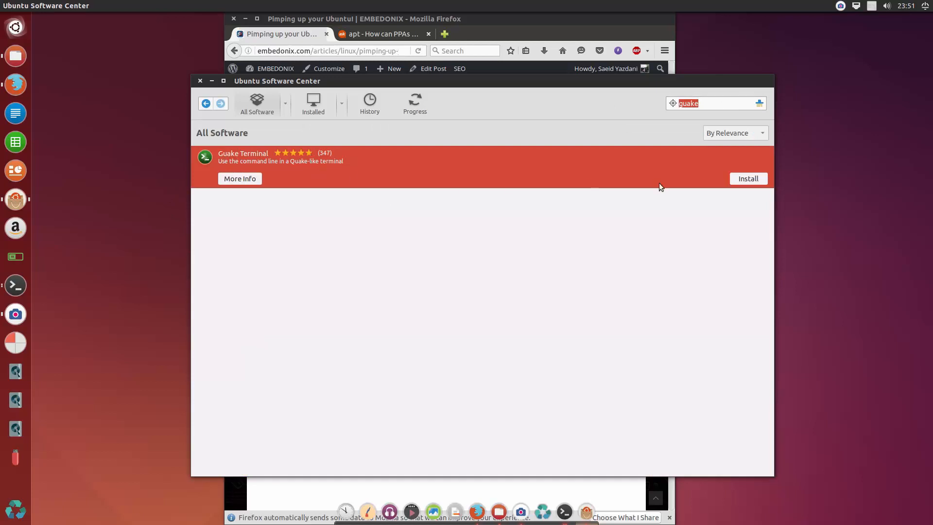
pyautogui.click(748, 178)
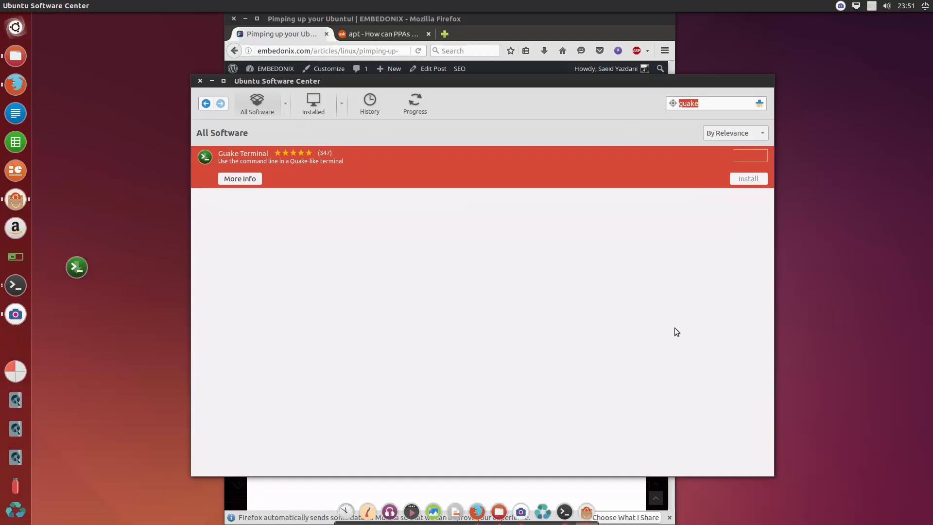
pyautogui.click(748, 178)
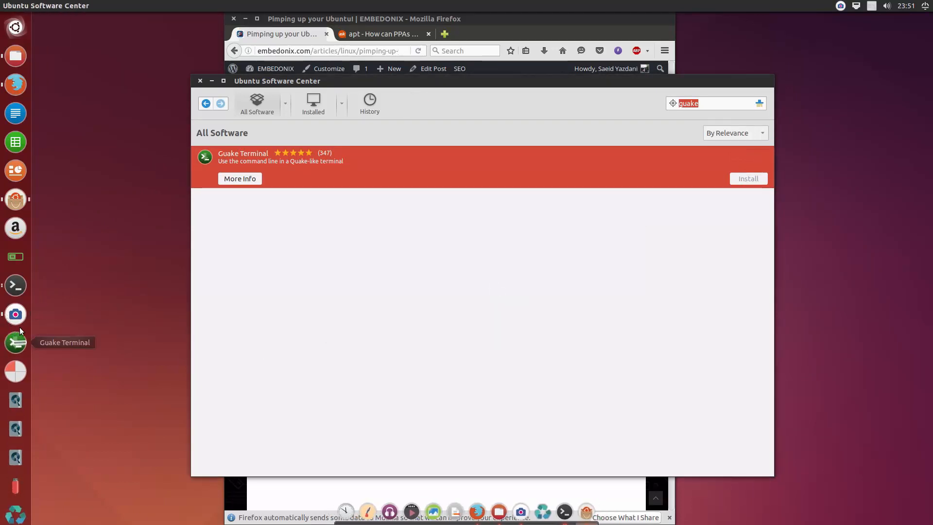
pyautogui.click(748, 178)
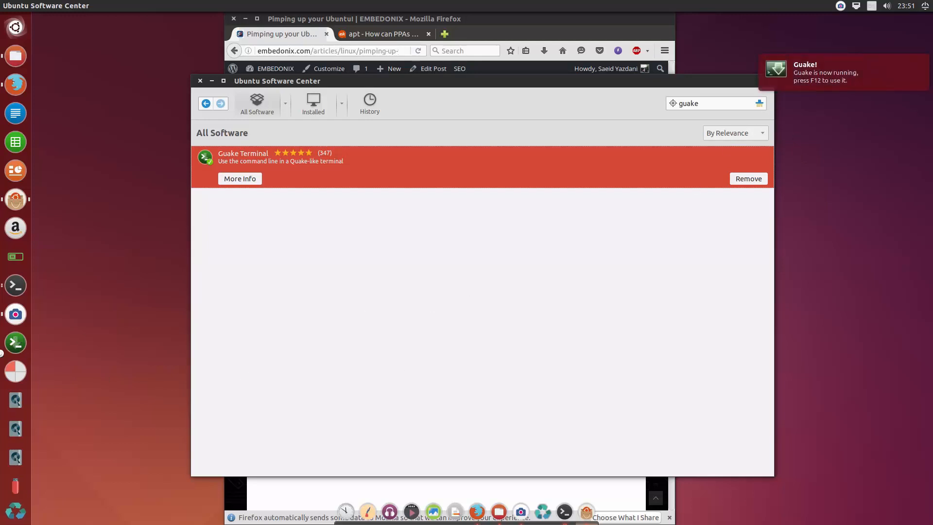
pyautogui.moveTo(15, 342)
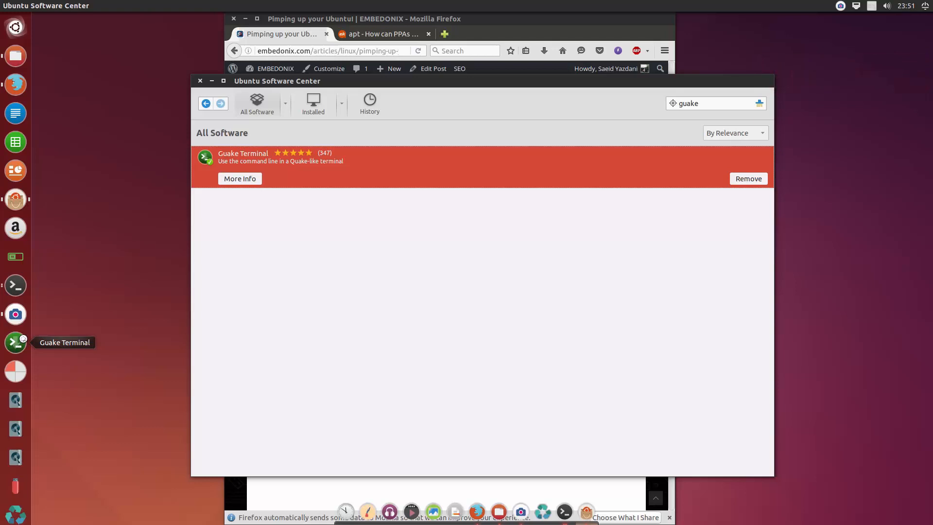
pyautogui.moveTo(696, 323)
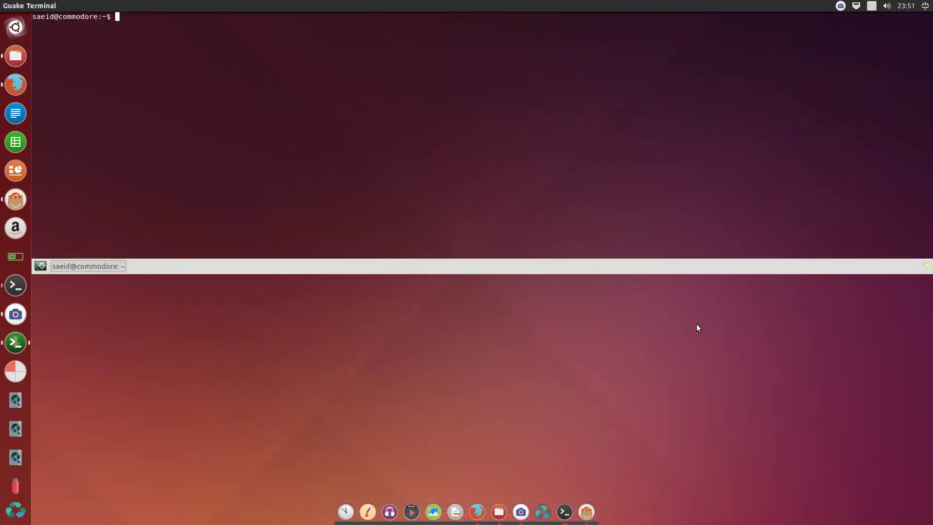
pyautogui.moveTo(267, 146)
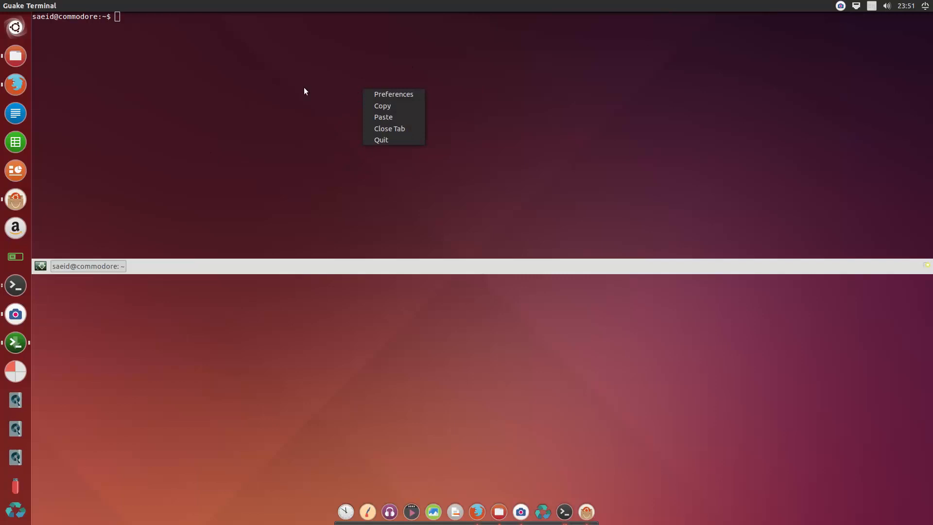
# - Summon Guake with F12 and open Preferences from its right-click menu
pyautogui.click(392, 94)
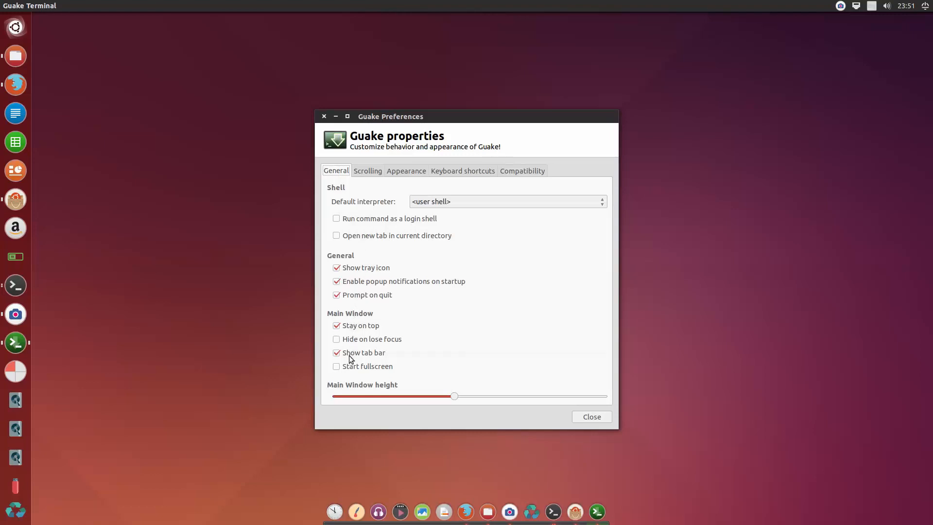
# - Hide Guake's tab bar and scrollbar
pyautogui.click(336, 353)
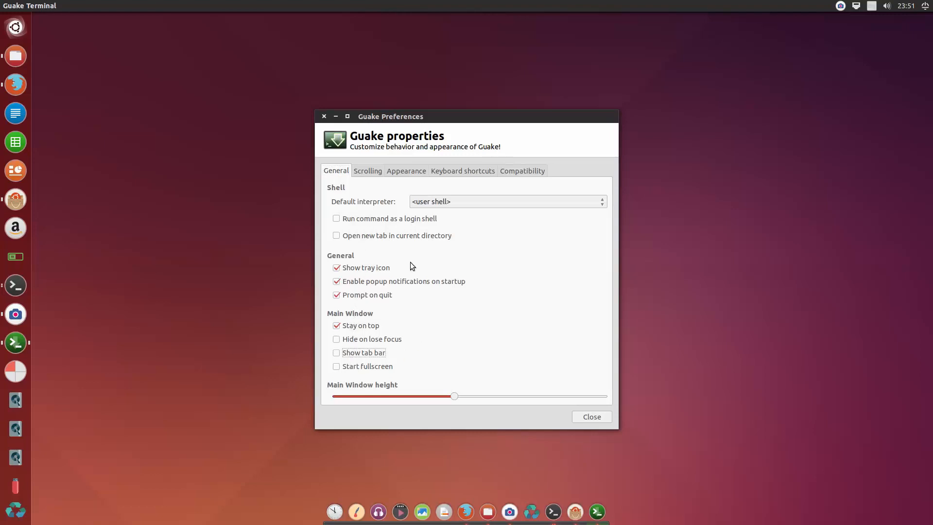
pyautogui.moveTo(354, 250)
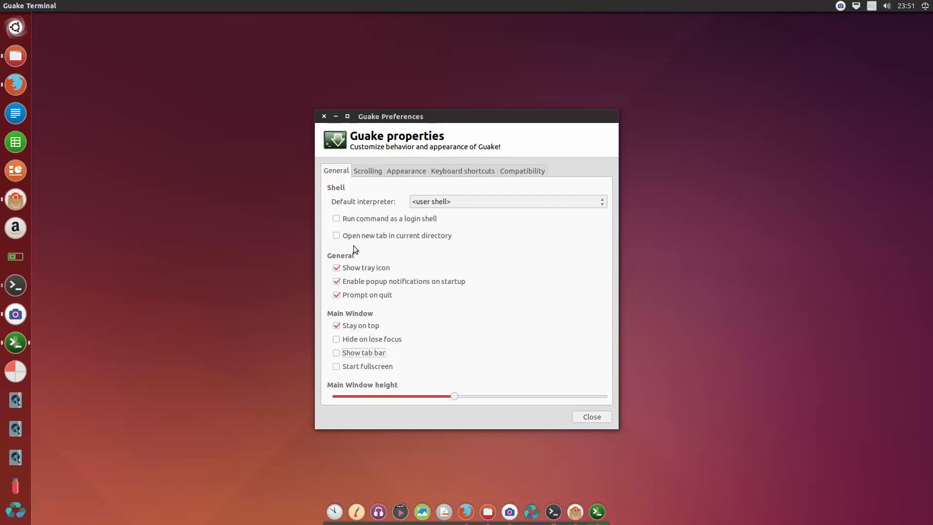
pyautogui.click(367, 170)
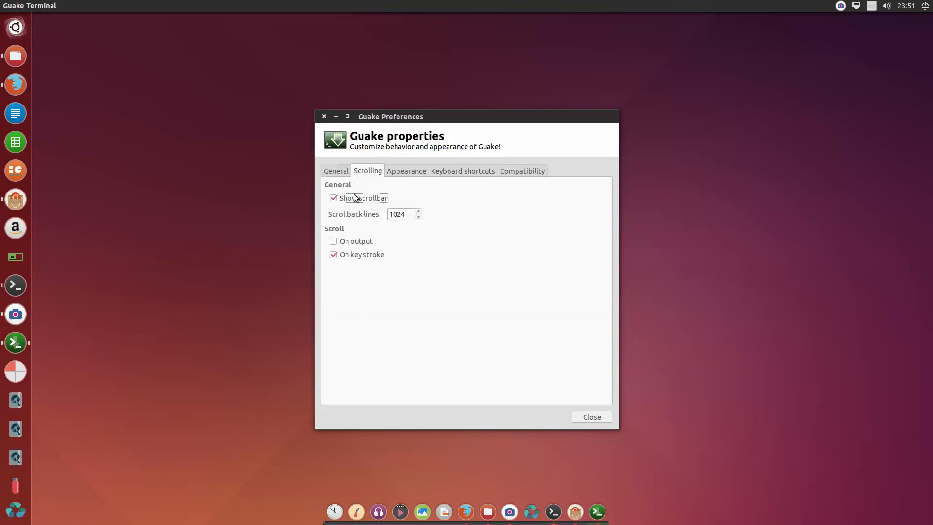
pyautogui.click(334, 199)
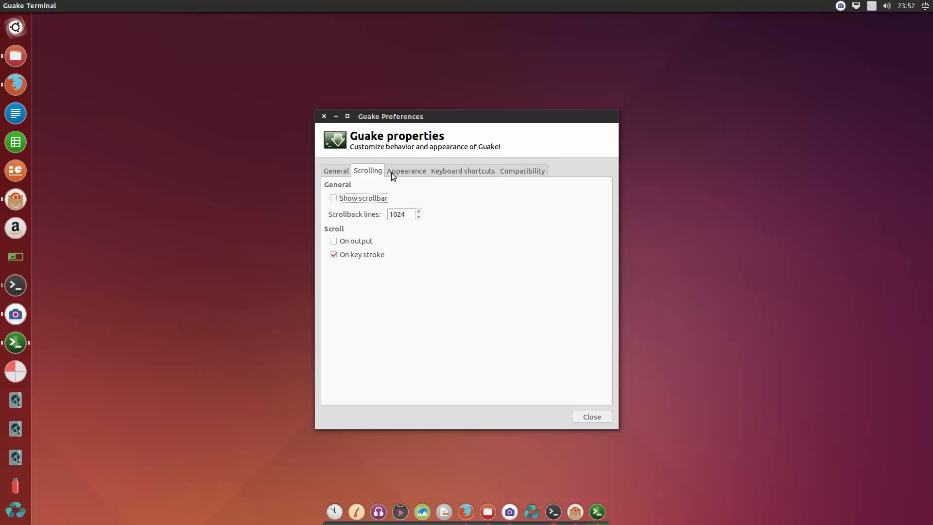
# - Set Guake's text colour to bright green in Appearance
pyautogui.click(406, 171)
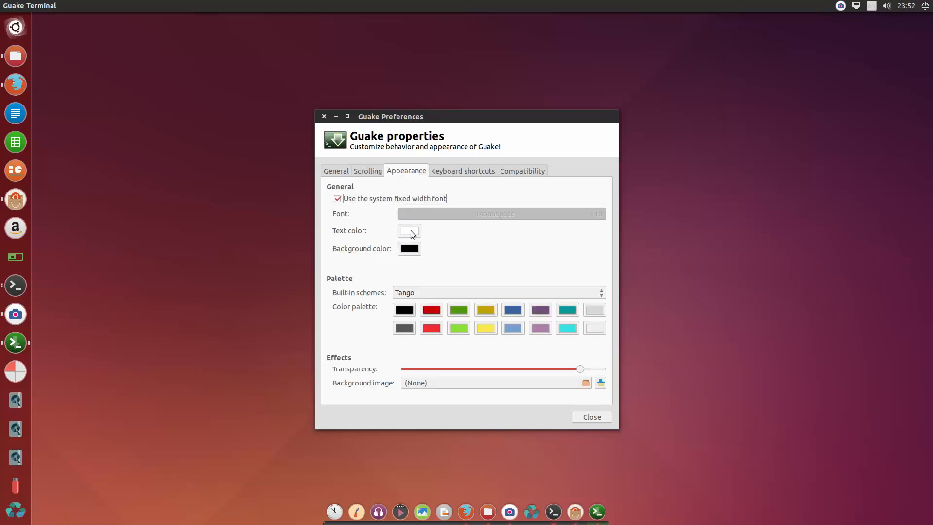
pyautogui.click(409, 231)
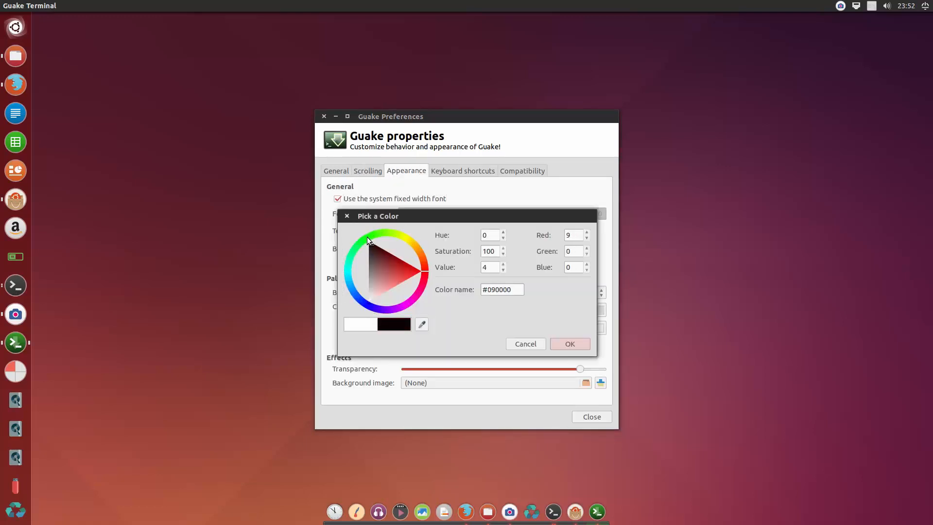
pyautogui.click(372, 240)
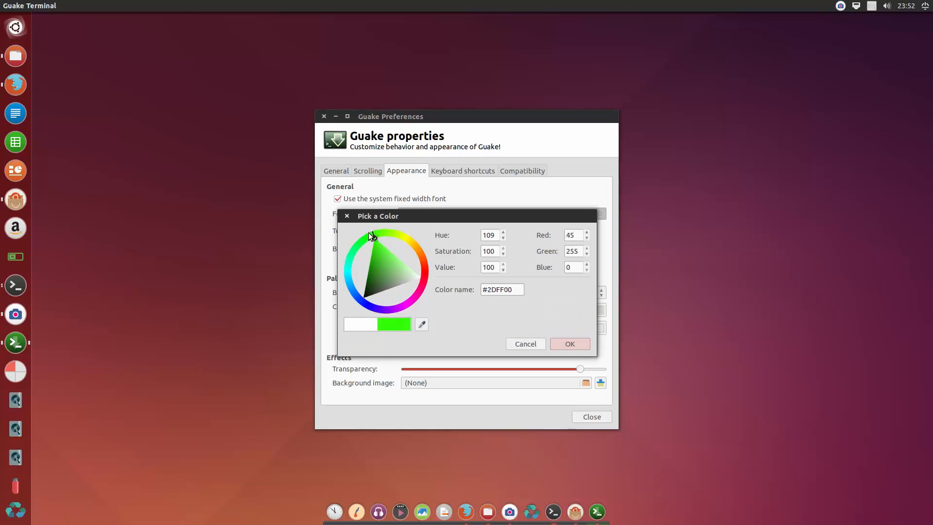
pyautogui.moveTo(582, 356)
pyautogui.write('#000000')
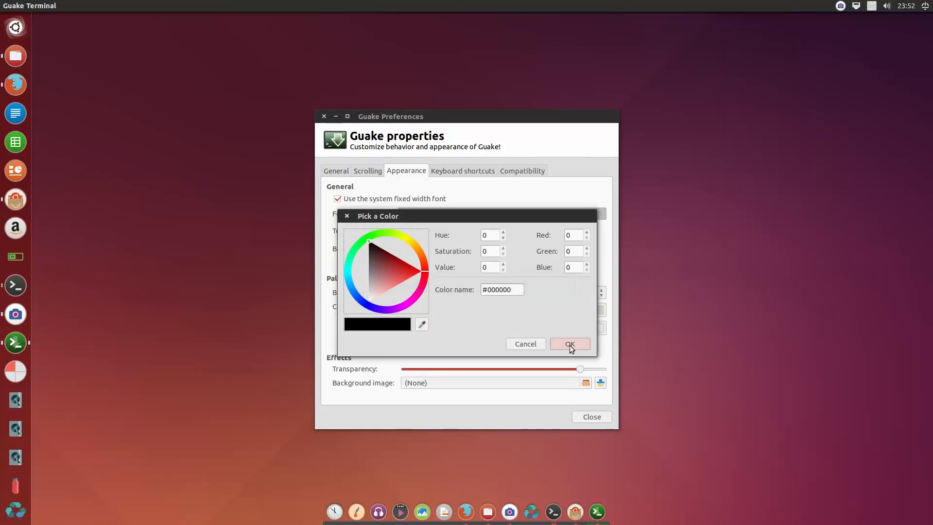
pyautogui.click(570, 344)
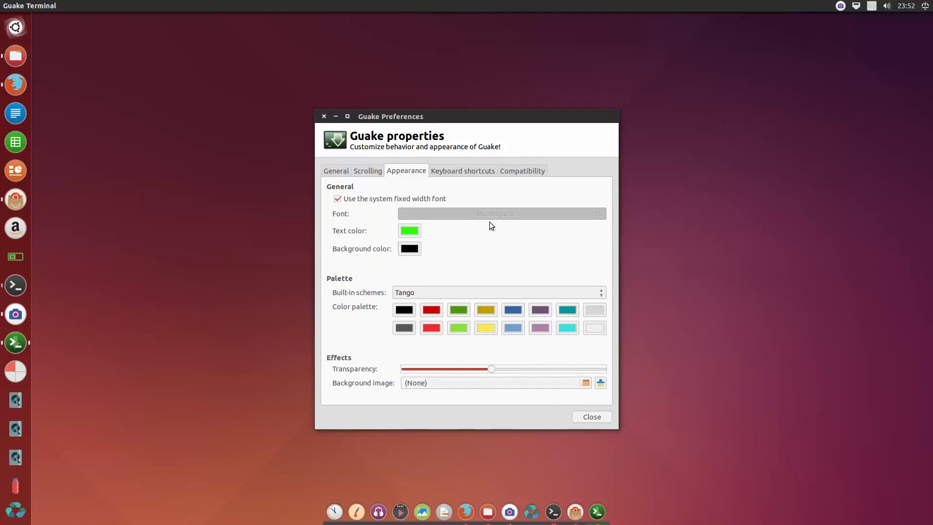
# - Bind Shift+Alt+T to toggle visibility, Shift+Alt+R to fullscreen, Shift+Alt+Q to quit
pyautogui.click(462, 171)
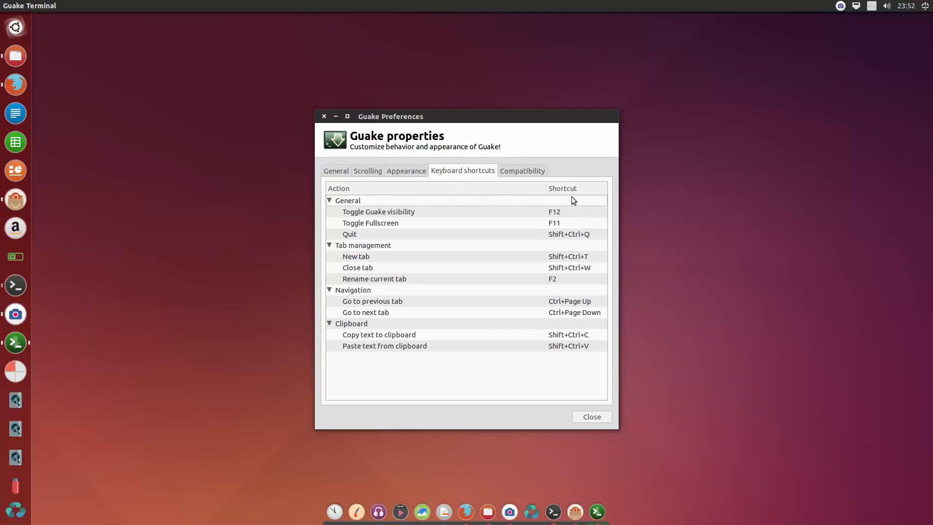
pyautogui.moveTo(565, 214)
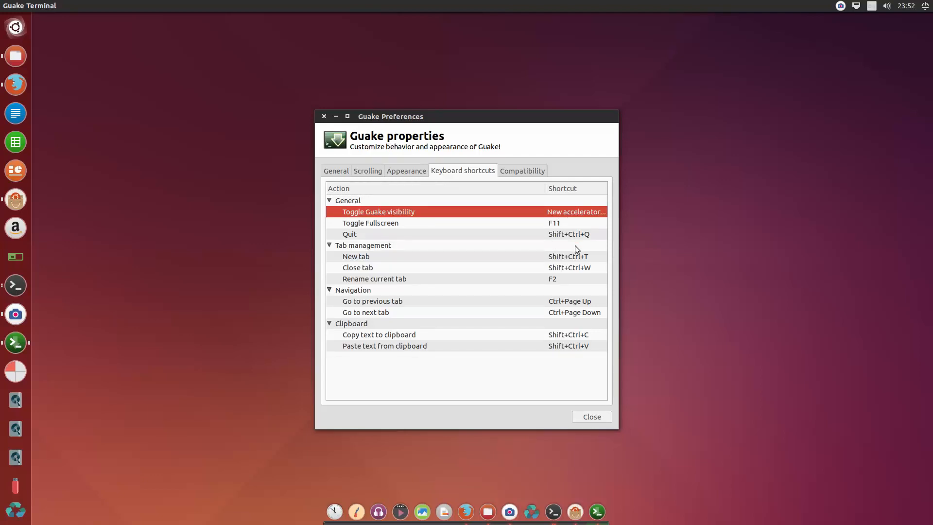
pyautogui.press('Shift+Alt+t')
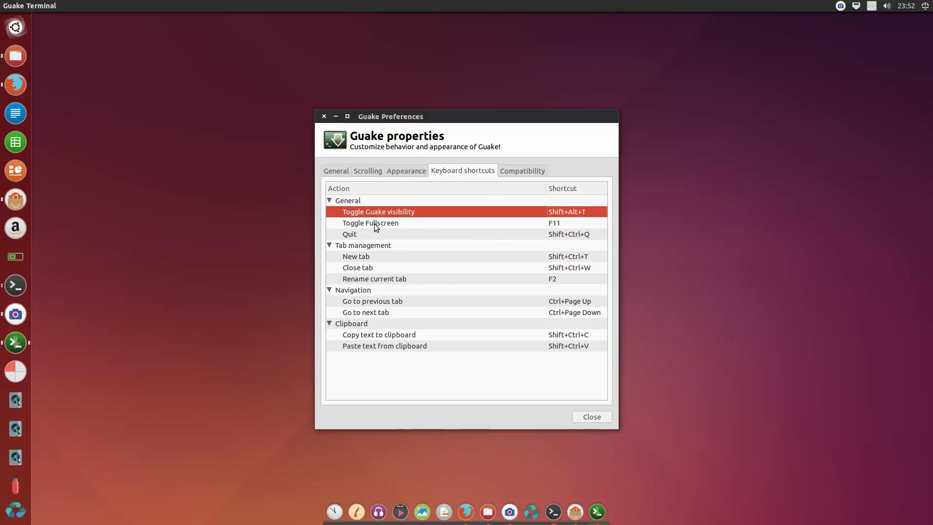
pyautogui.click(575, 223)
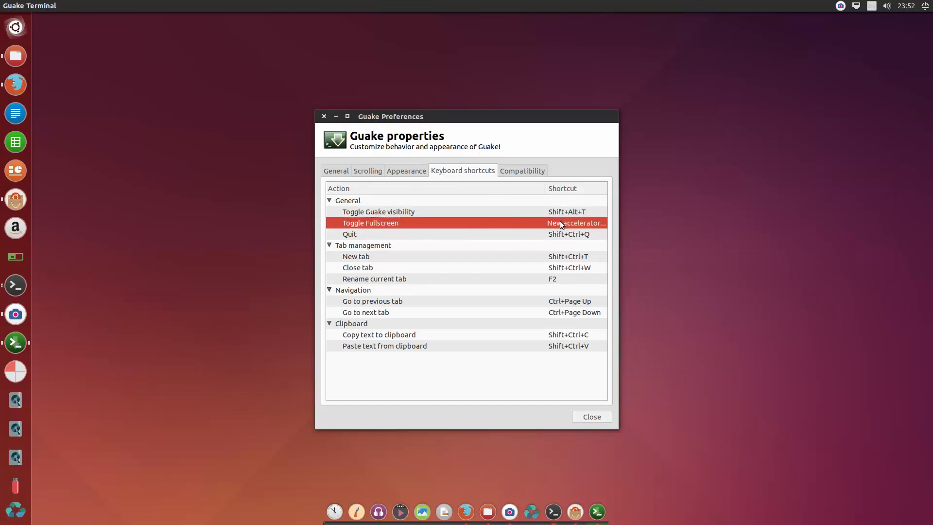
pyautogui.press('shift+alt+r')
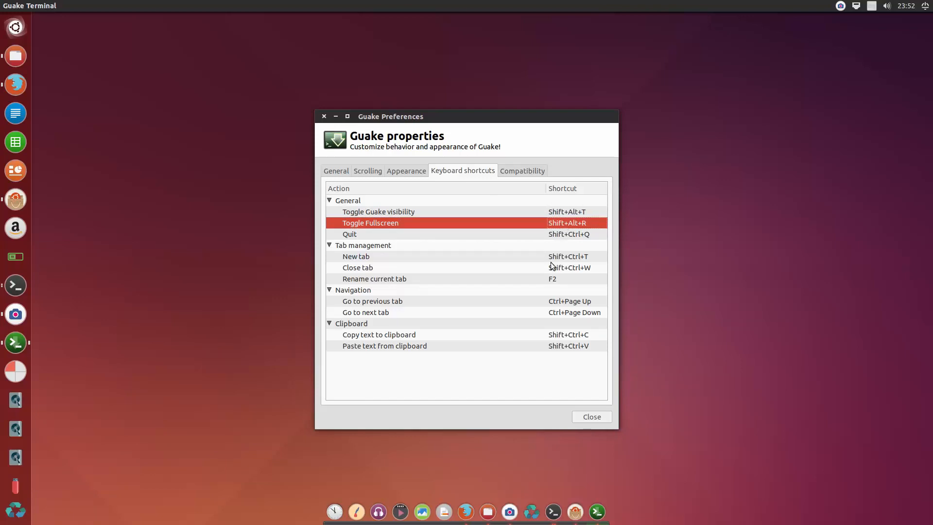
pyautogui.moveTo(567, 241)
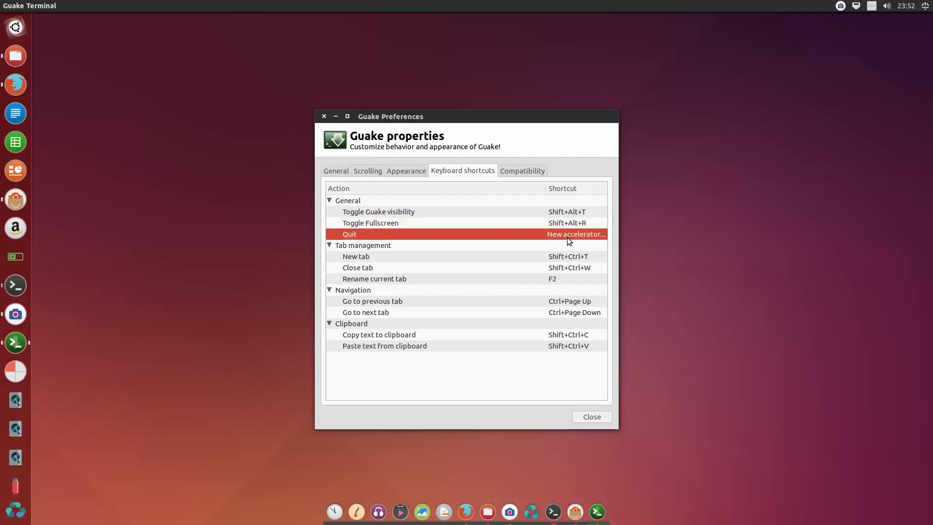
pyautogui.press('Shift+Alt+Q')
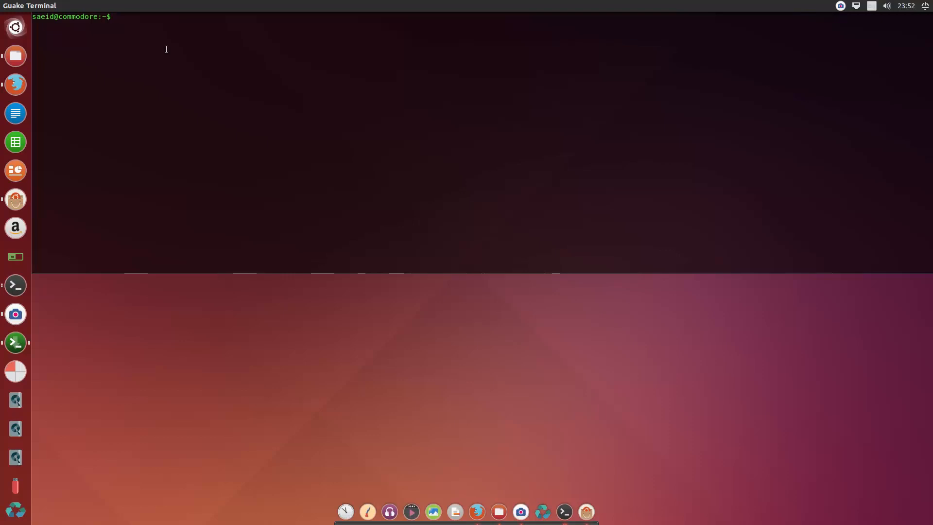
pyautogui.write('ls')
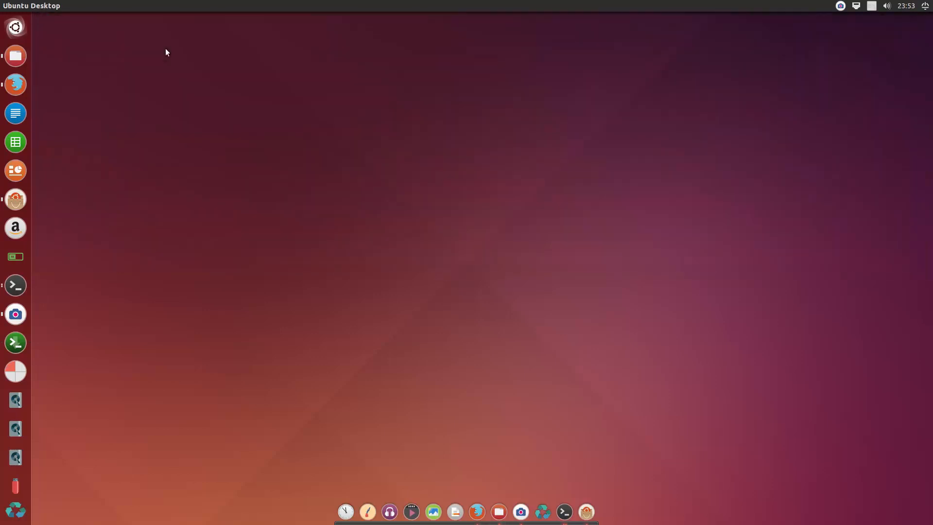
pyautogui.moveTo(327, 241)
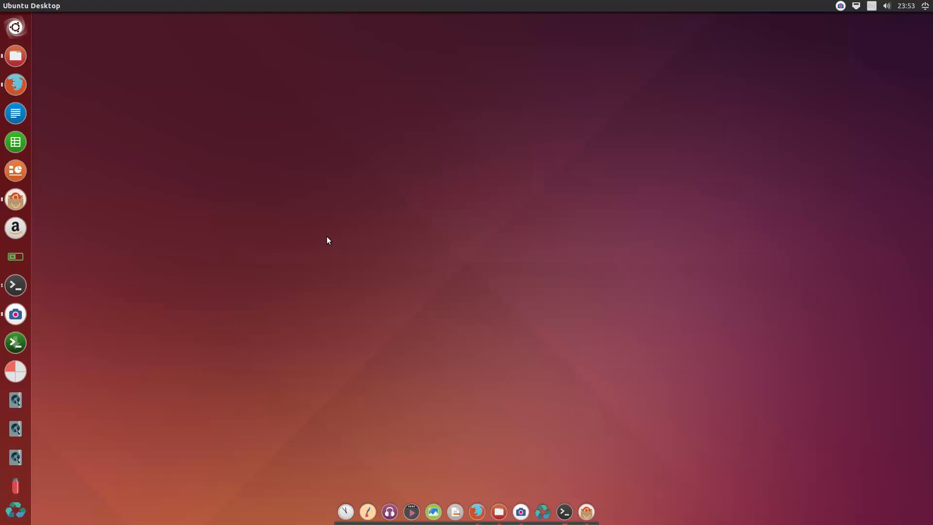
pyautogui.moveTo(361, 310)
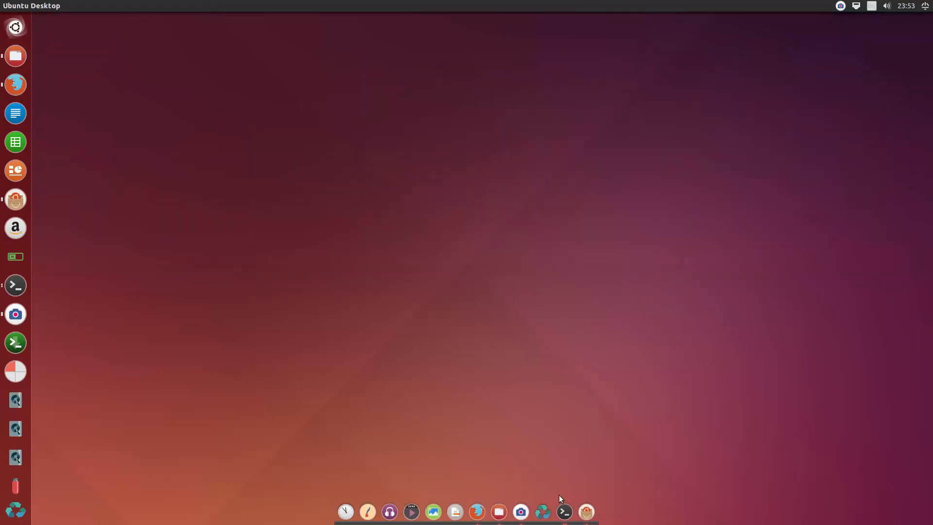
pyautogui.moveTo(397, 284)
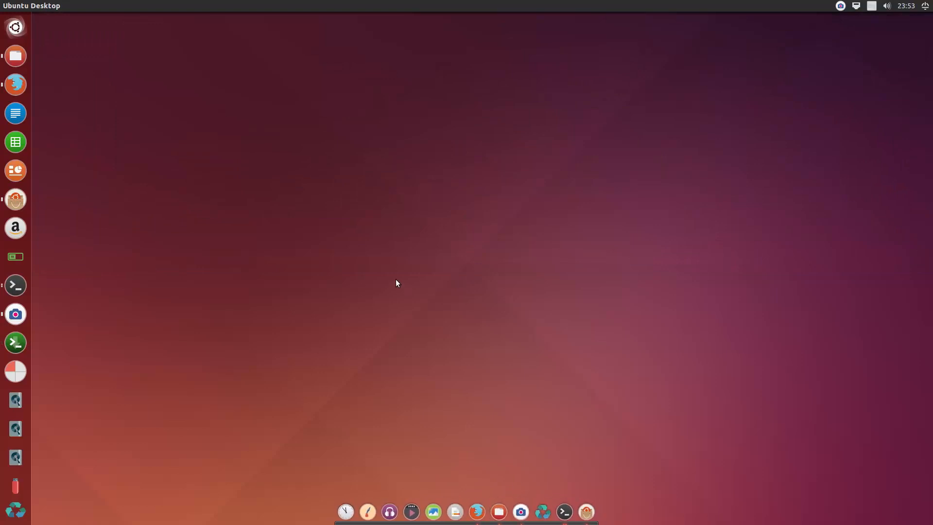
pyautogui.write('simple')
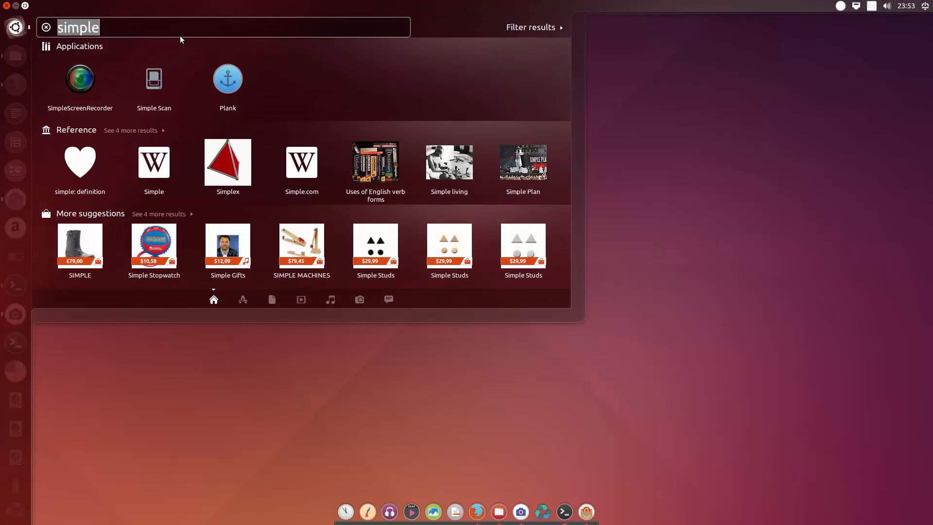
pyautogui.moveTo(126, 28)
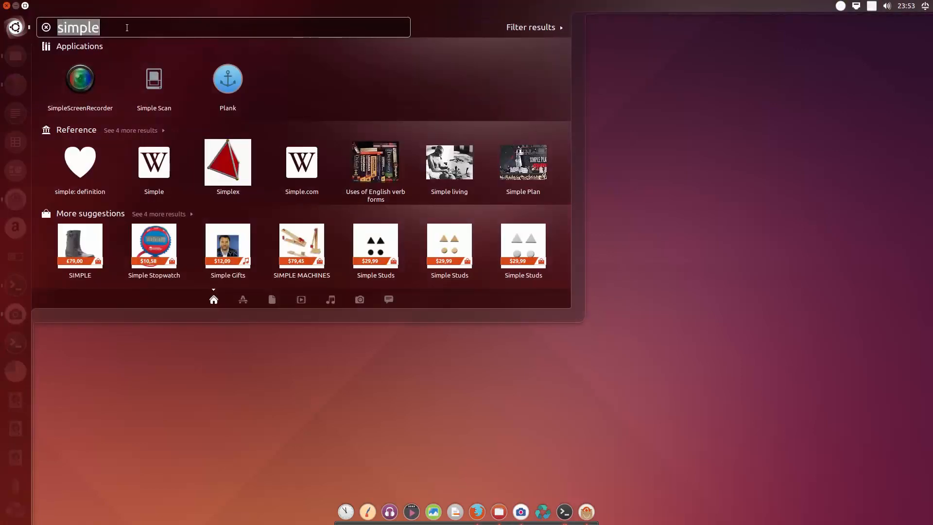
# - Open Startup Applications and add GUAKE running guake, commented 'The best terminal emulator ever!'
pyautogui.write('start')
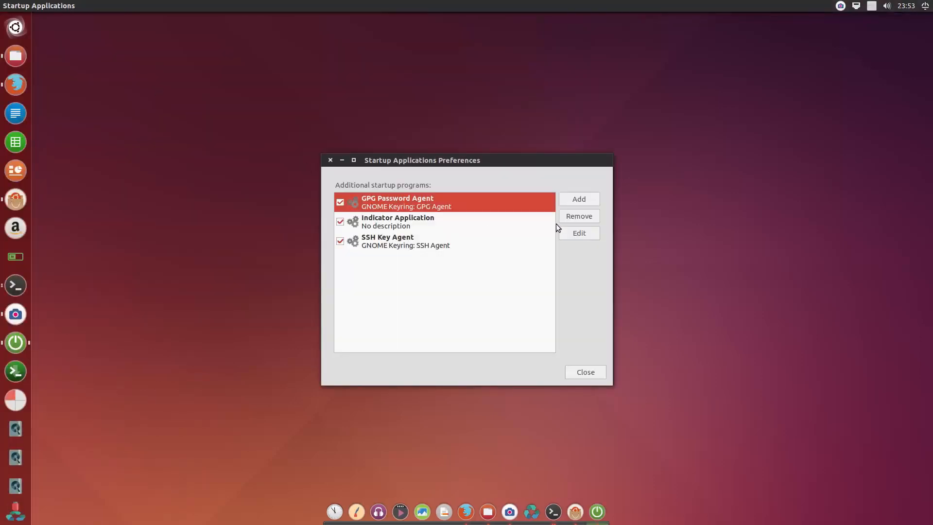
pyautogui.click(578, 199)
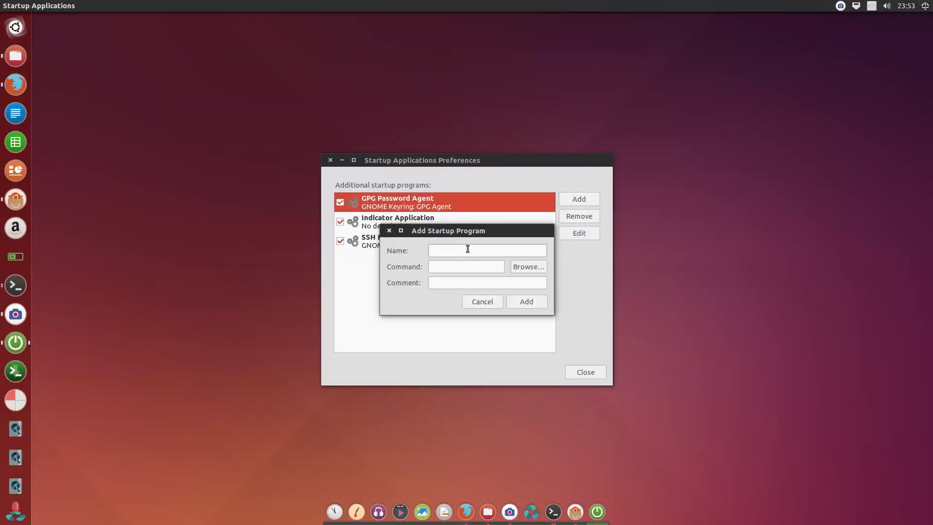
pyautogui.write('GA')
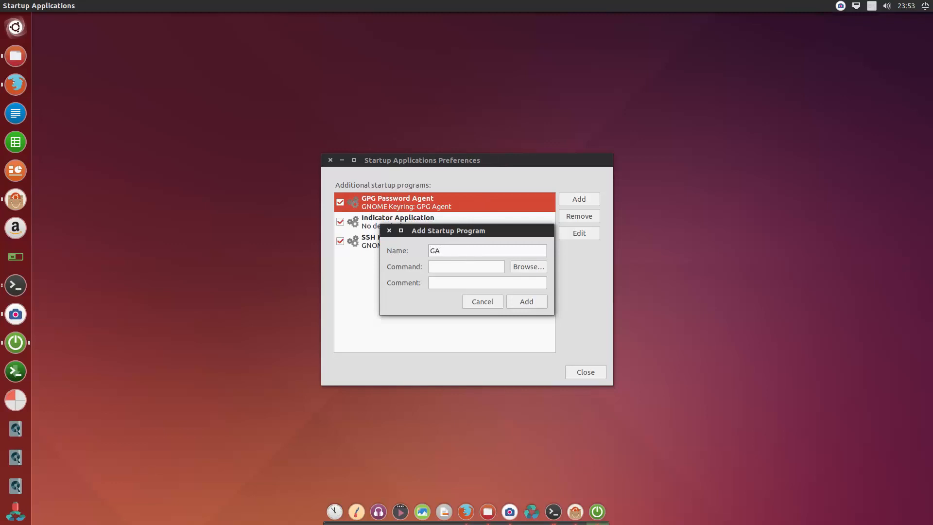
pyautogui.write('UAKE')
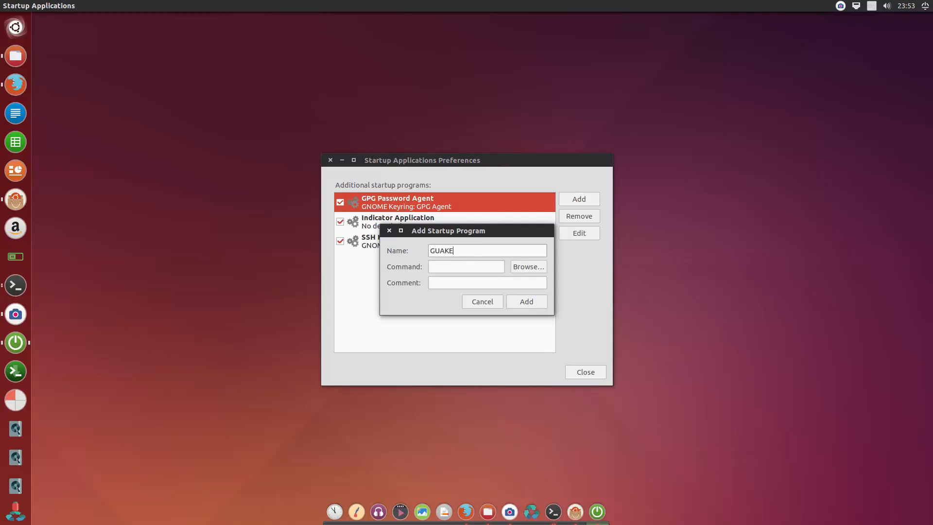
pyautogui.write('g')
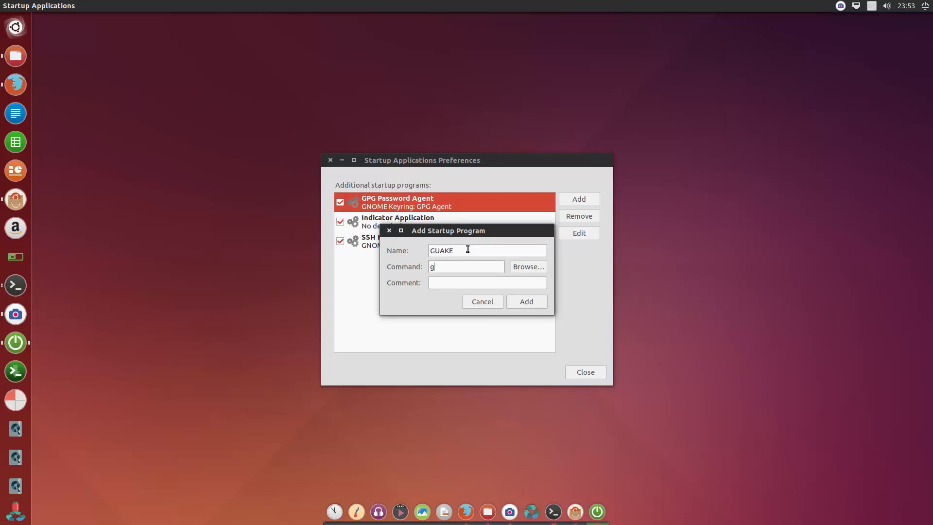
pyautogui.write('uake')
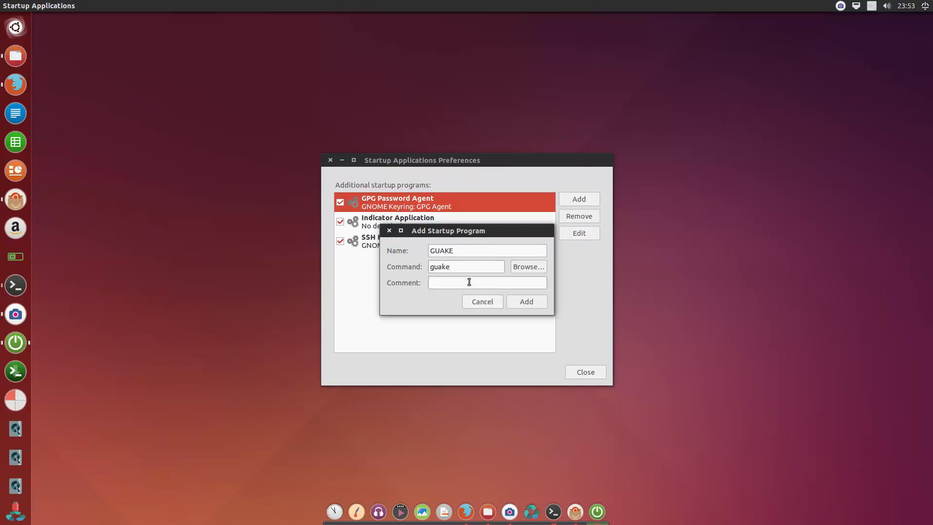
pyautogui.write('The best t')
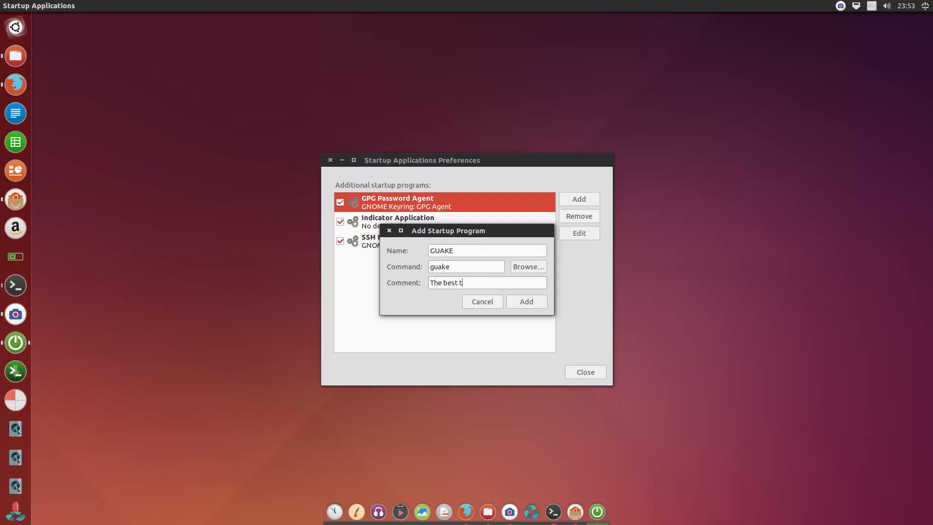
pyautogui.write('erminal emul')
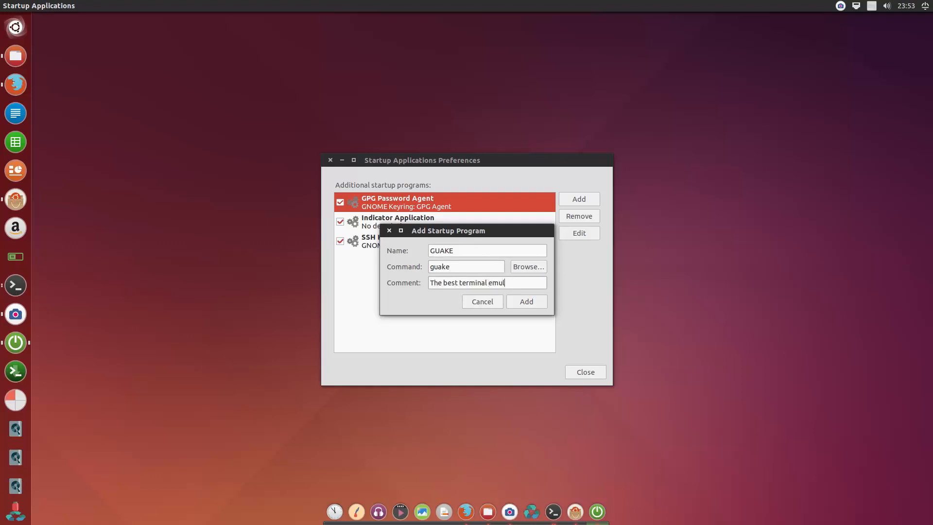
pyautogui.write('ator ever!')
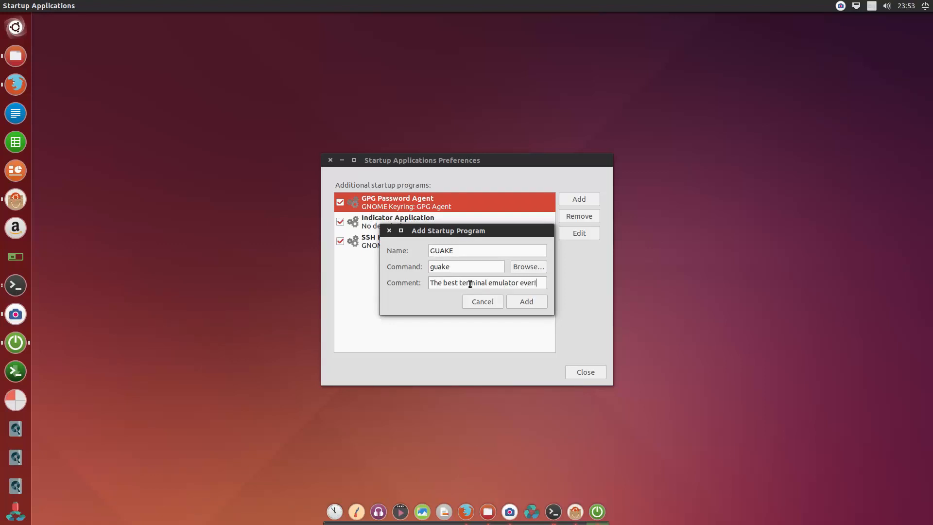
pyautogui.click(525, 301)
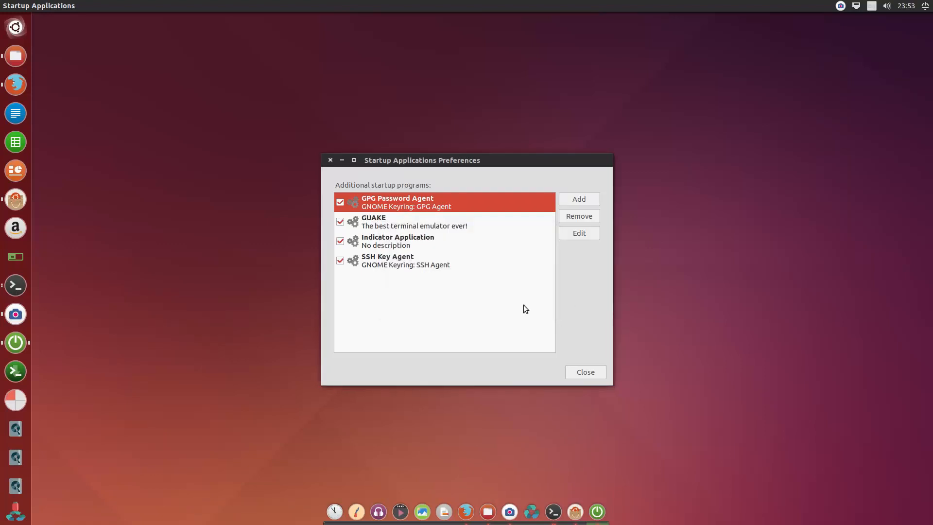
# - Add Plank Dockbar running plank, commented 'The best dock bar ever!', then close Startup Applications
pyautogui.click(578, 199)
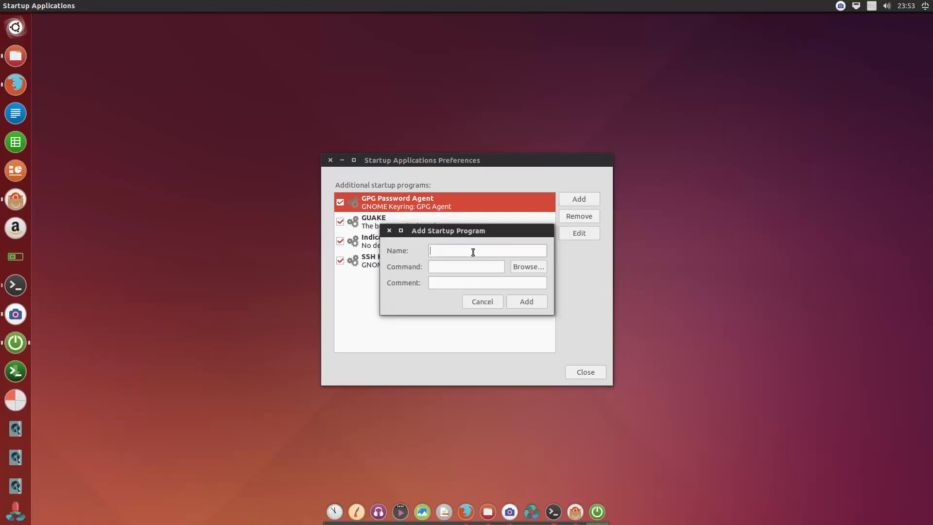
pyautogui.write('Plank Dockbar')
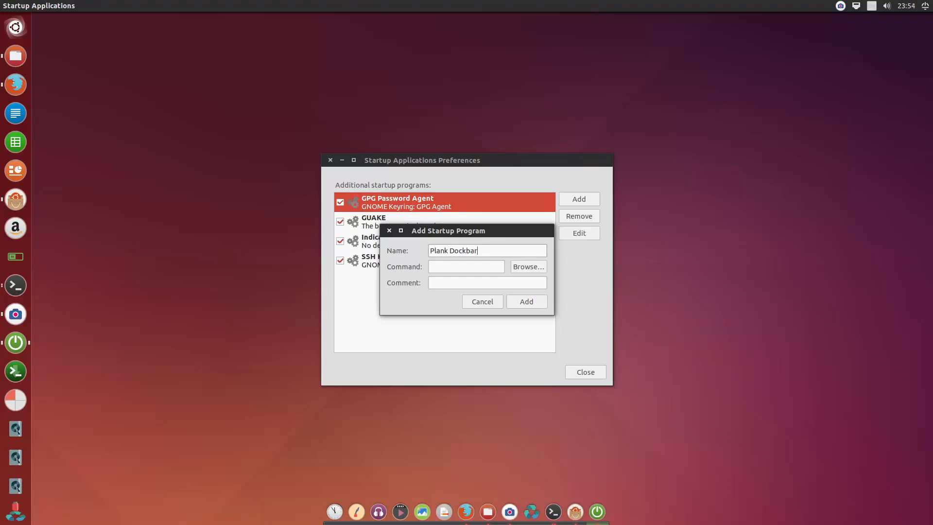
pyautogui.click(466, 266)
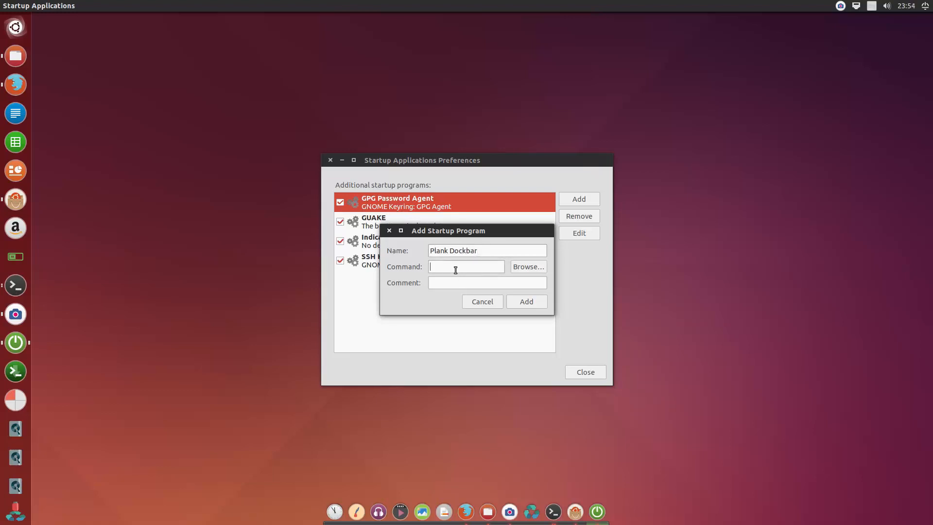
pyautogui.write('plank')
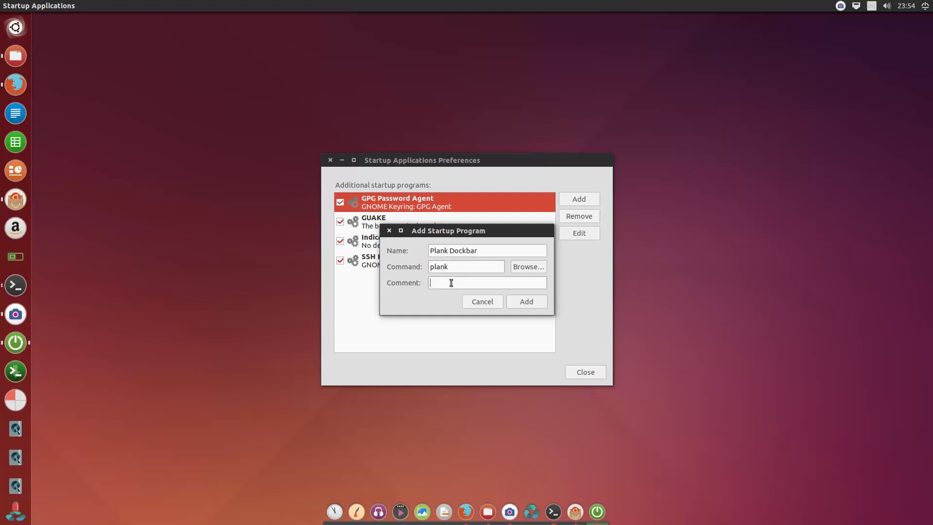
pyautogui.write('The best dock bar ever!')
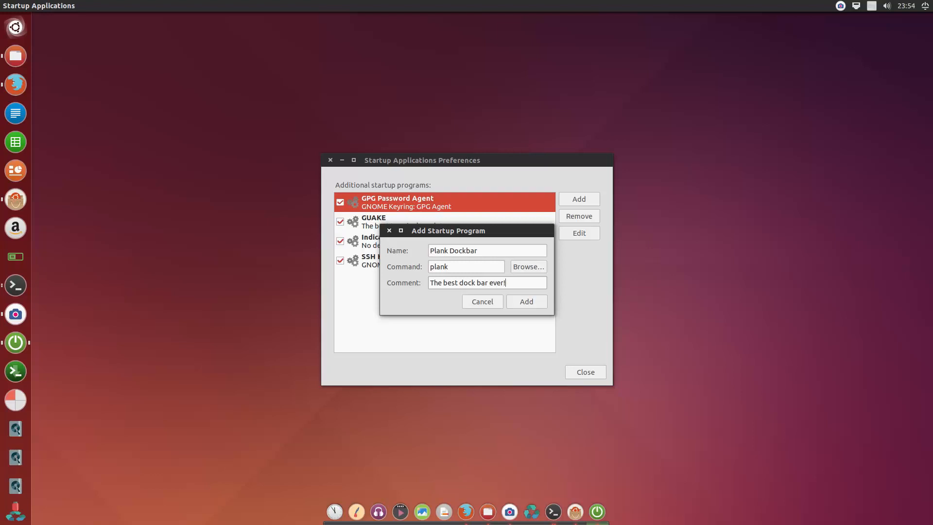
pyautogui.click(526, 301)
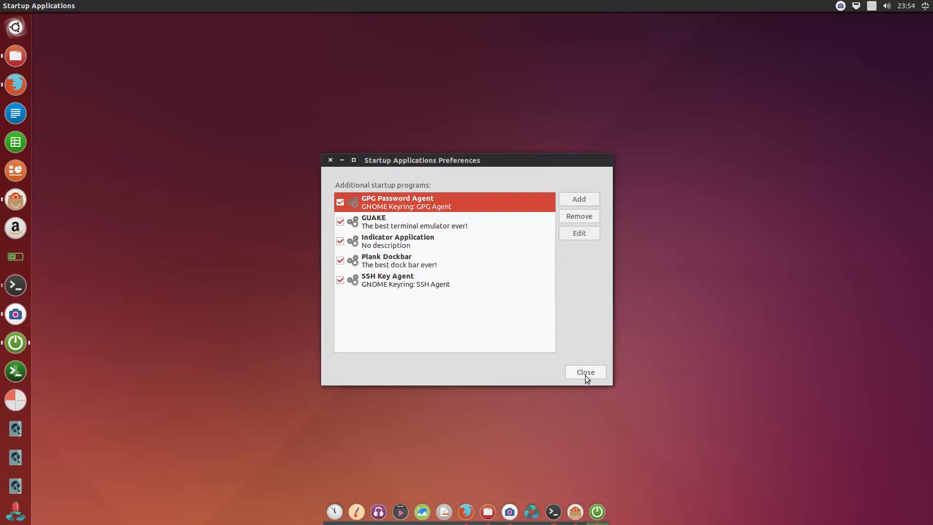
pyautogui.click(584, 371)
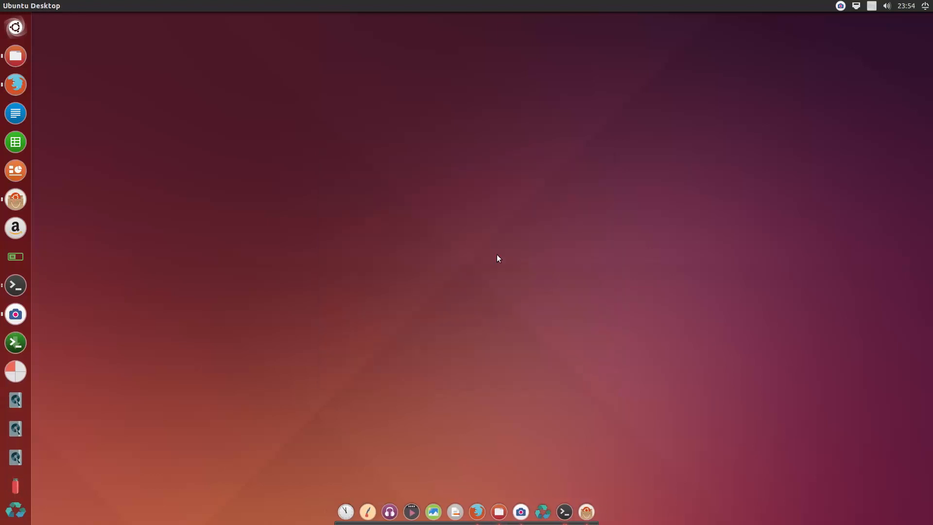
# - Set the Numix Presence #1 lightbulb wallpaper as the background and close Appearance
pyautogui.rightClick(498, 258)
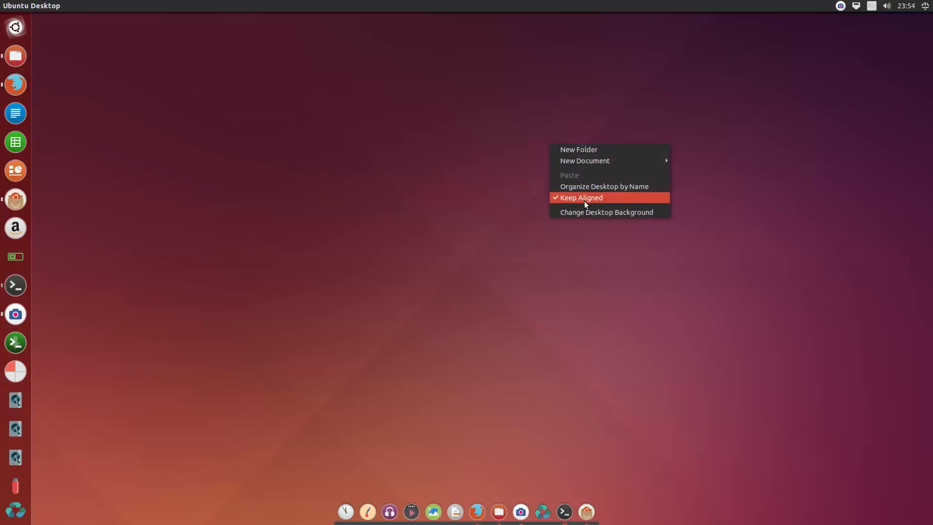
pyautogui.click(606, 212)
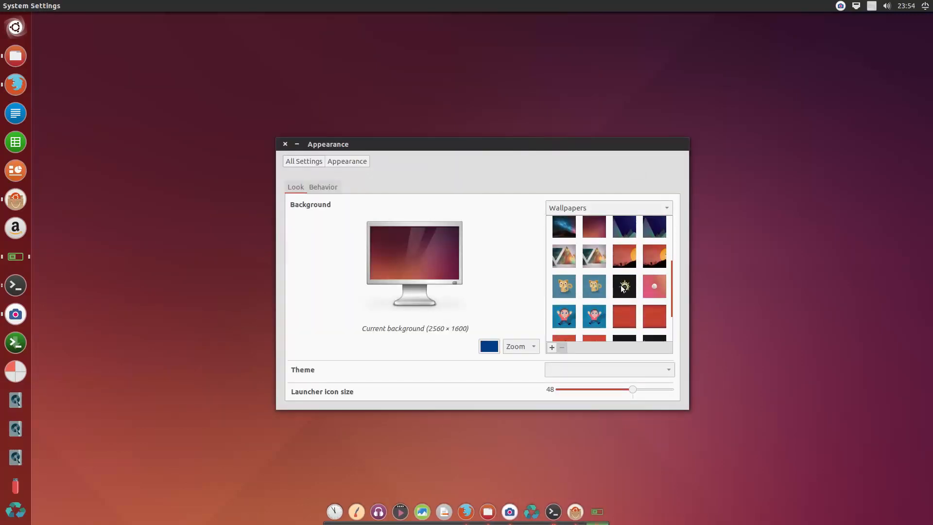
pyautogui.click(623, 286)
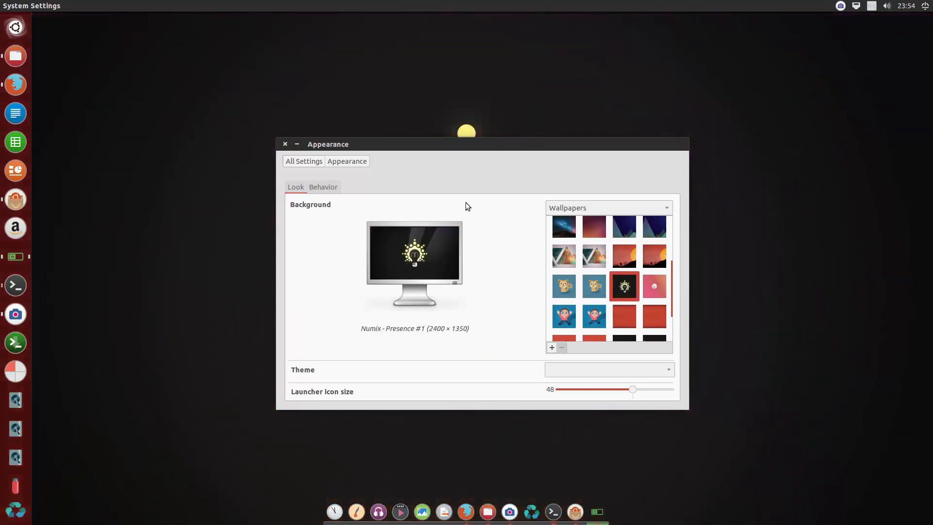
pyautogui.click(285, 144)
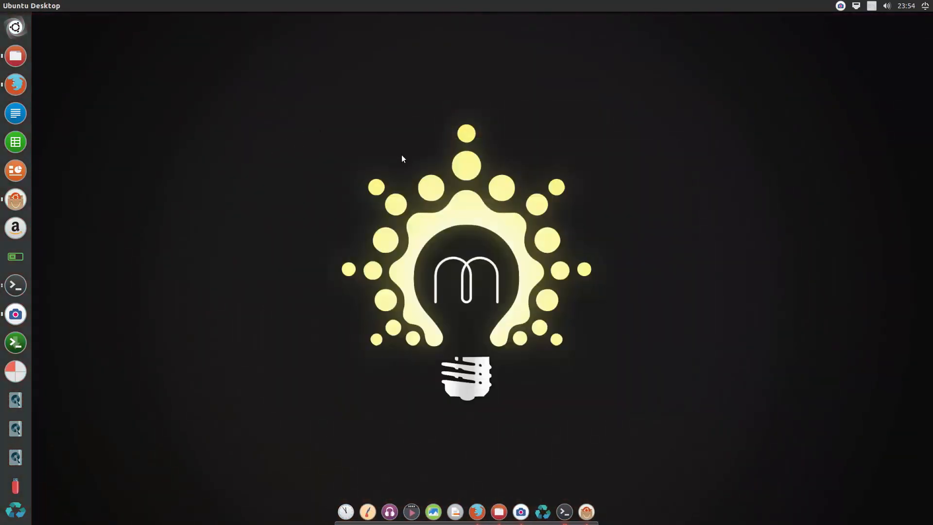